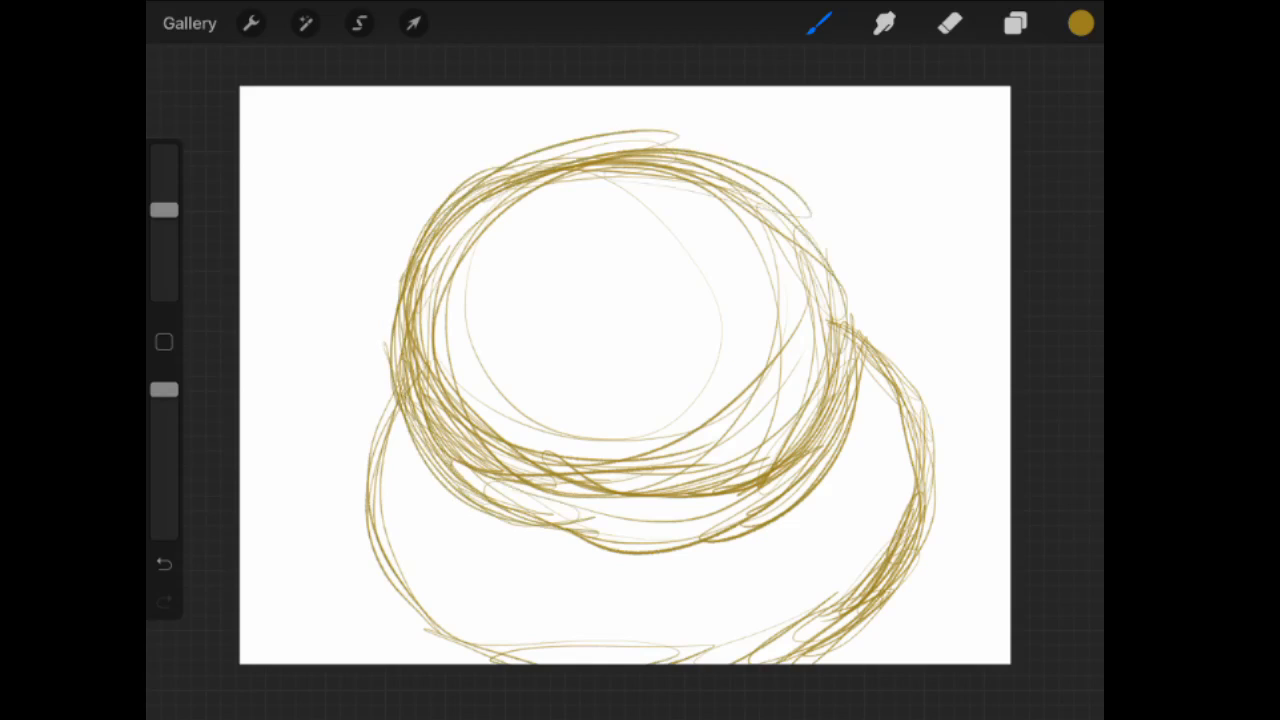
- Move the two-oval sketch to the canvas centre with Transform, snapping to the guide
{"action": "left_click", "coordinate": [412, 24]}
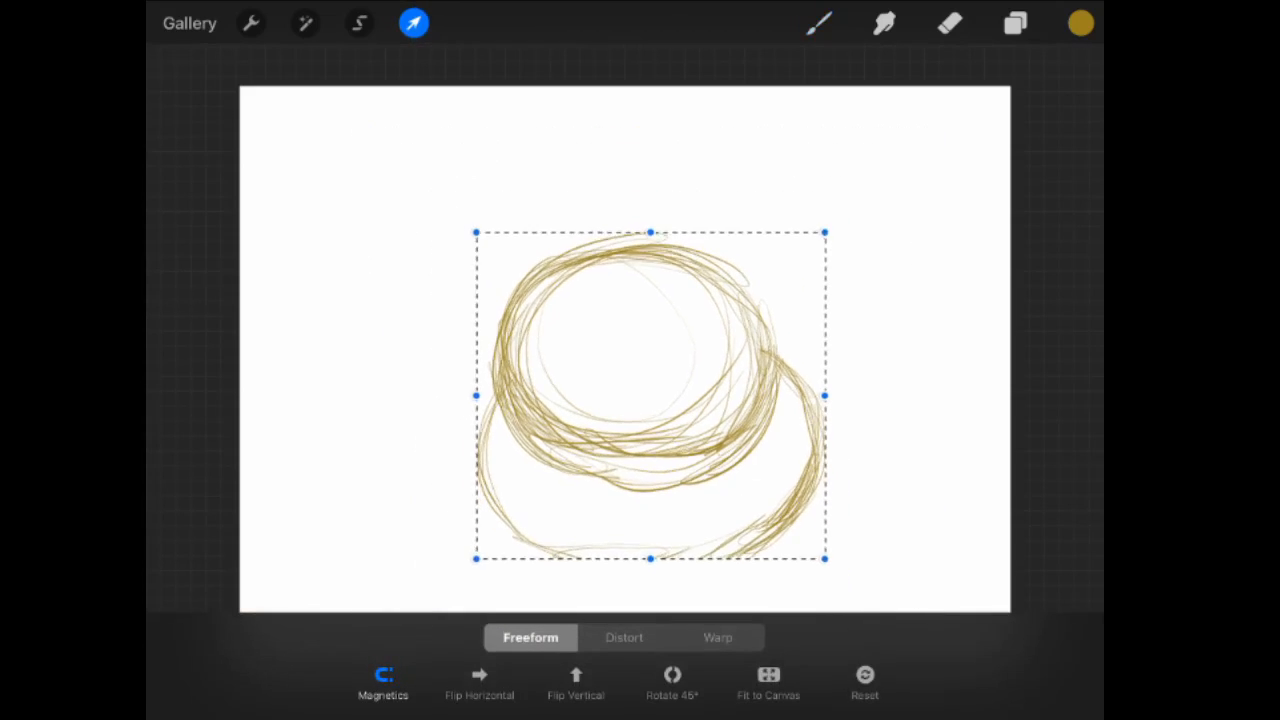
{"action": "left_click_drag", "start_coordinate": [650, 396], "coordinate": [648, 368]}
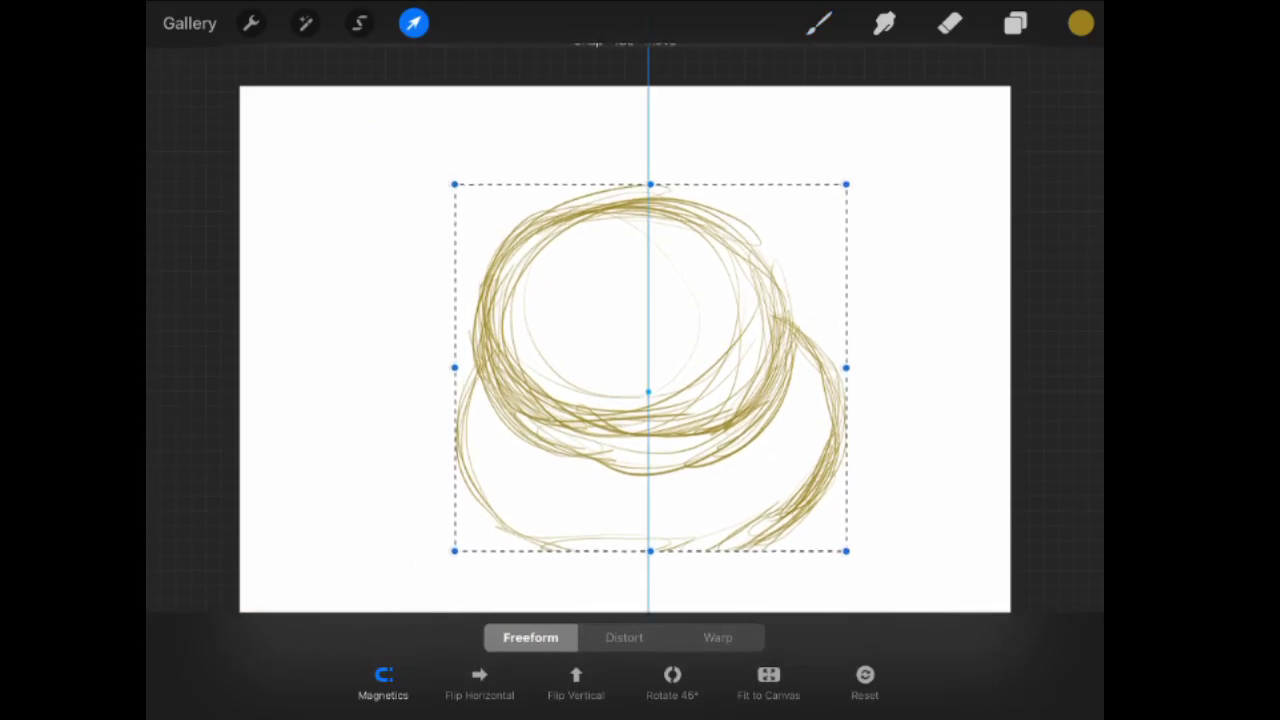
{"action": "left_click", "coordinate": [384, 684]}
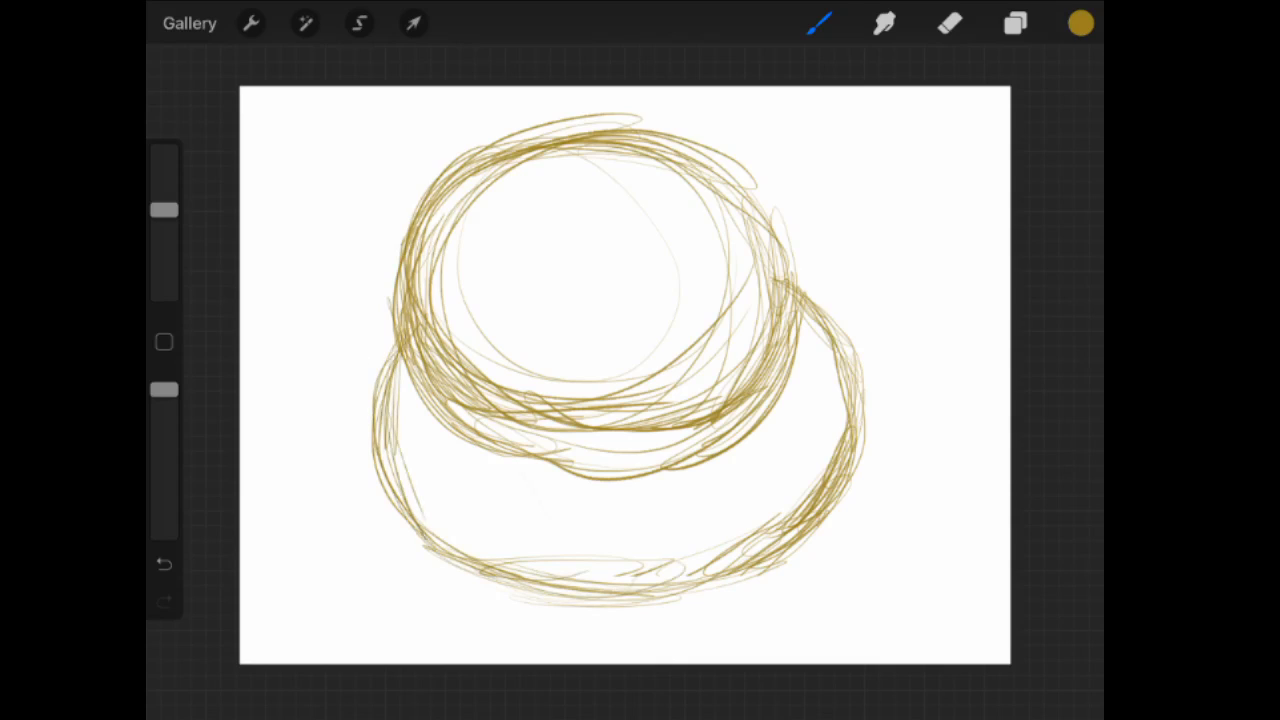
- Add a new layer and sketch the curled left front leg and foot beneath the body
{"action": "left_click", "coordinate": [1014, 24]}
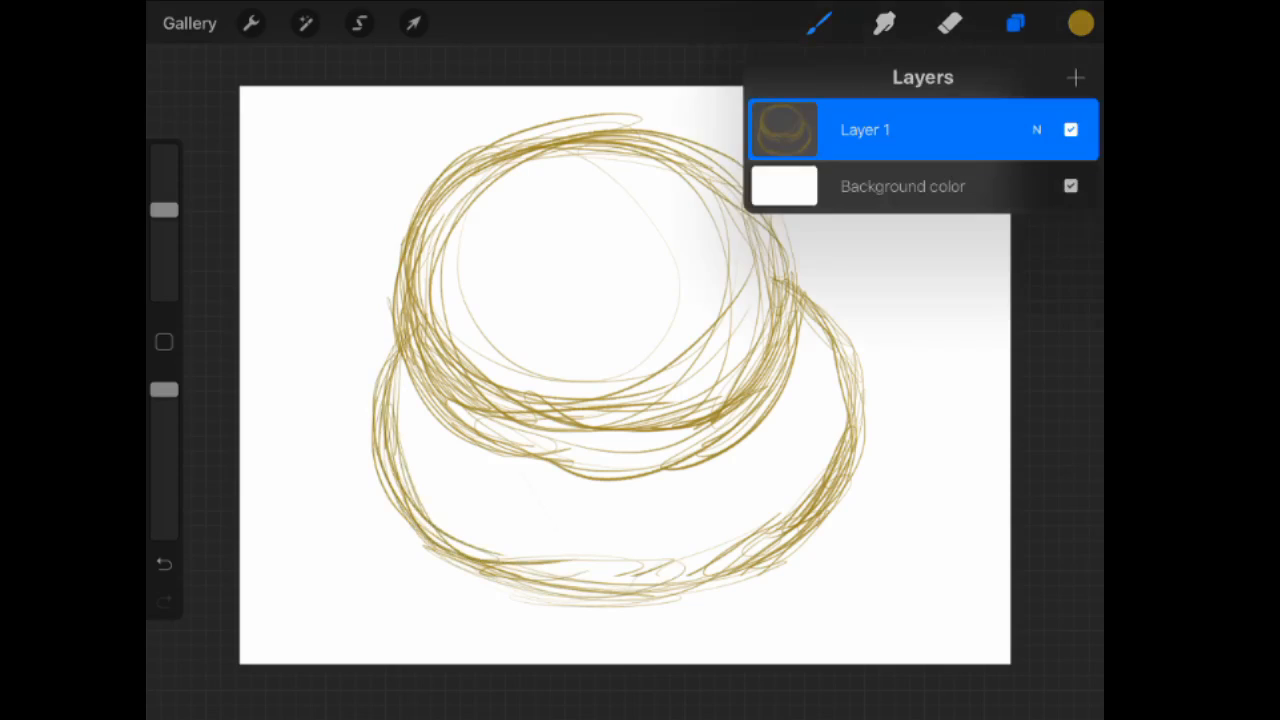
{"action": "left_click", "coordinate": [1016, 24]}
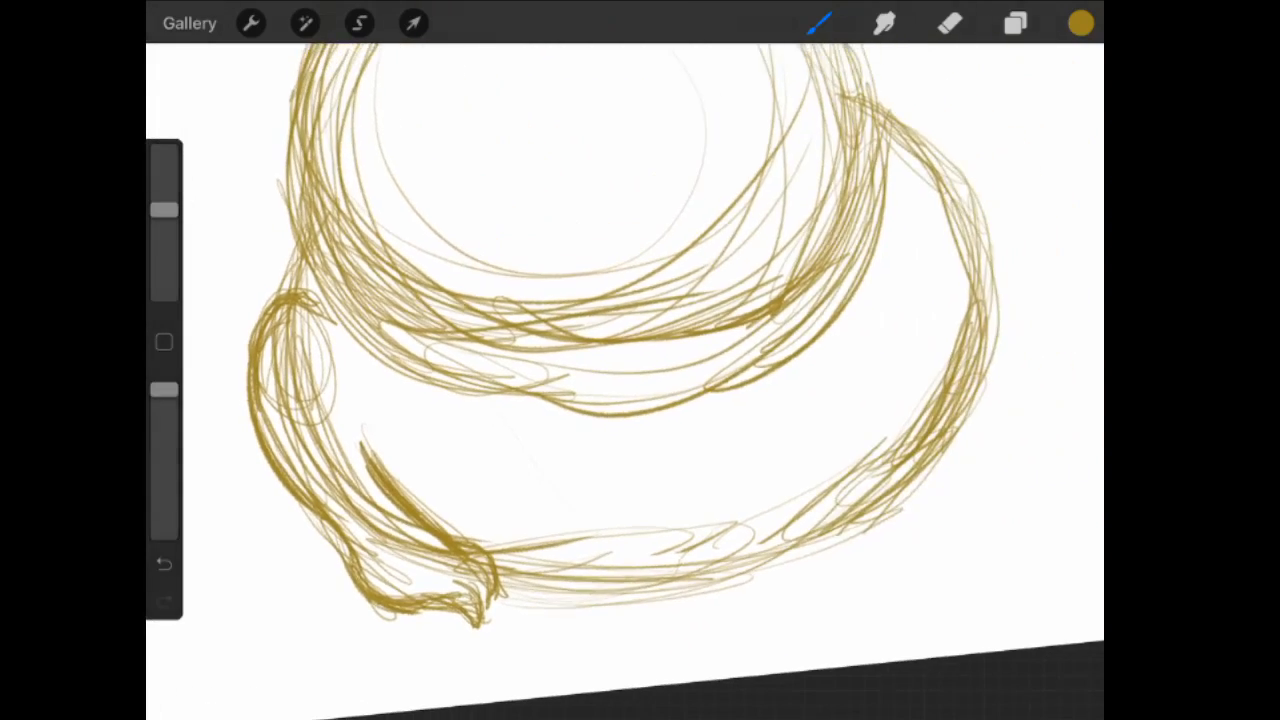
{"action": "left_click", "coordinate": [412, 24]}
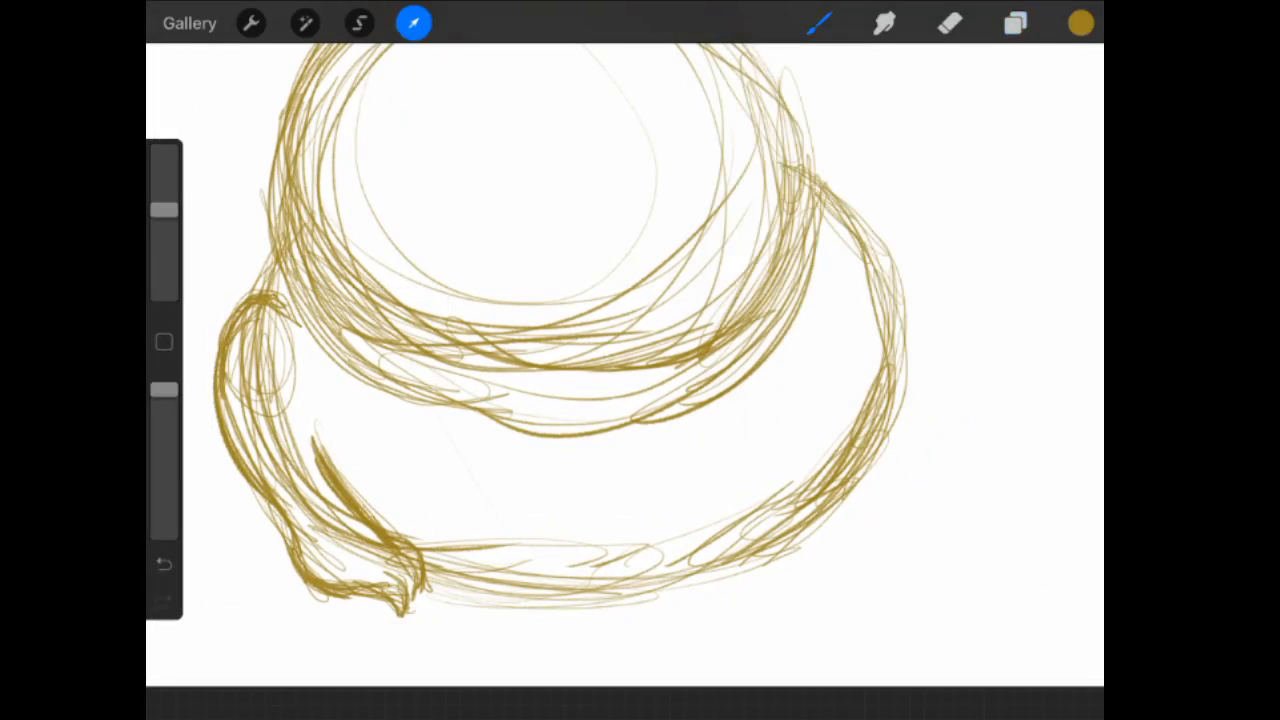
- Duplicate the front leg layer and flip the copy horizontally into a right leg
{"action": "left_click", "coordinate": [414, 24]}
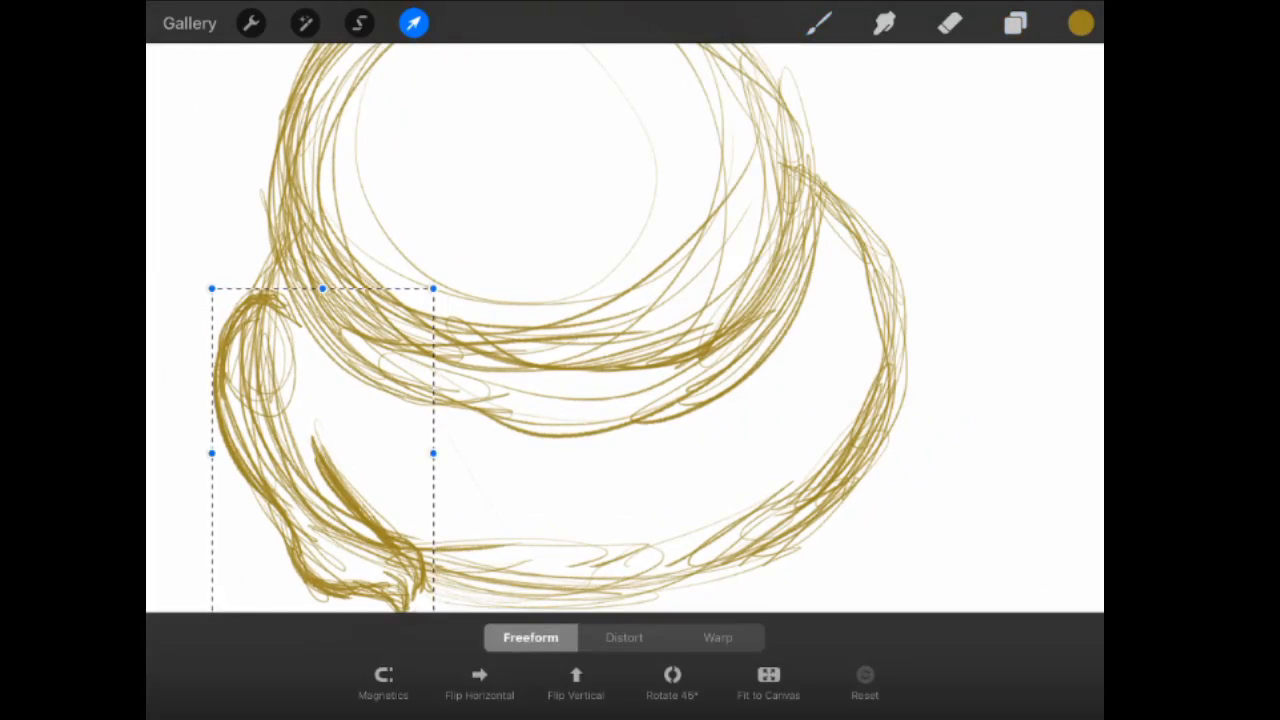
{"action": "left_click", "coordinate": [304, 24]}
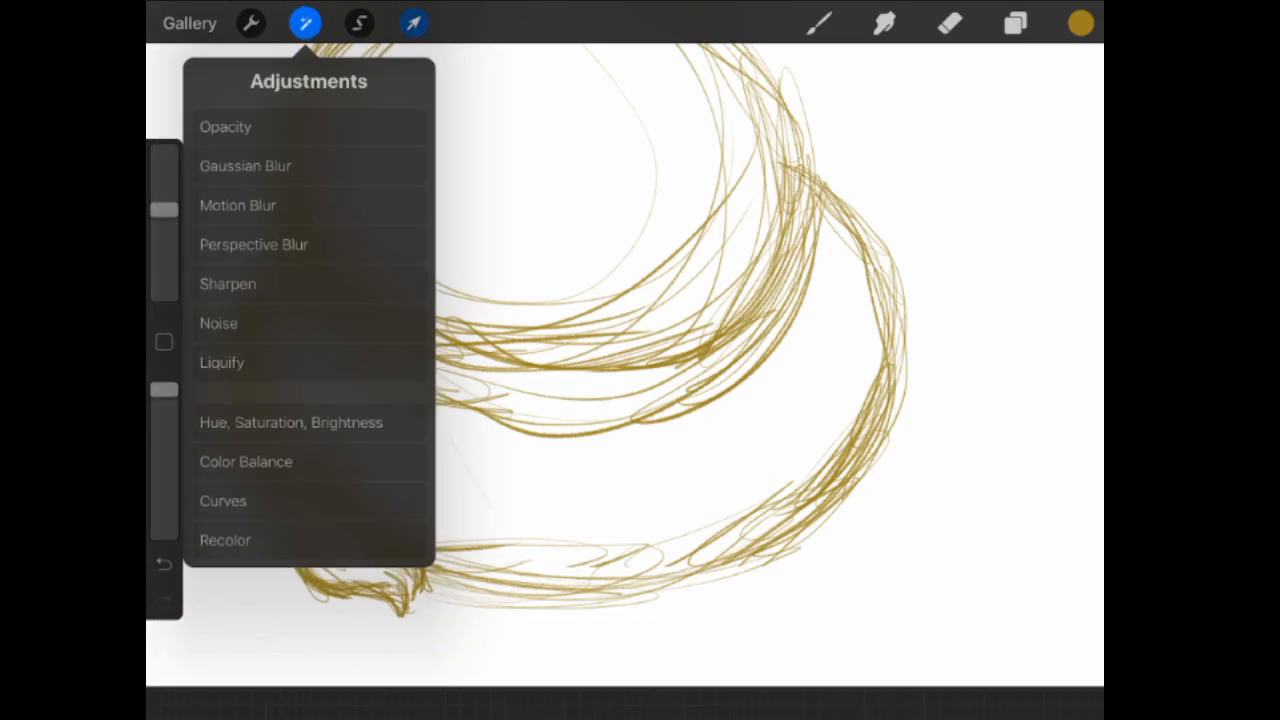
{"action": "left_click", "coordinate": [1014, 24]}
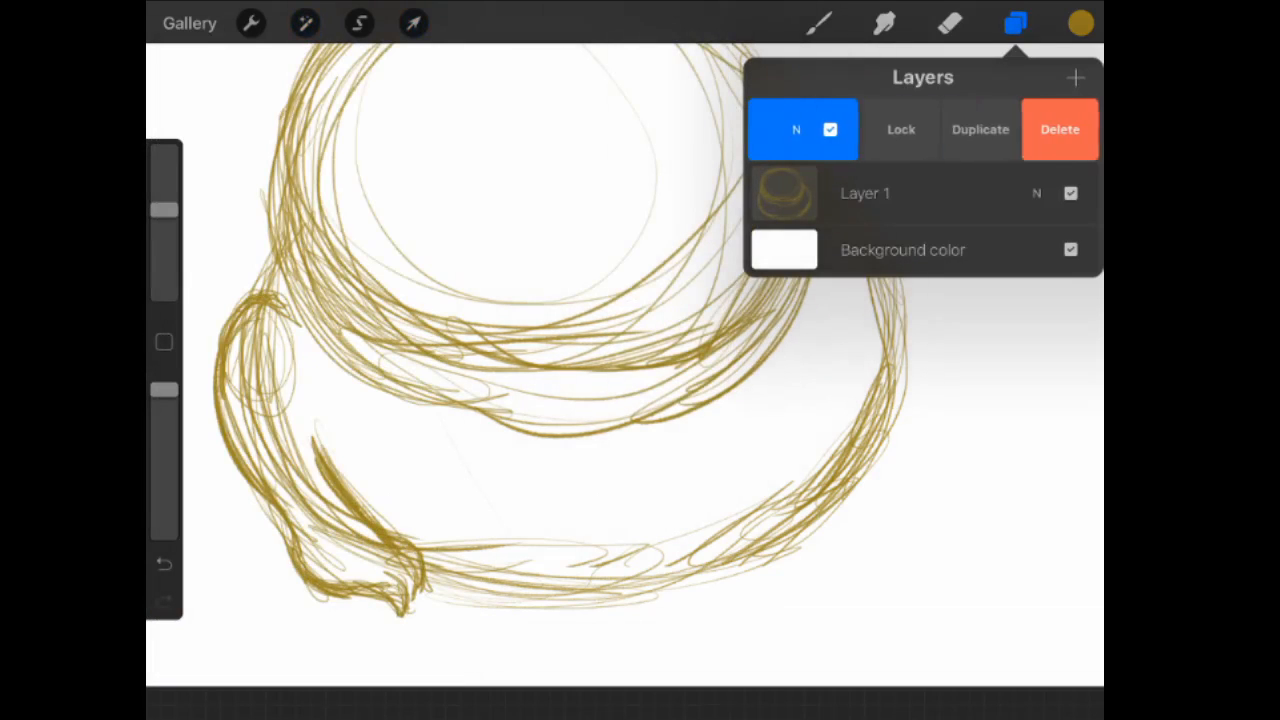
{"action": "left_click", "coordinate": [412, 24]}
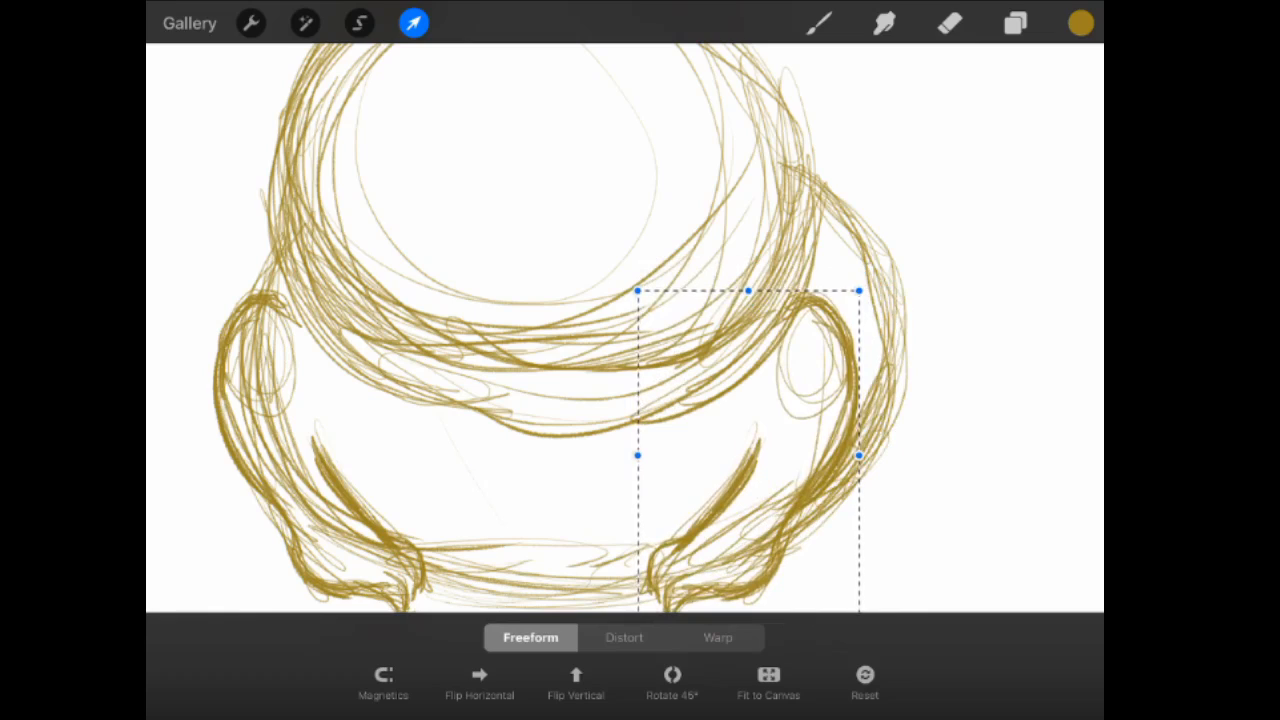
- Group the two front leg layers and collapse the new group
{"action": "left_click", "coordinate": [1014, 24]}
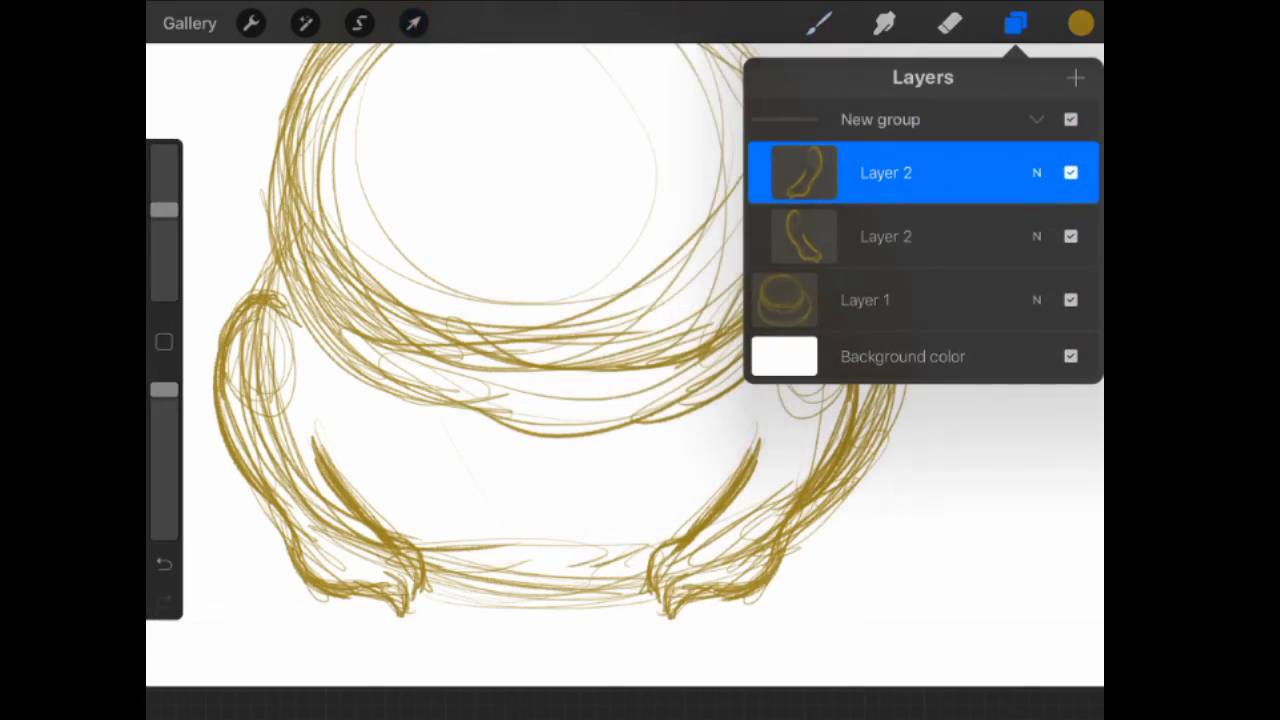
{"action": "left_click", "coordinate": [1036, 120]}
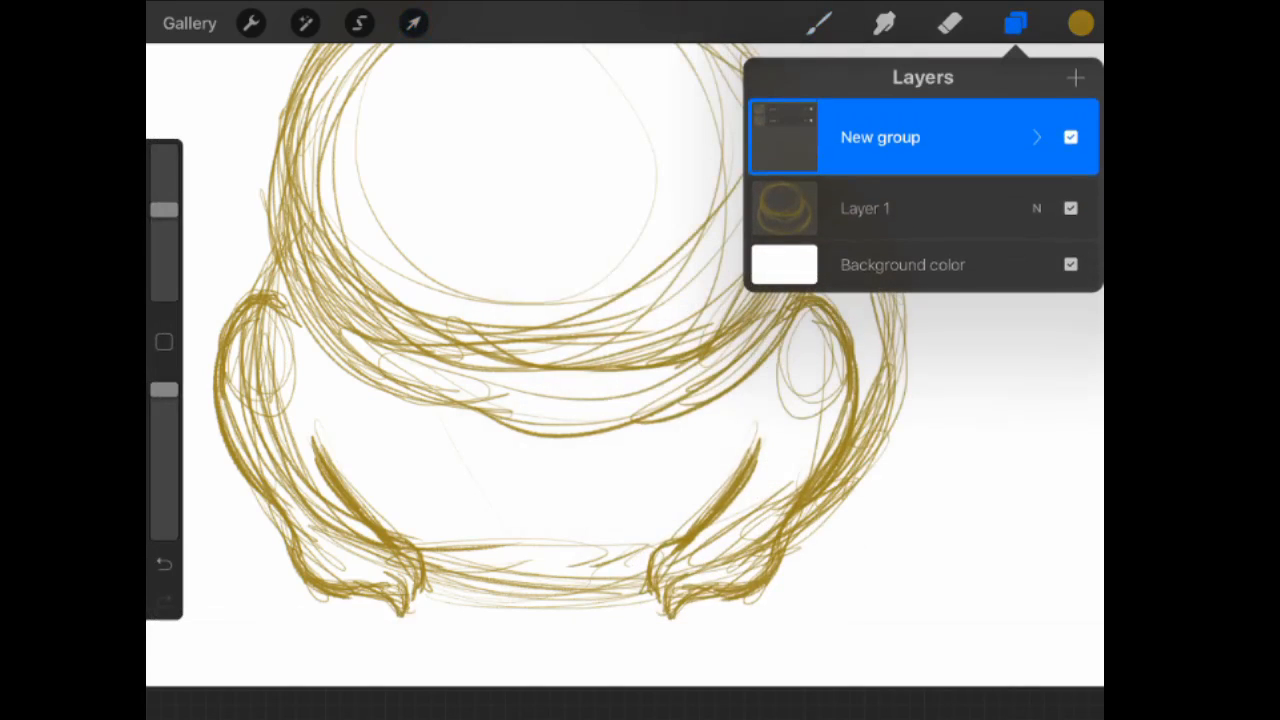
{"action": "left_click", "coordinate": [1016, 24]}
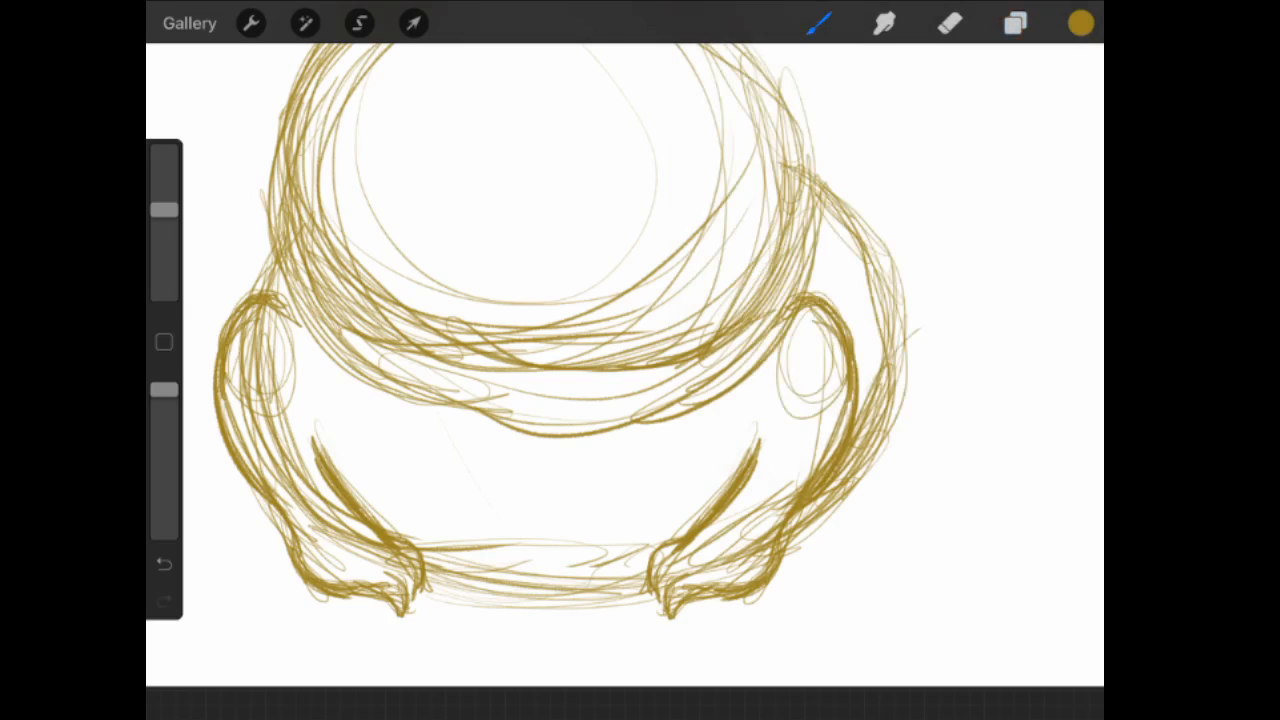
- Sketch the right hind leg's curve and its long splayed foot at the lower right
{"action": "left_click_drag", "start_coordinate": [900, 320], "coordinate": [940, 510]}
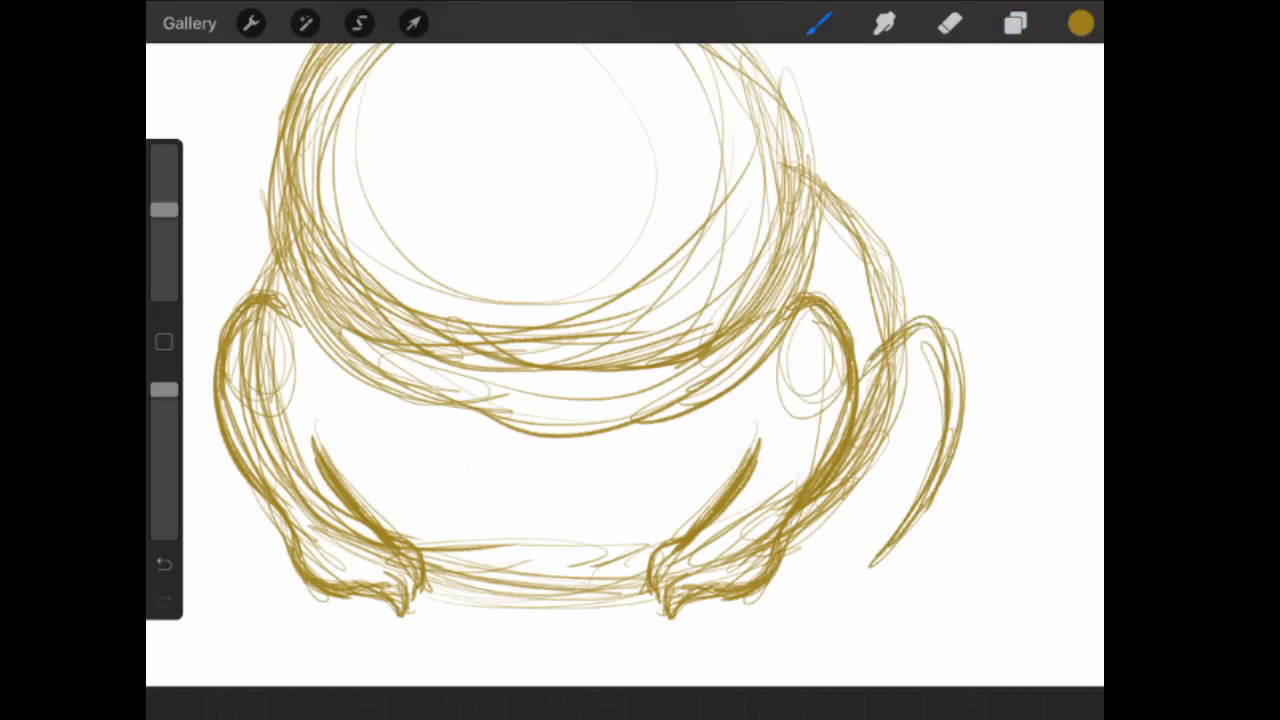
{"action": "left_click_drag", "start_coordinate": [880, 560], "coordinate": [900, 620]}
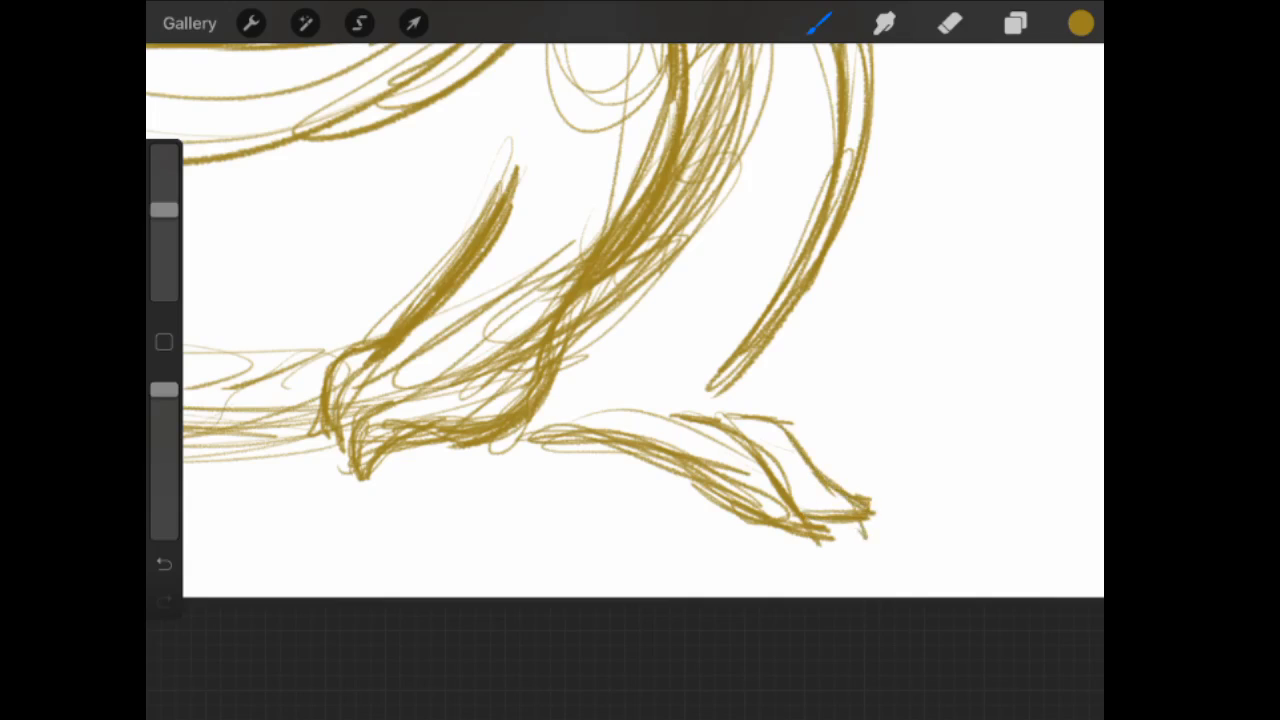
{"action": "left_click_drag", "start_coordinate": [810, 490], "coordinate": [864, 536]}
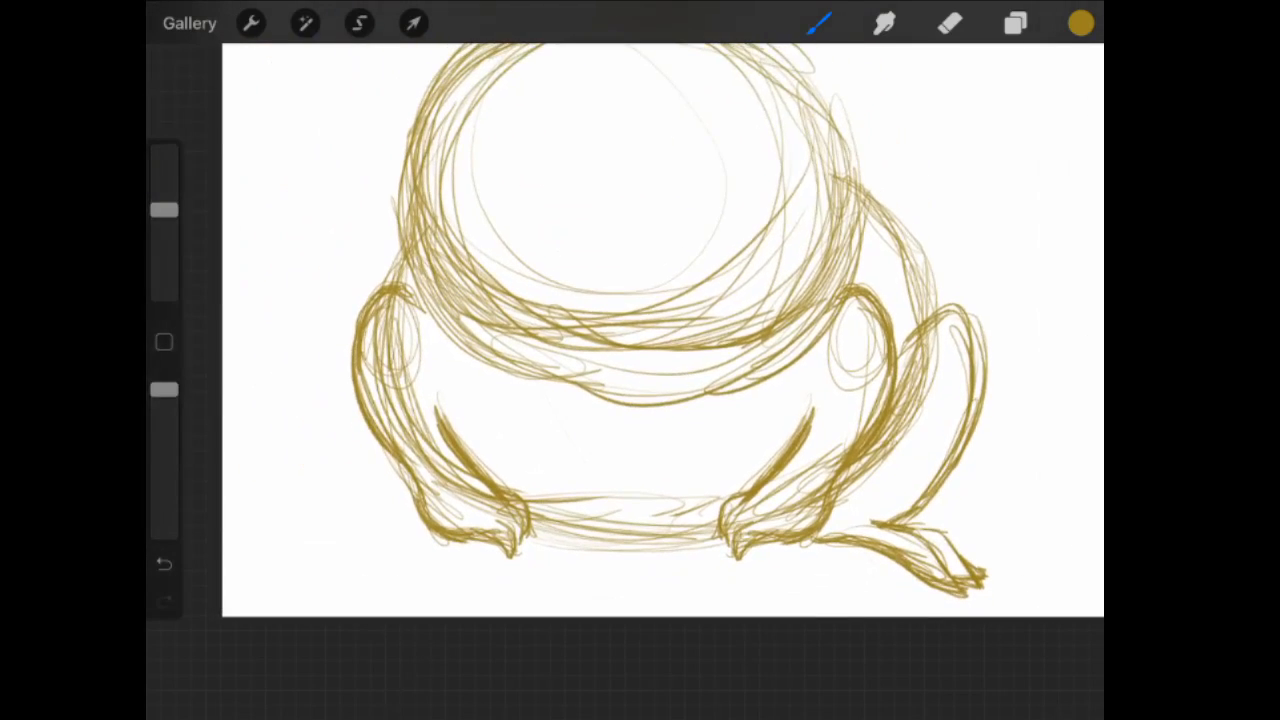
- Duplicate the hind leg layer and move the flipped copy over to the frog's left side
{"action": "left_click", "coordinate": [1016, 24]}
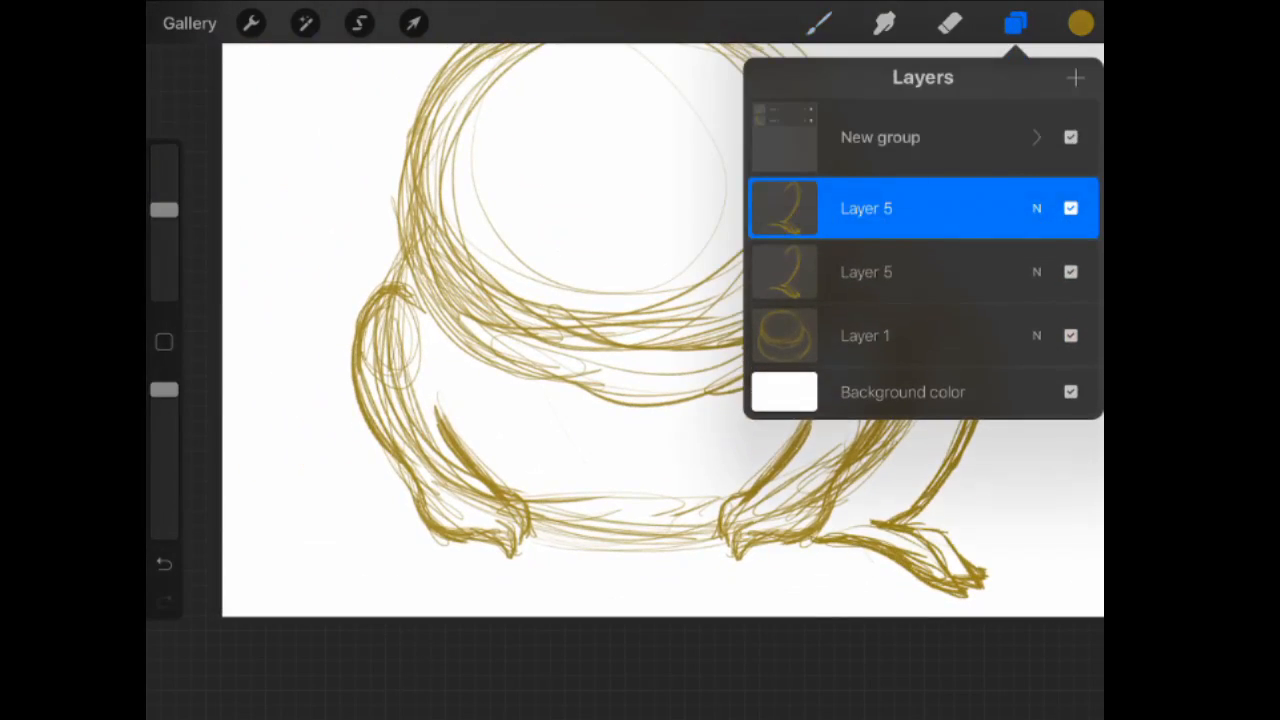
{"action": "left_click", "coordinate": [412, 24]}
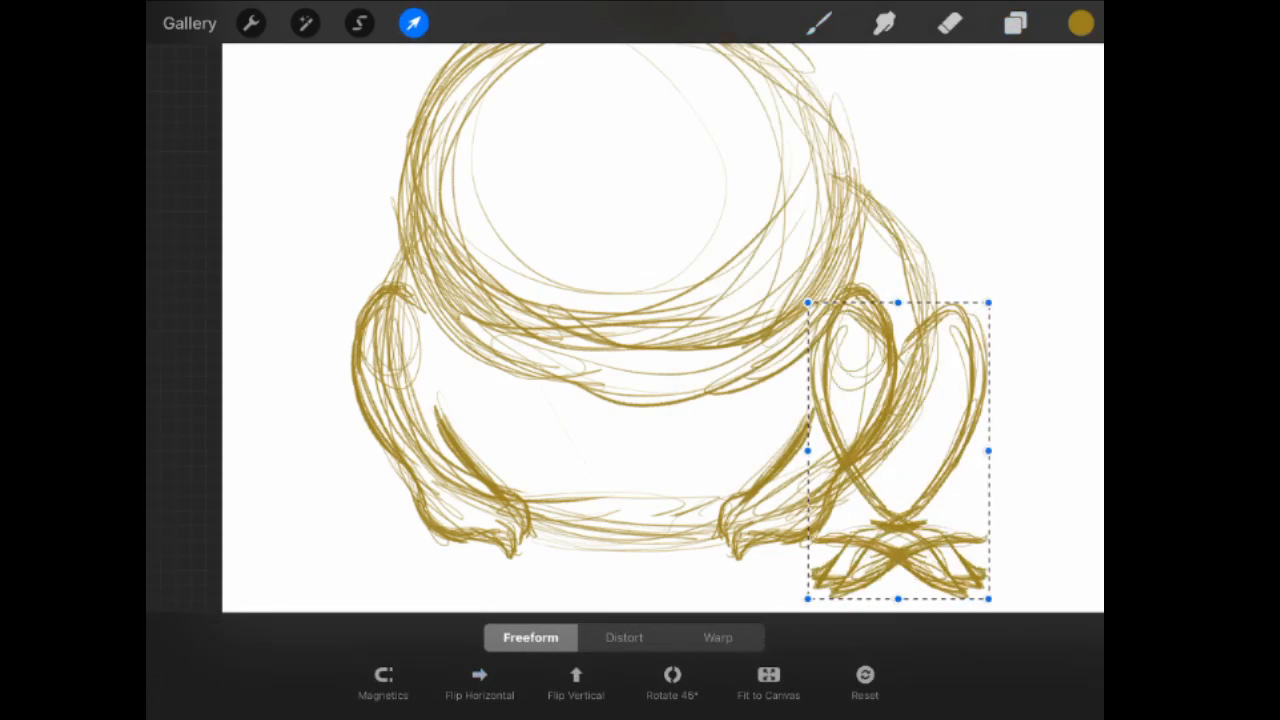
{"action": "left_click_drag", "start_coordinate": [896, 450], "coordinate": [420, 428]}
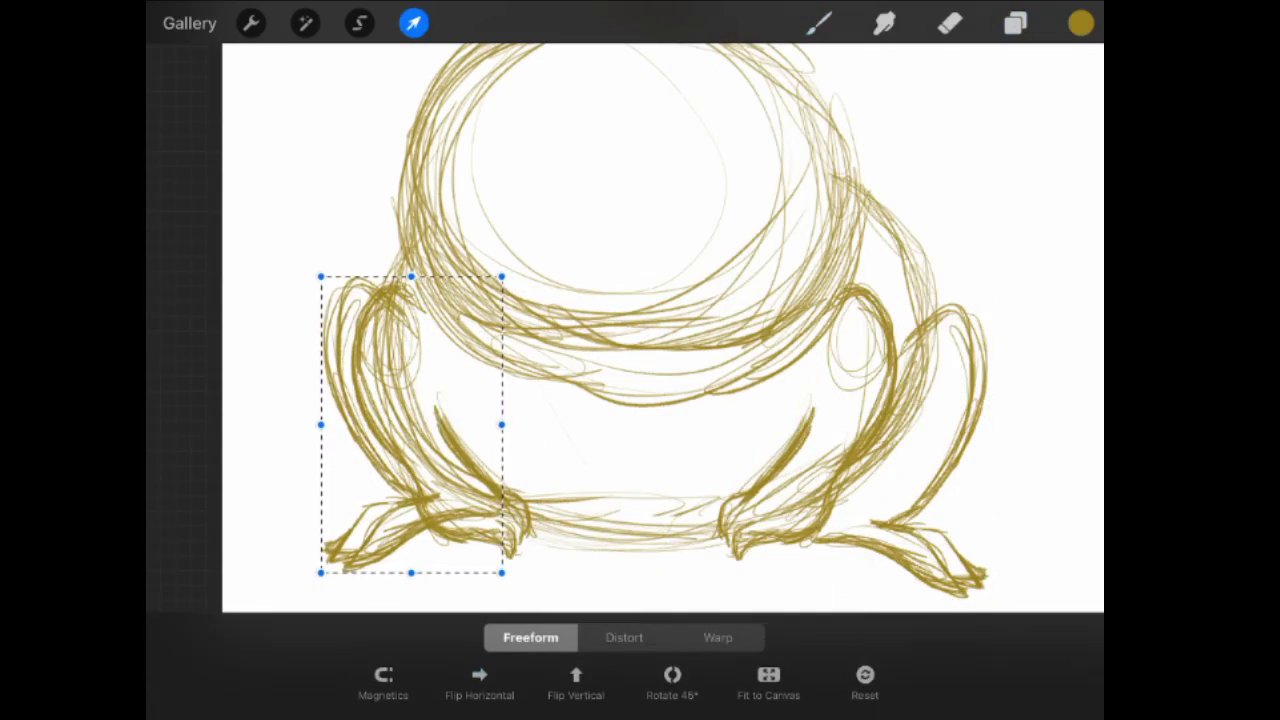
{"action": "left_click_drag", "start_coordinate": [410, 420], "coordinate": [404, 414]}
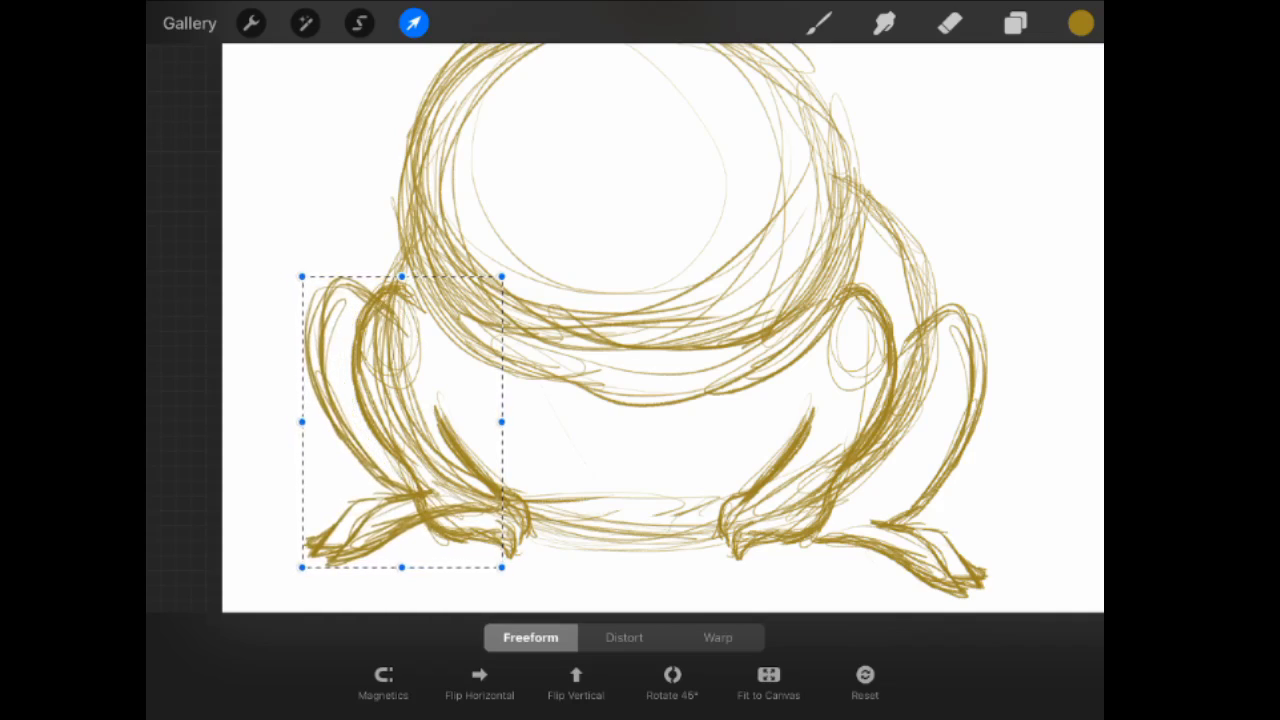
- Fit and tilt the copied hind leg against the body, then commit the transform
{"action": "left_click_drag", "start_coordinate": [400, 420], "coordinate": [896, 450]}
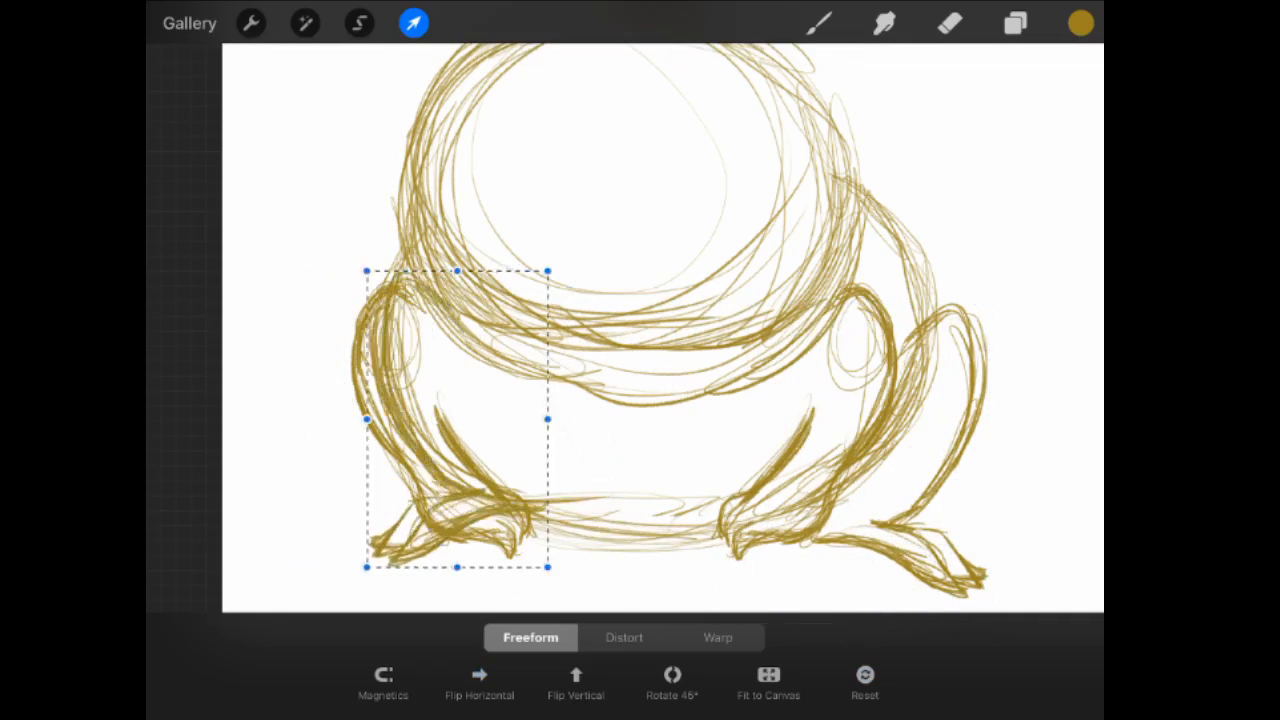
{"action": "left_click_drag", "start_coordinate": [456, 420], "coordinate": [404, 420]}
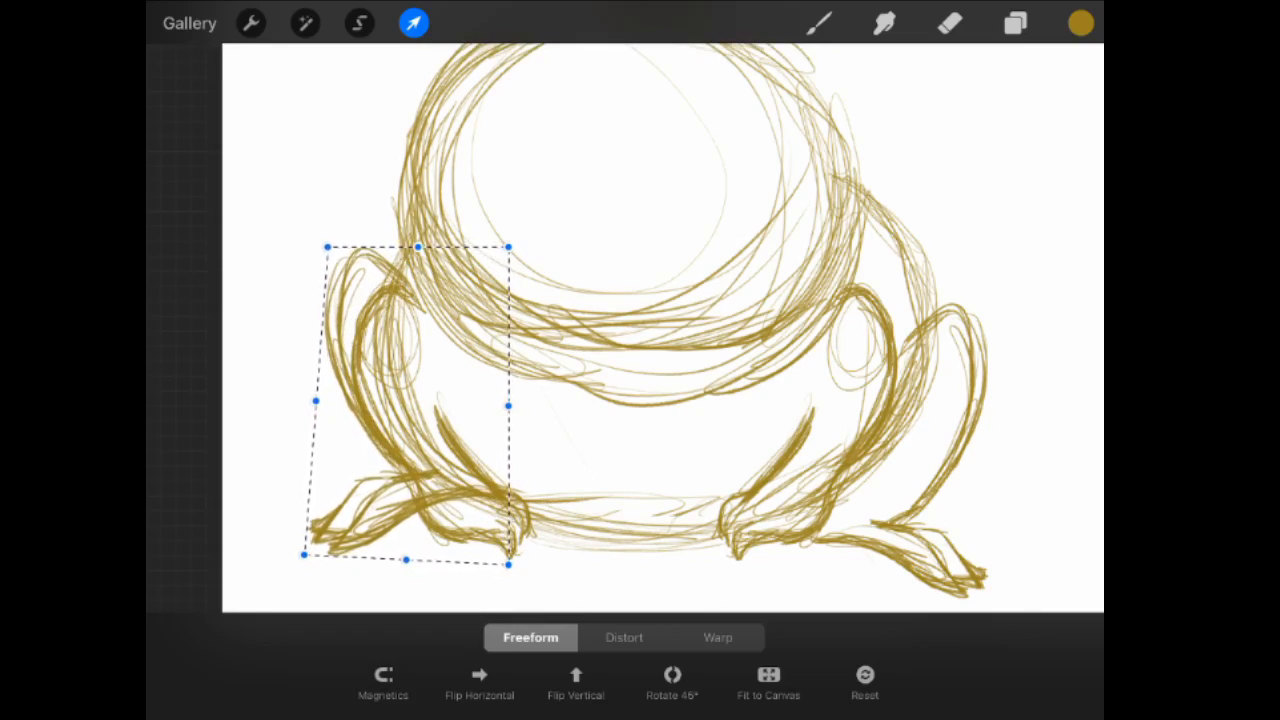
{"action": "left_click", "coordinate": [948, 24]}
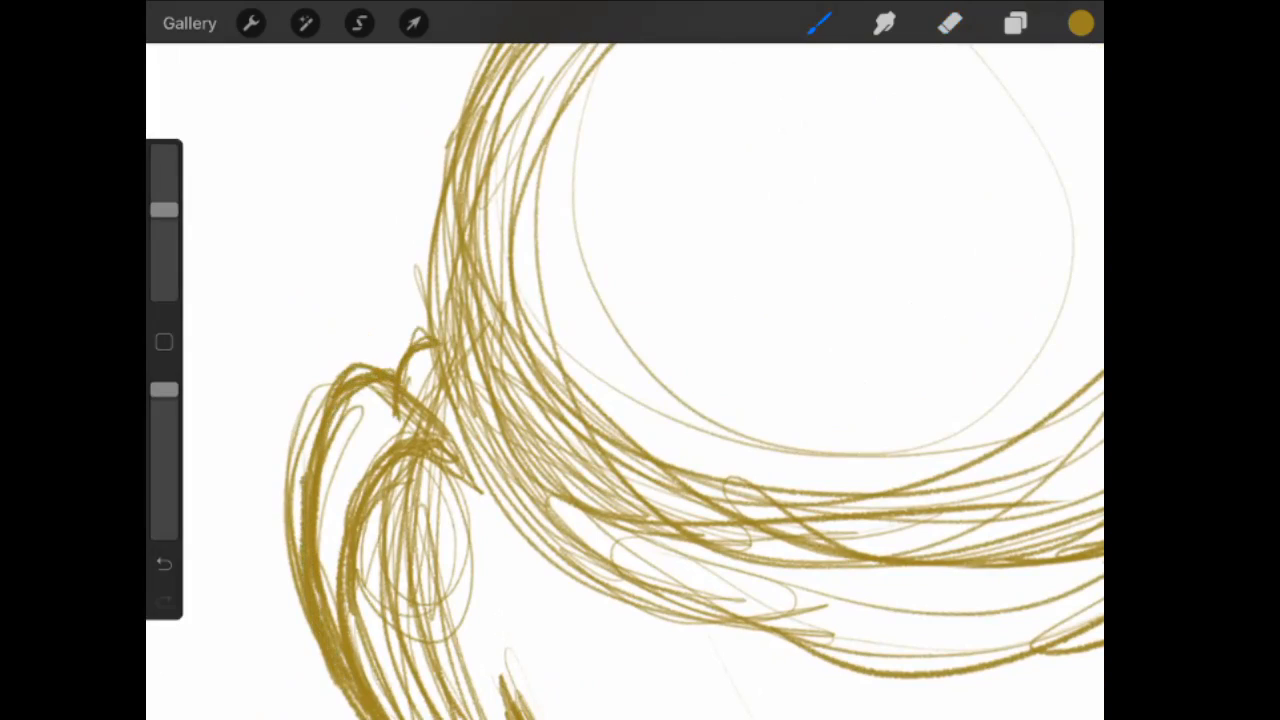
- Touch up the left hind leg where it meets the body so all four legs sit settled
{"action": "left_click", "coordinate": [948, 24]}
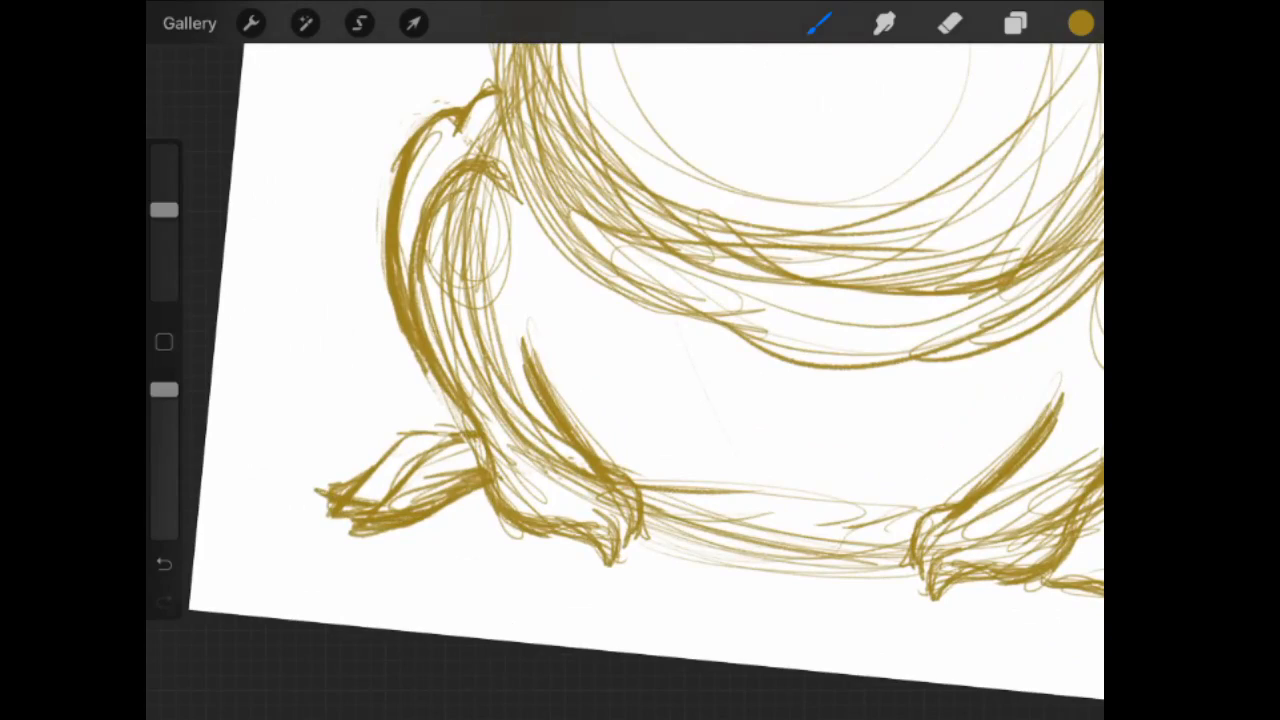
{"action": "left_click", "coordinate": [948, 24]}
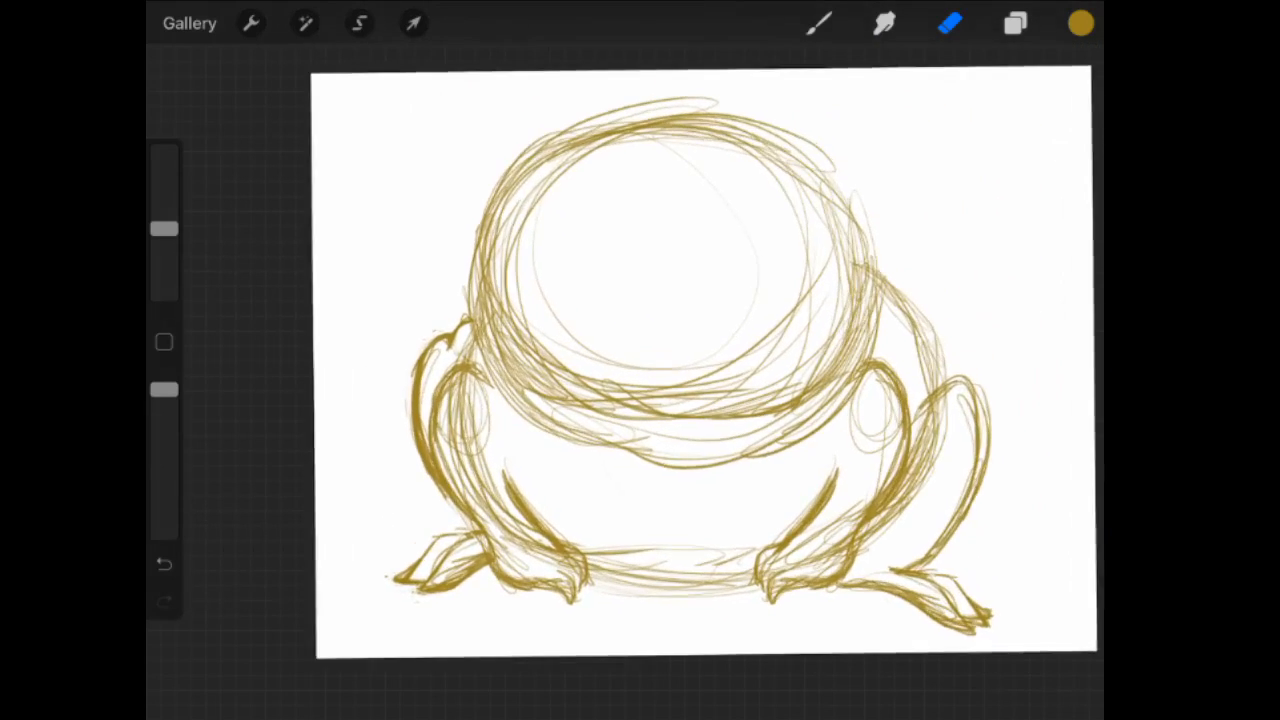
- On Layer 7 above the leg sketches, draw a thick curved mouth arc across the head
{"action": "left_click", "coordinate": [1016, 24]}
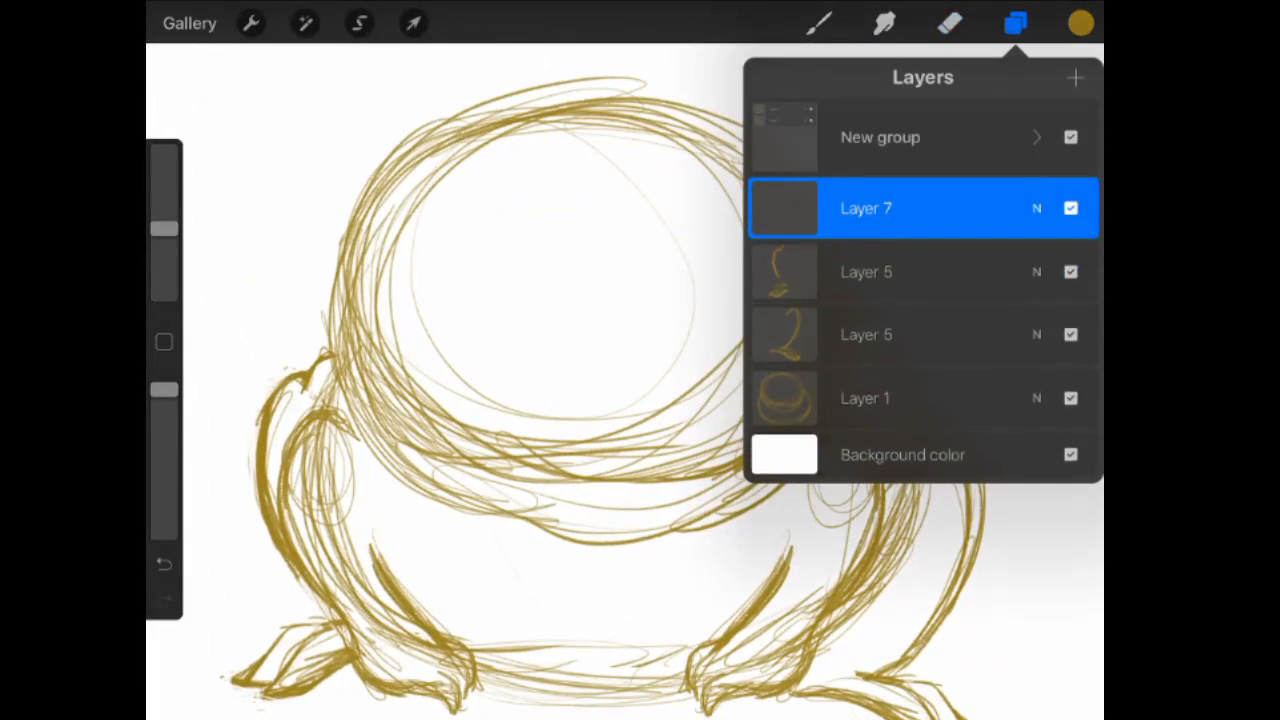
{"action": "left_click_drag", "start_coordinate": [864, 208], "coordinate": [920, 110]}
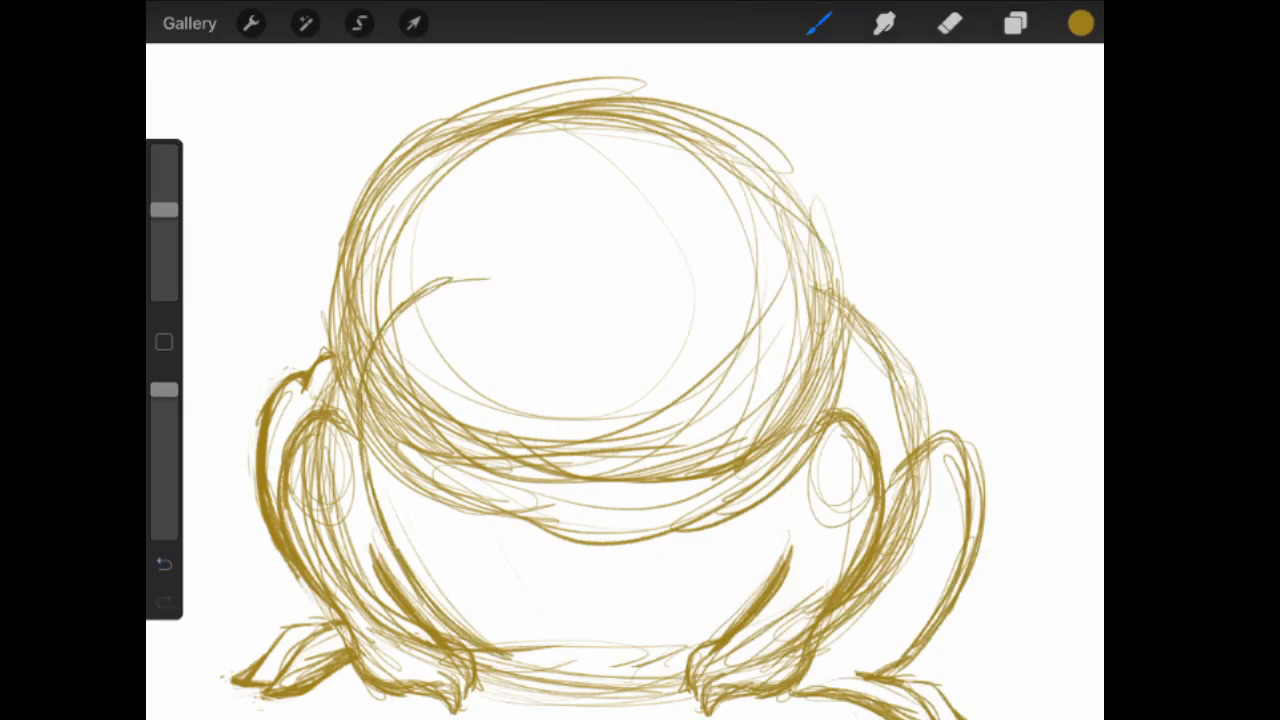
{"action": "left_click_drag", "start_coordinate": [450, 284], "coordinate": [760, 300]}
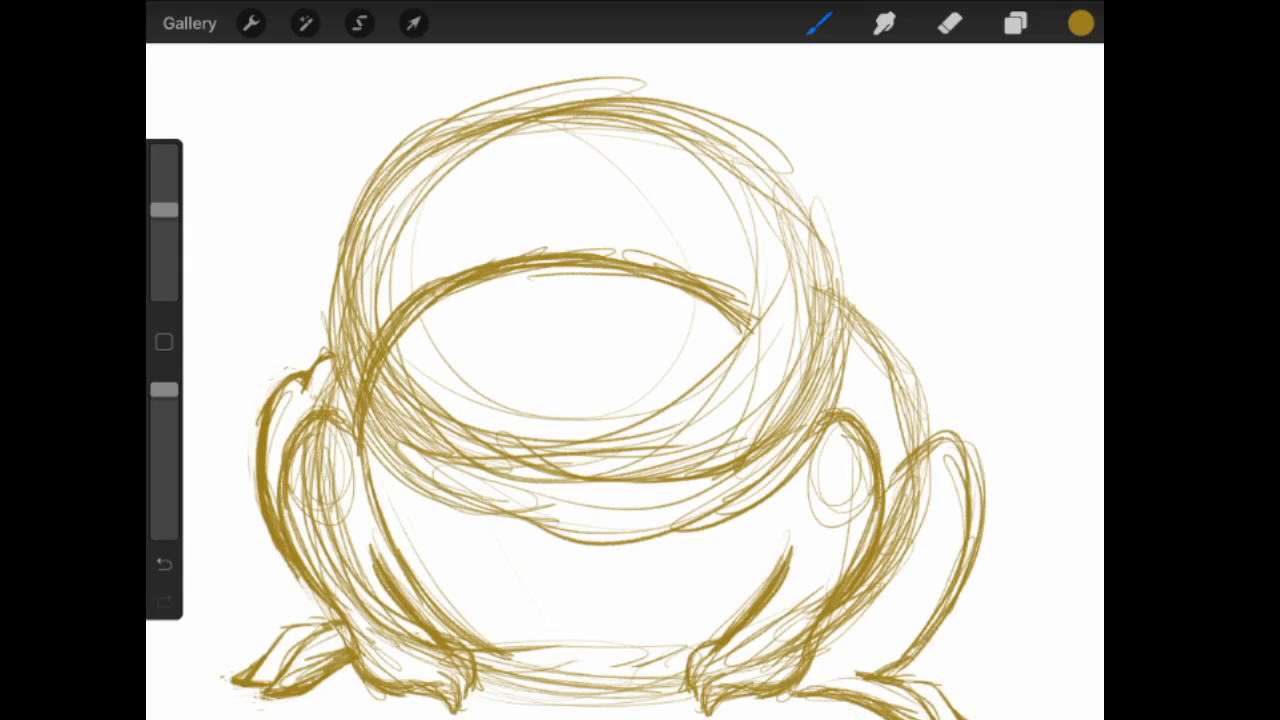
- Redraw the mouth arc as a wavy line ending in a hooked curl at the right
{"action": "left_click", "coordinate": [948, 24]}
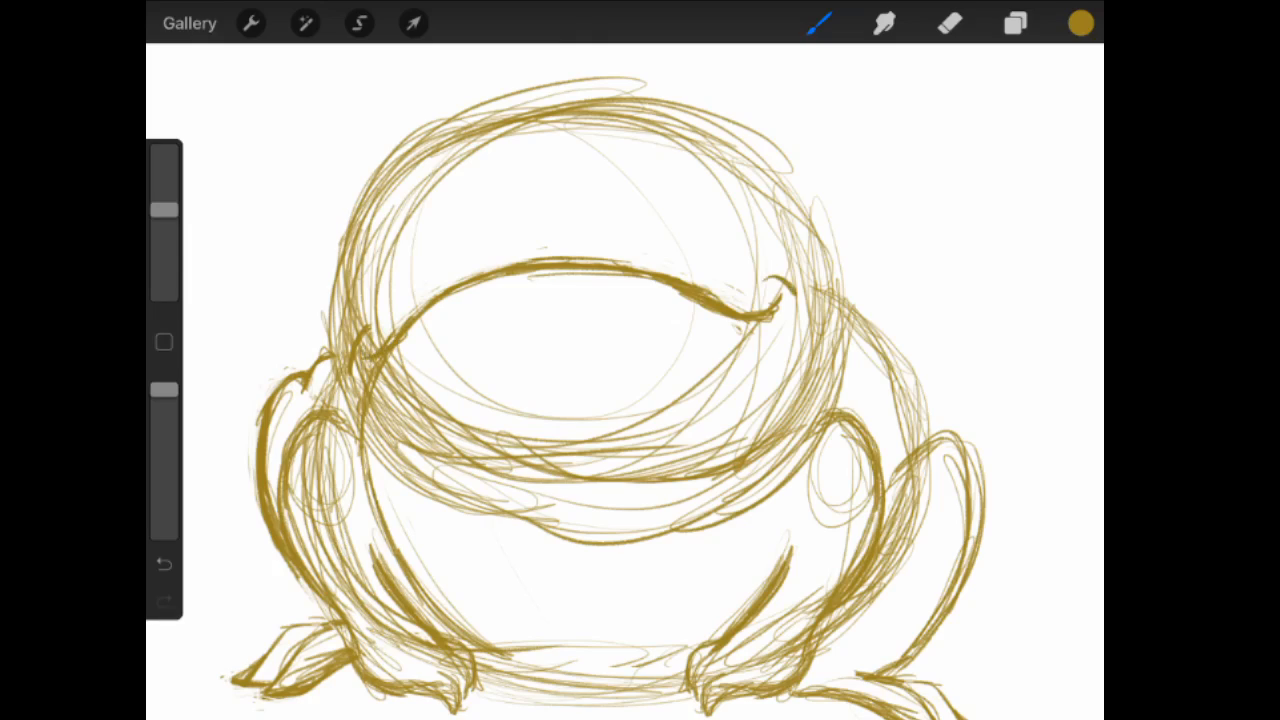
- Erase and redraw the mouth line's left end so it thickens and curls down into a corner
{"action": "left_click", "coordinate": [948, 24]}
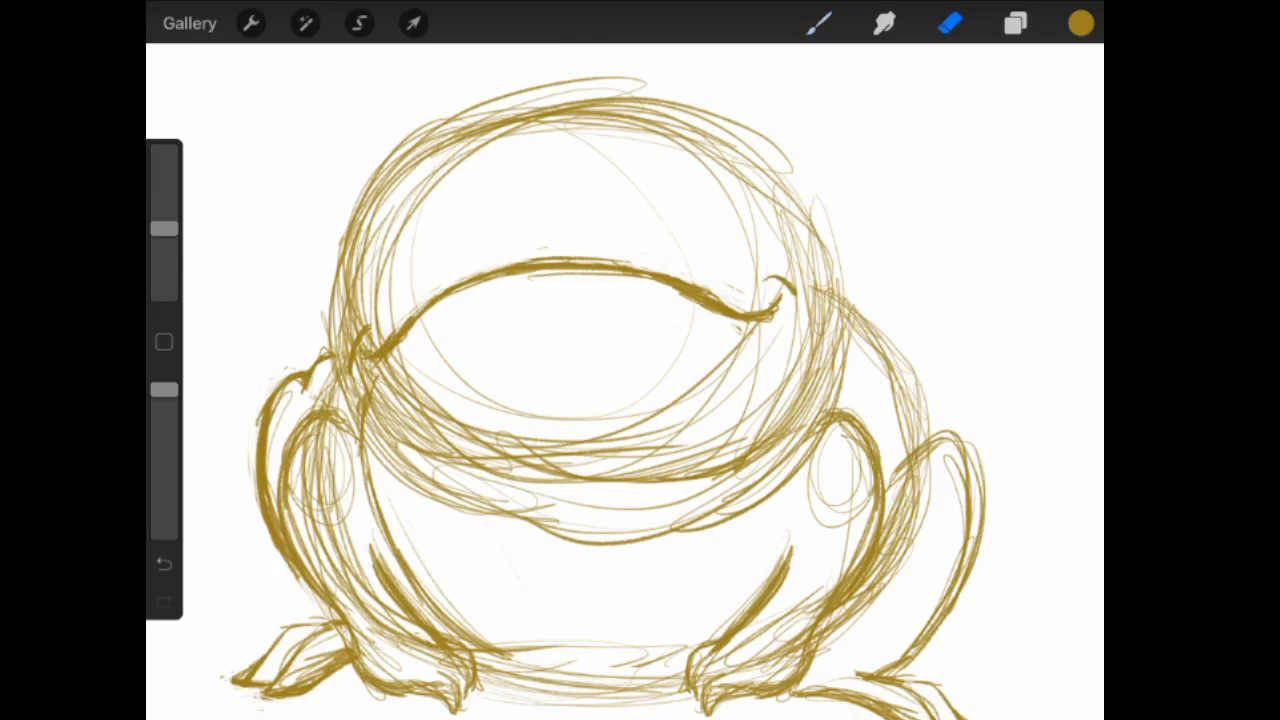
{"action": "left_click", "coordinate": [820, 24]}
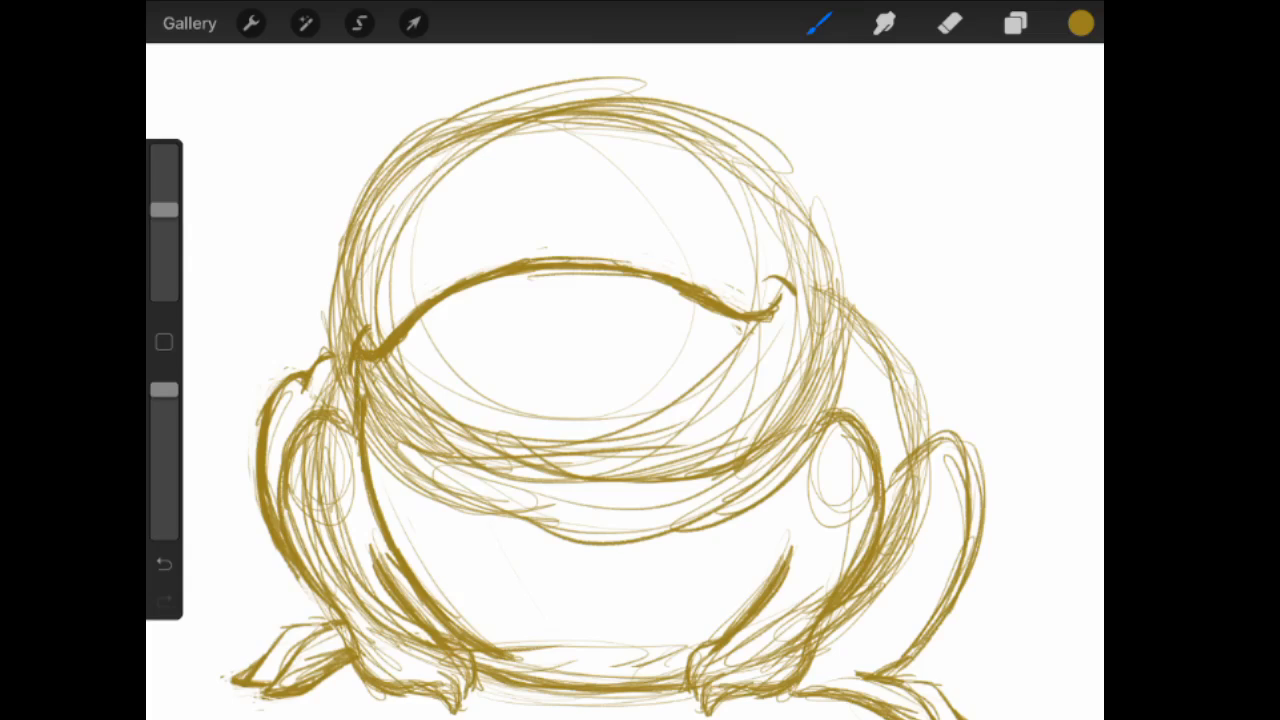
{"action": "left_click", "coordinate": [948, 24]}
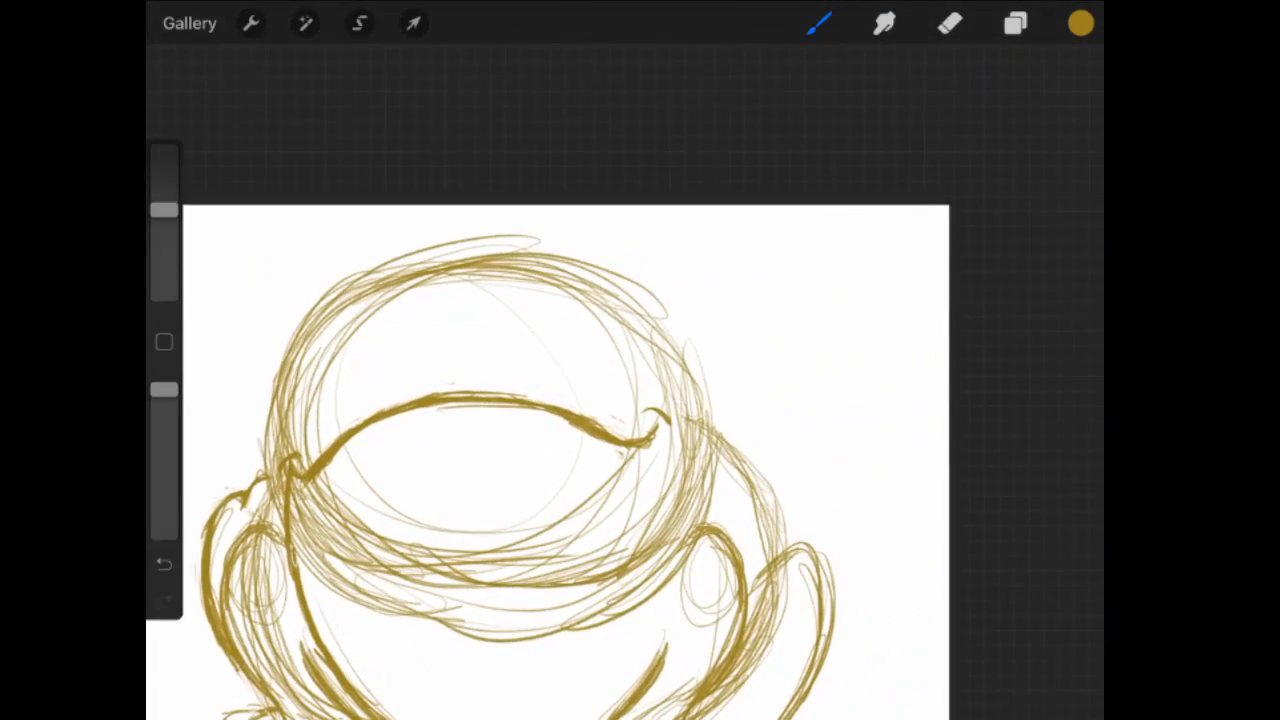
- Go over the frog's left shoulder and leg with bolder strokes inside the leg group
{"action": "left_click", "coordinate": [1014, 24]}
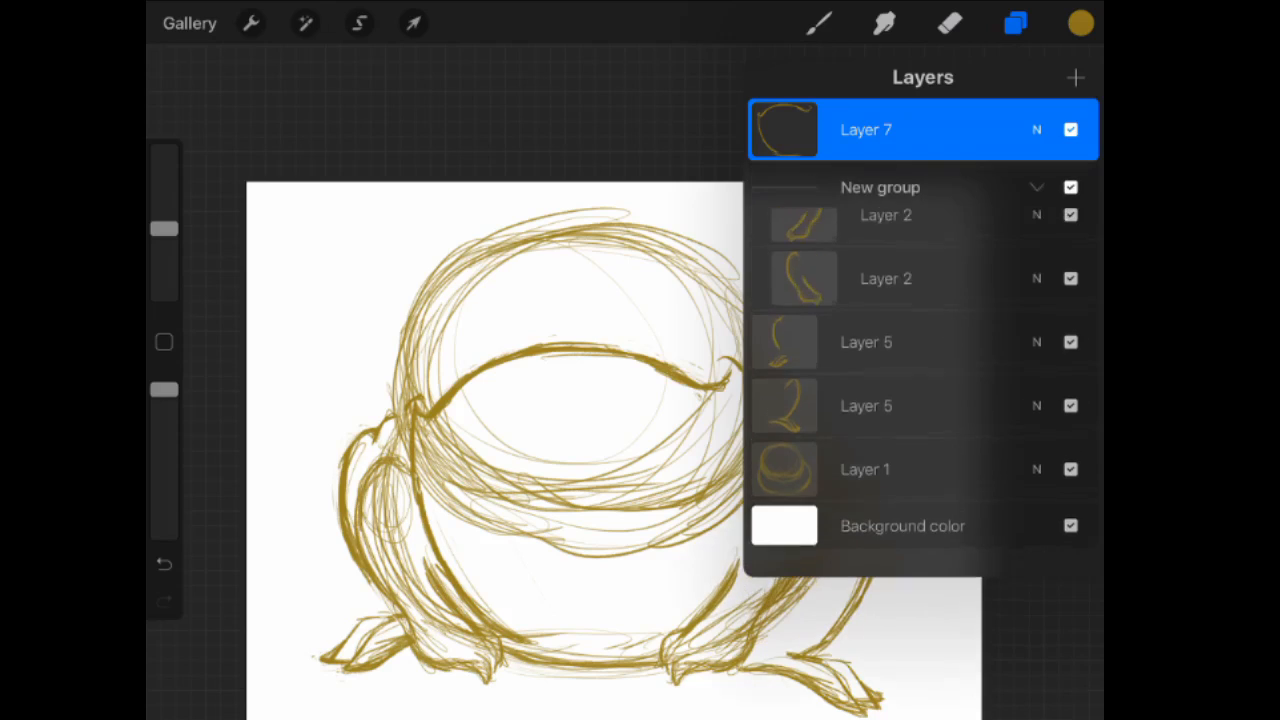
{"action": "left_click", "coordinate": [1016, 24]}
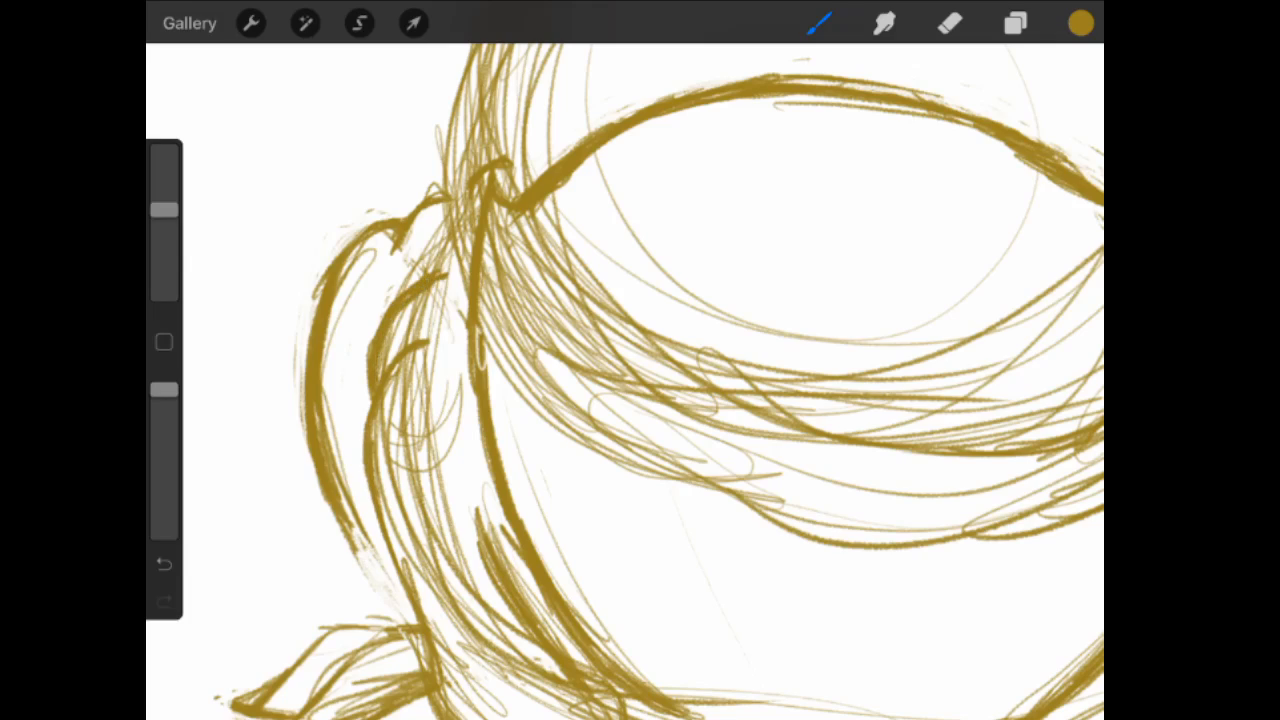
- Make Layer 5 in the leg group the active layer
{"action": "left_click", "coordinate": [1014, 24]}
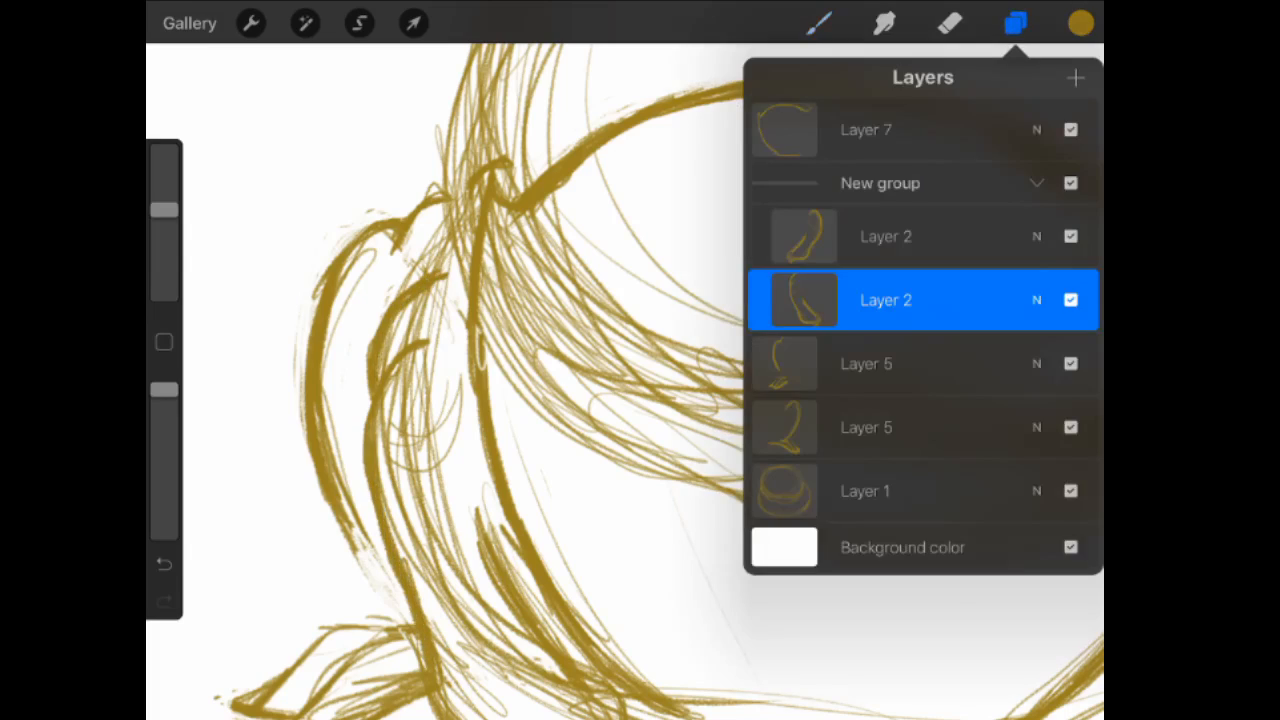
{"action": "left_click", "coordinate": [1016, 24]}
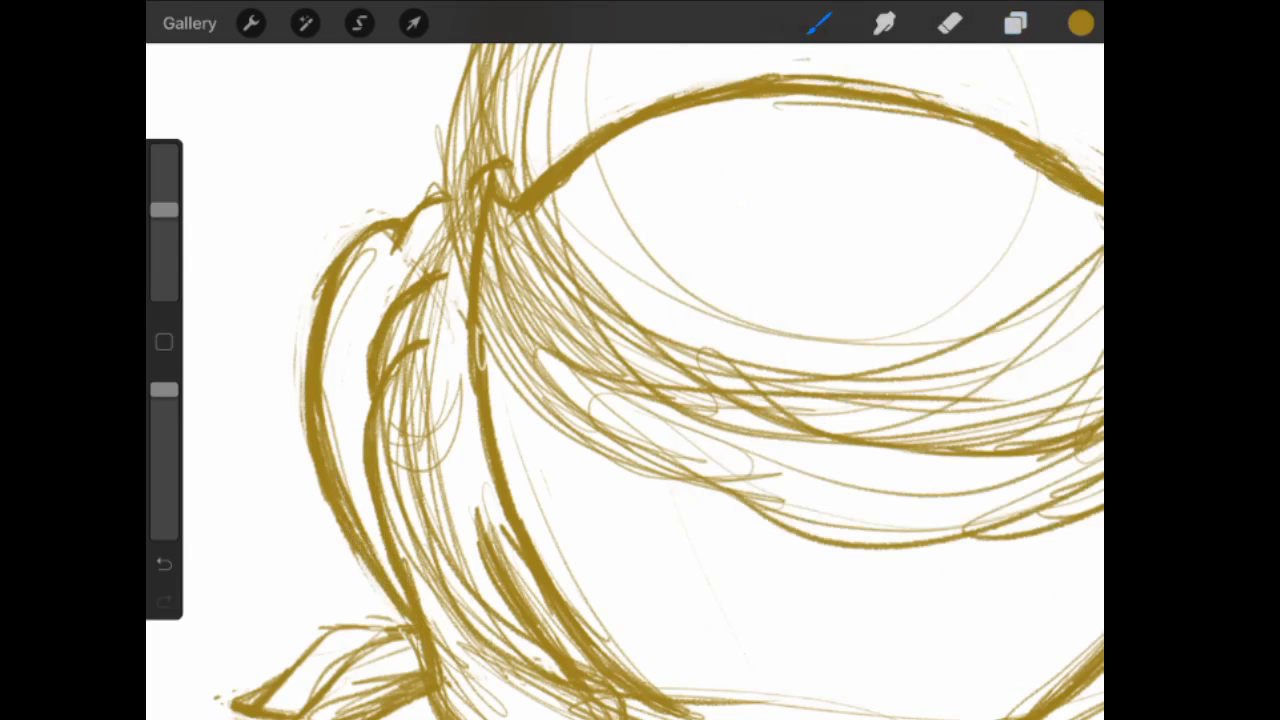
{"action": "left_click", "coordinate": [1016, 24]}
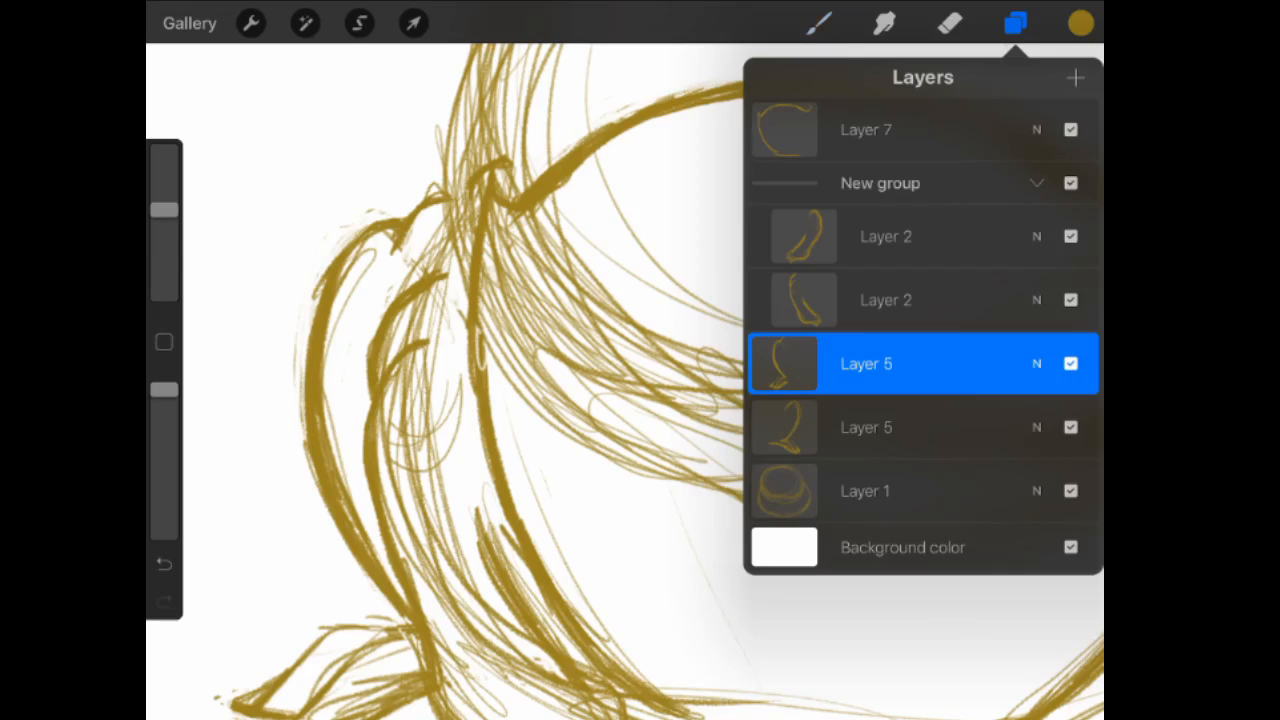
- Resize the brush and lay heavy strokes over the frog's head and body outline, erasing strays at the left shoulder
{"action": "left_click", "coordinate": [1016, 24]}
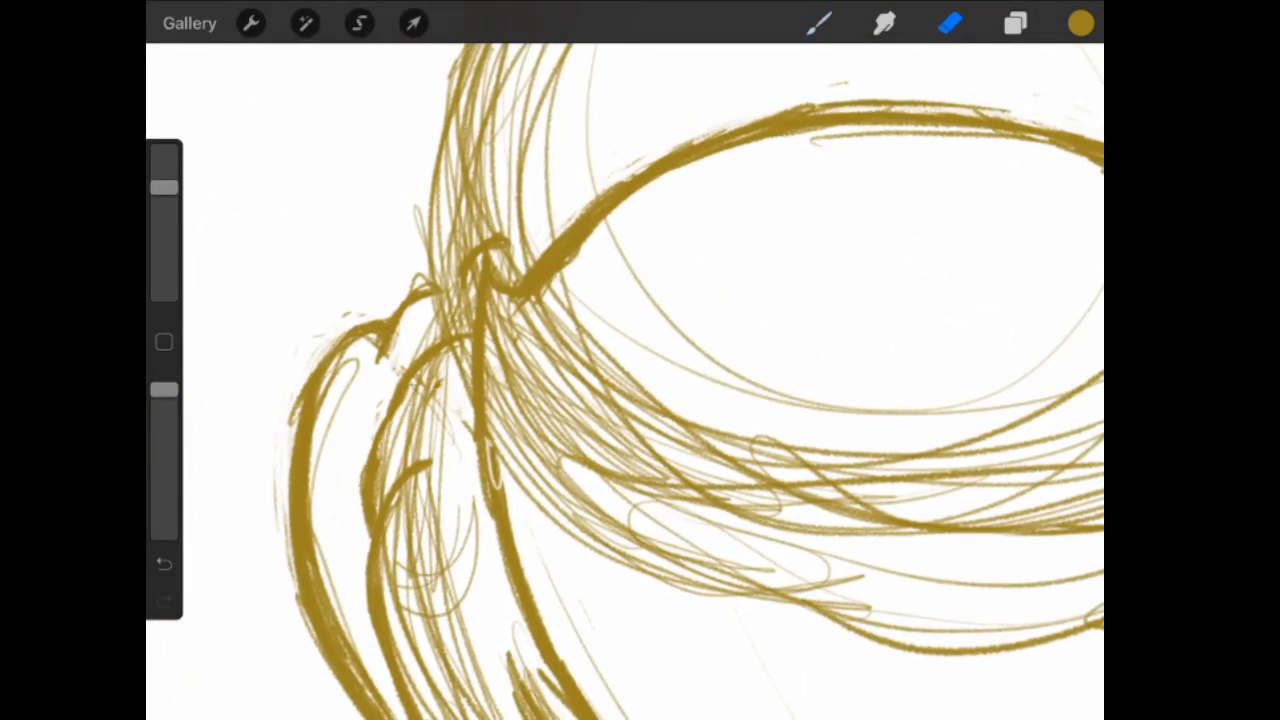
{"action": "left_click", "coordinate": [820, 24]}
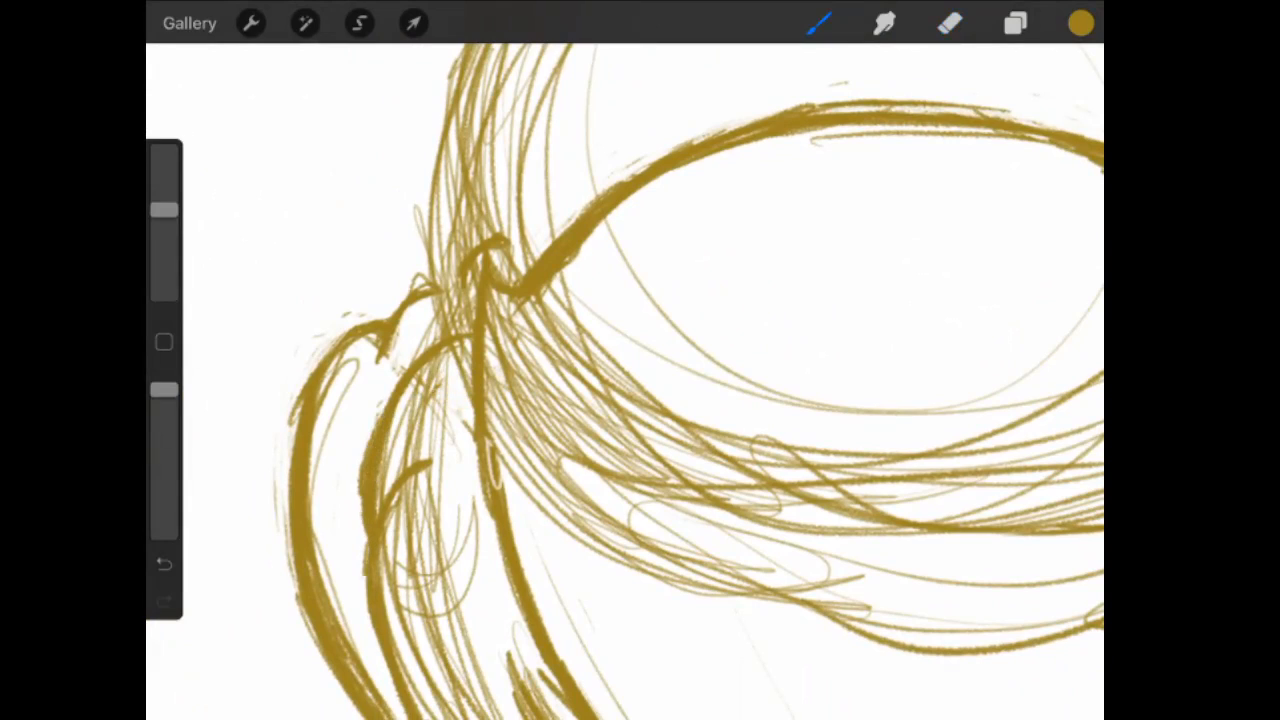
{"action": "left_click", "coordinate": [948, 24]}
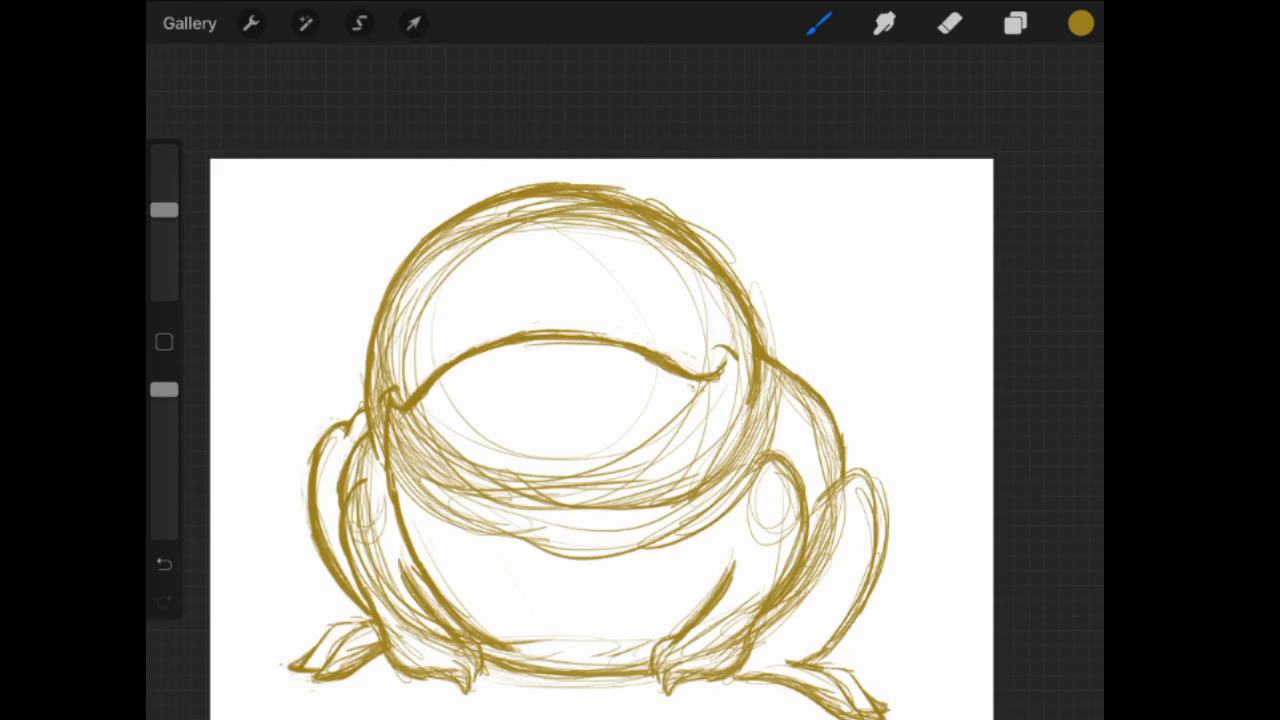
- Draw thick contour strokes along the right shoulder and front leg, including a small shoulder curl
{"action": "left_click", "coordinate": [820, 24]}
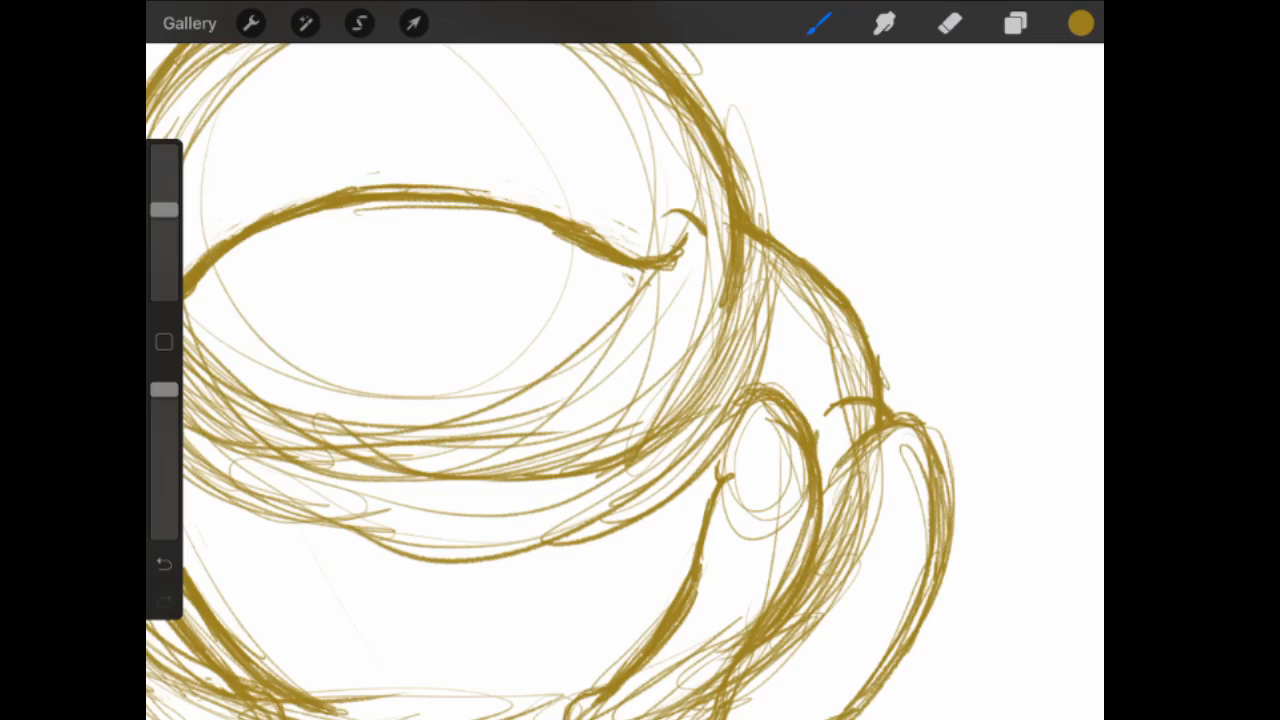
{"action": "left_click", "coordinate": [948, 24]}
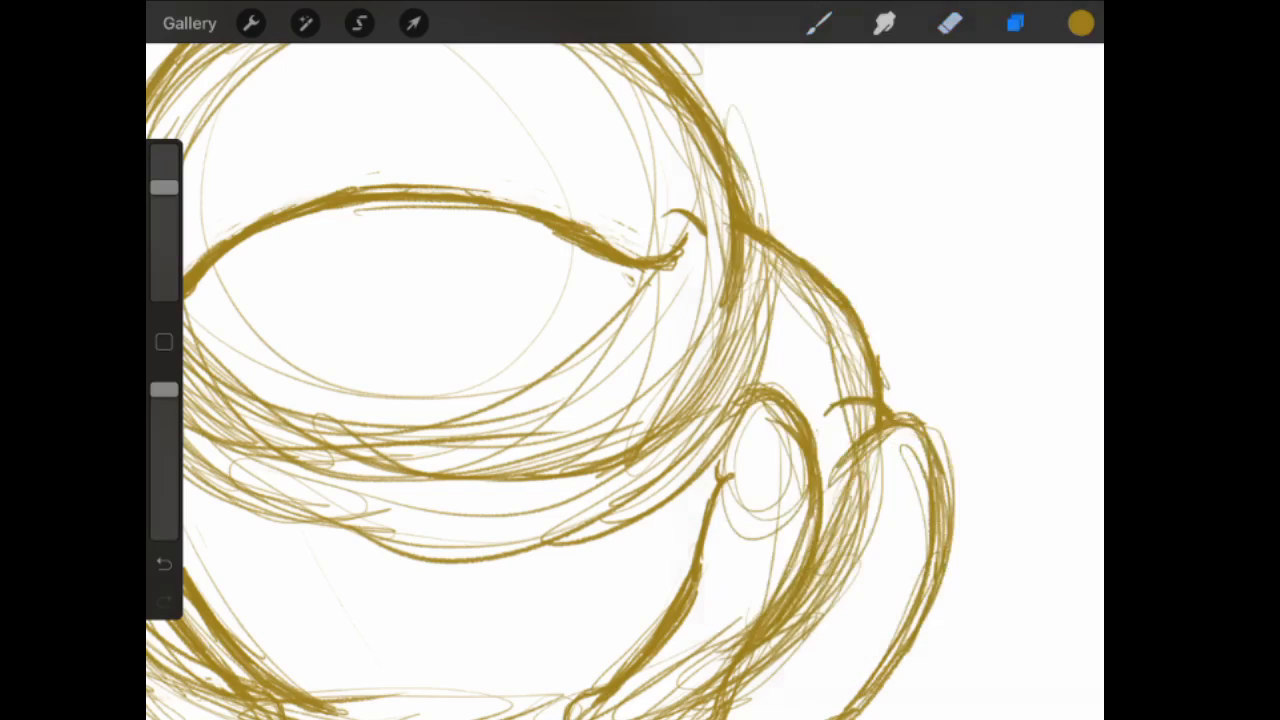
- Undo stray strokes, erase loose lines near the legs, then redraw the right front leg and splayed feet with bolder contours
{"action": "left_click", "coordinate": [164, 564]}
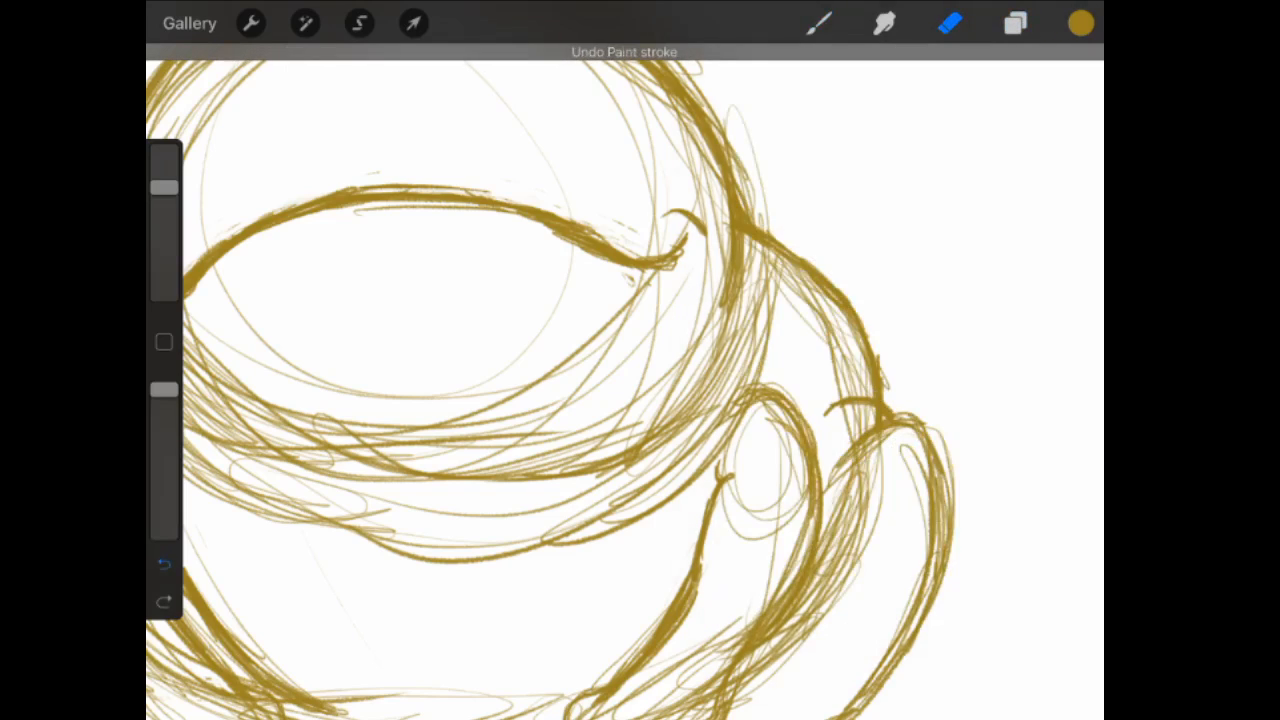
{"action": "left_click", "coordinate": [164, 564]}
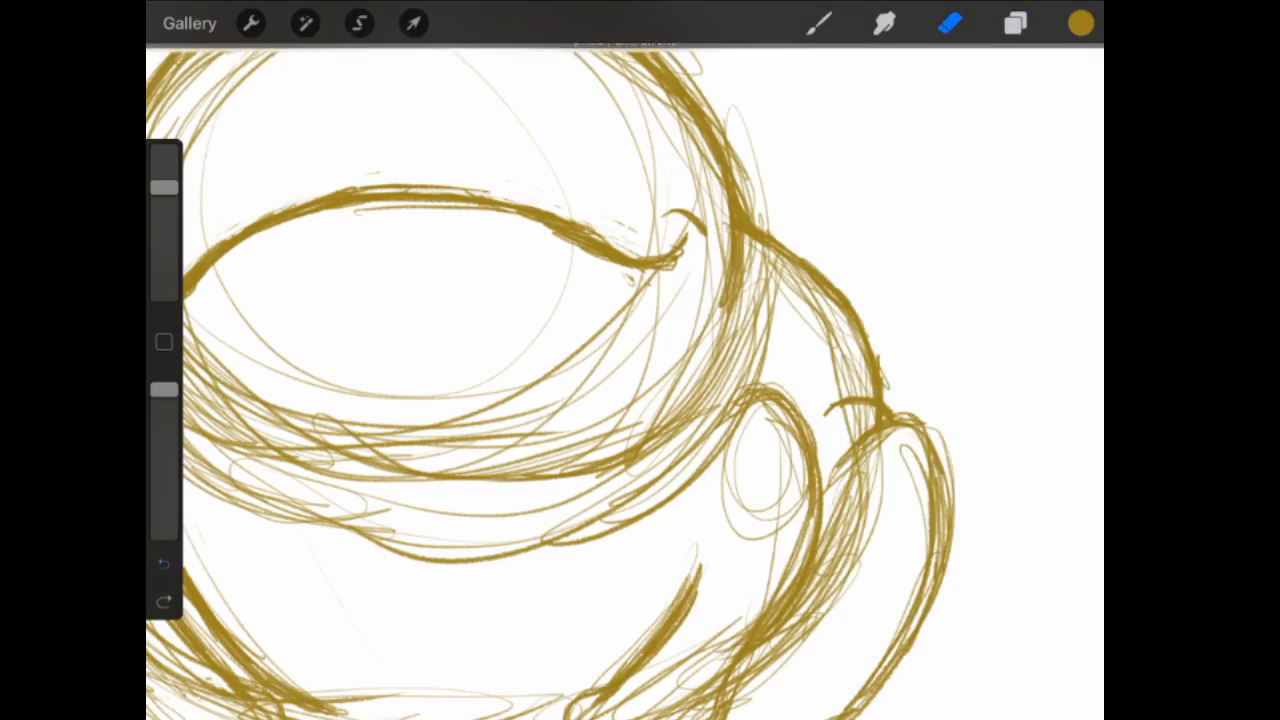
{"action": "left_click", "coordinate": [1016, 24]}
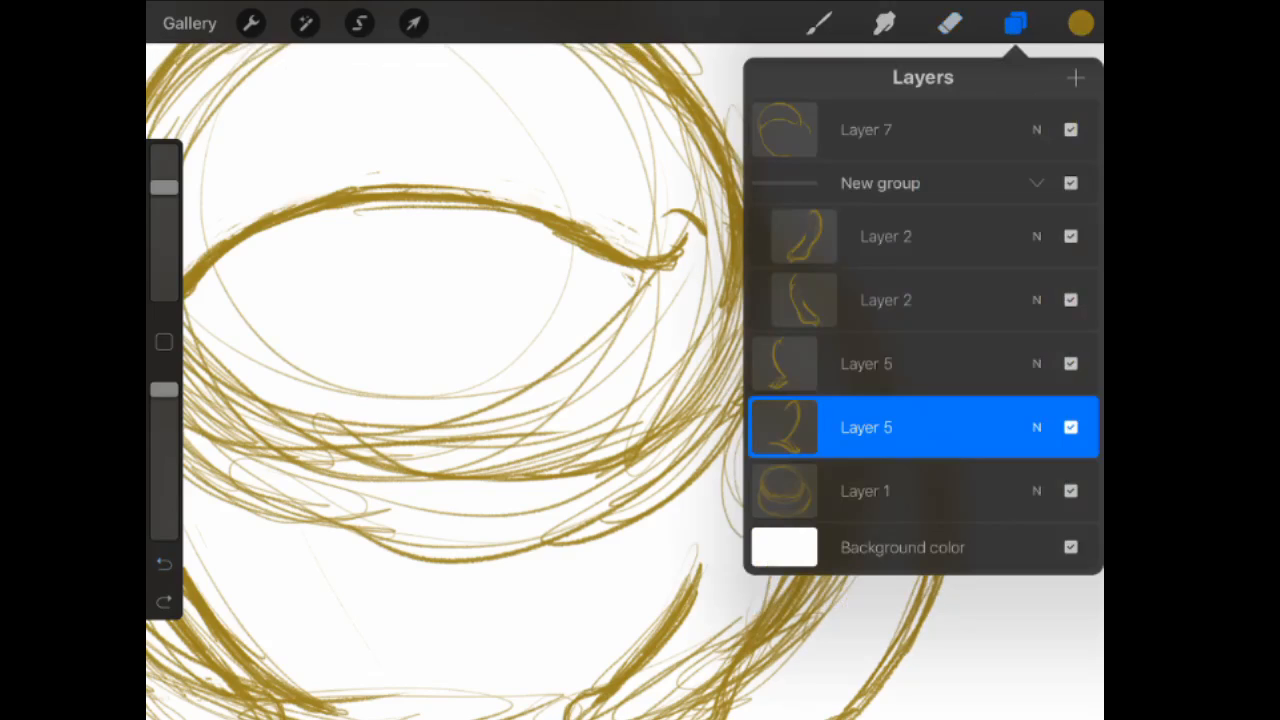
{"action": "left_click", "coordinate": [950, 24]}
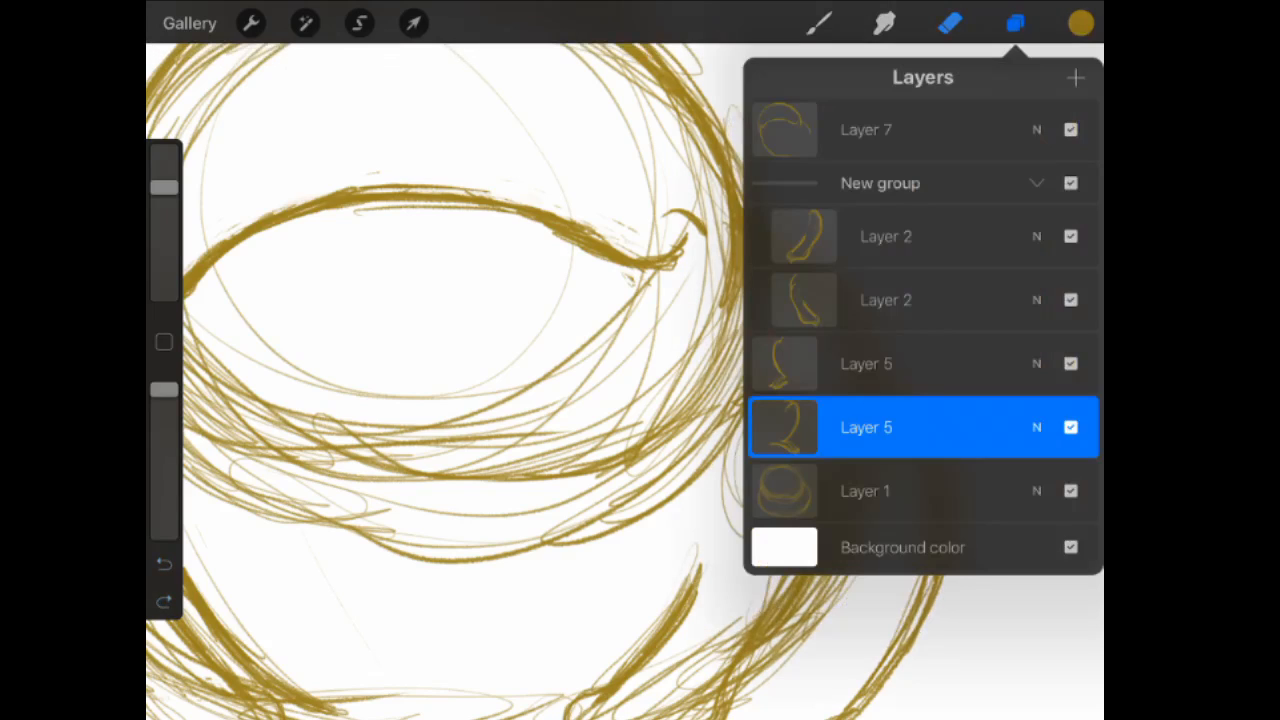
{"action": "left_click", "coordinate": [1014, 24]}
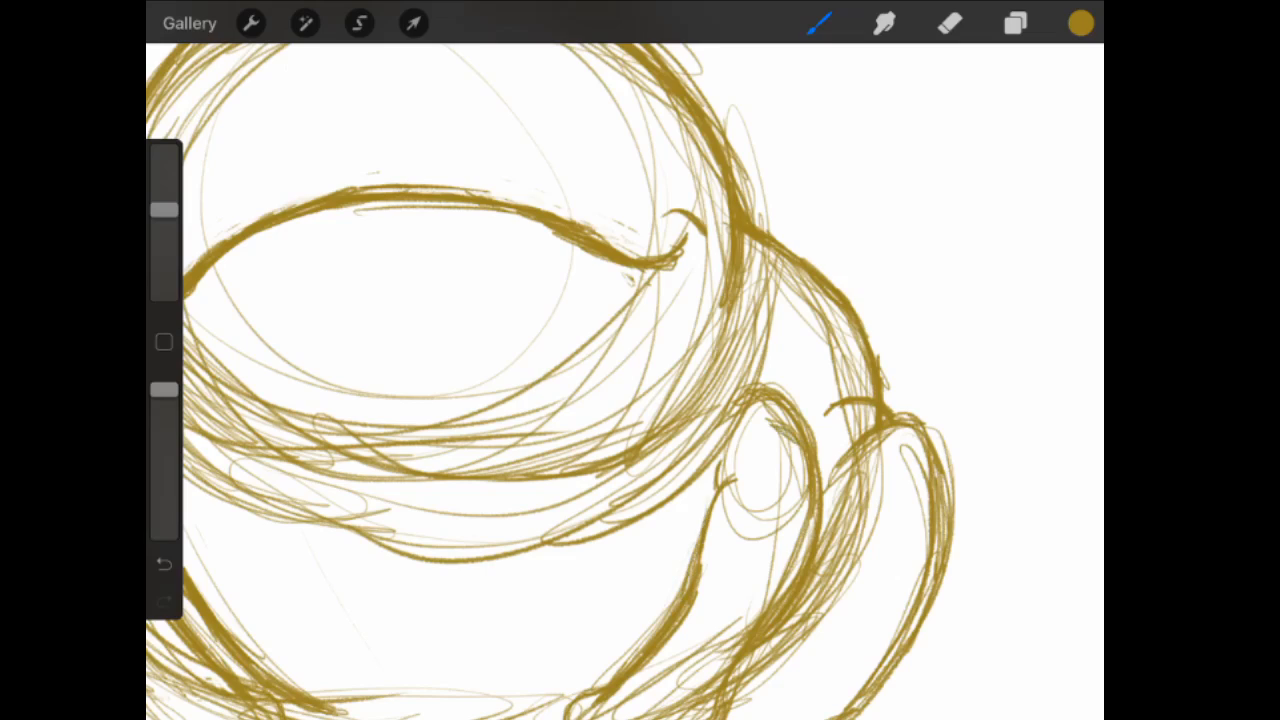
{"action": "left_click", "coordinate": [948, 24]}
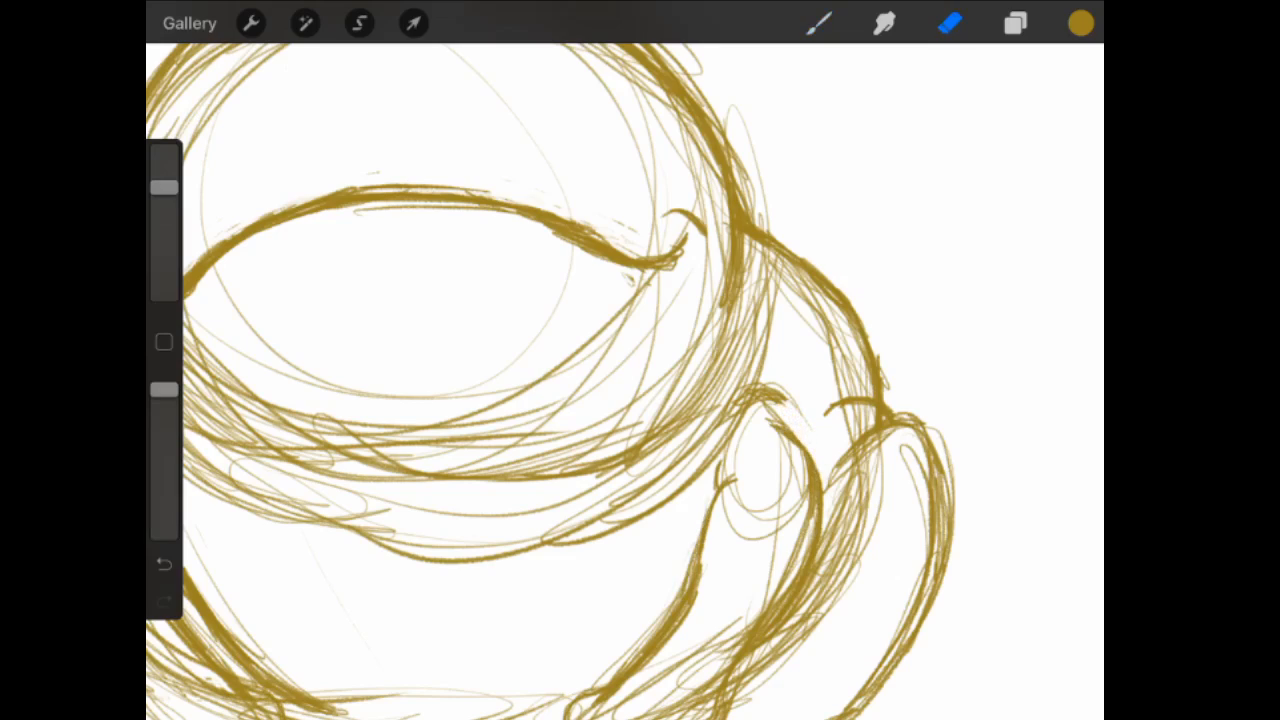
{"action": "left_click", "coordinate": [820, 24]}
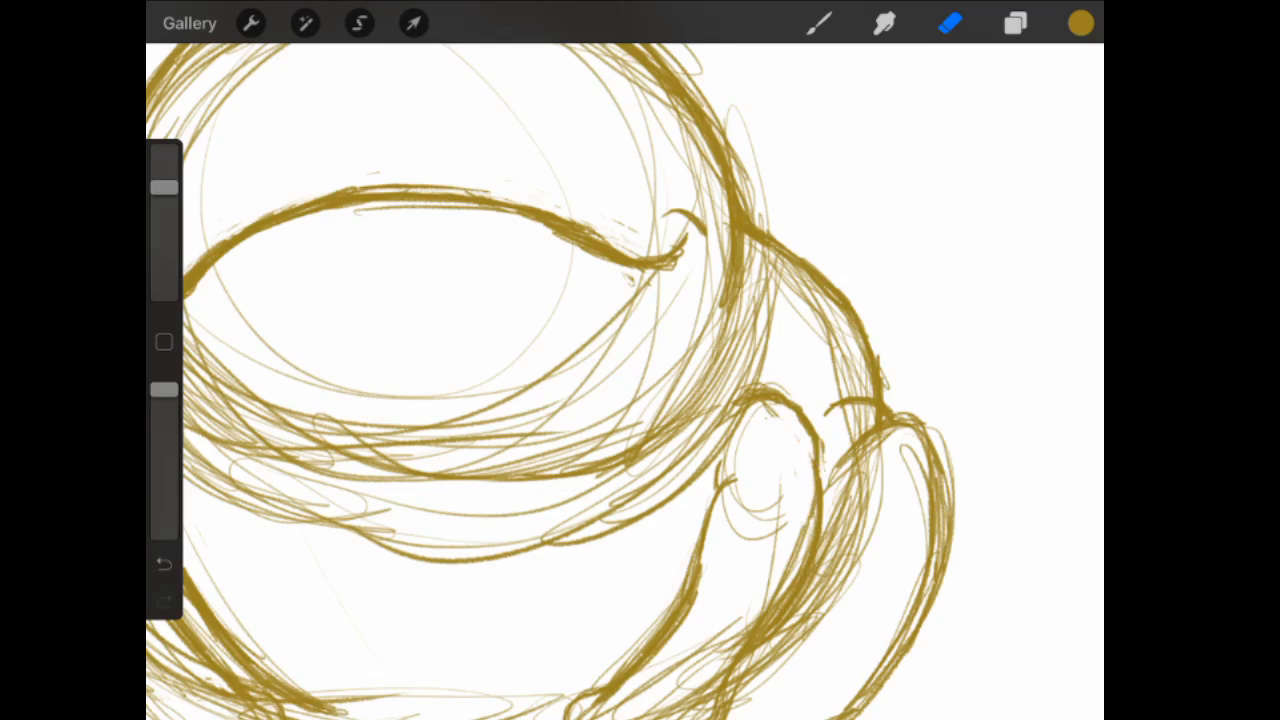
{"action": "left_click", "coordinate": [820, 24]}
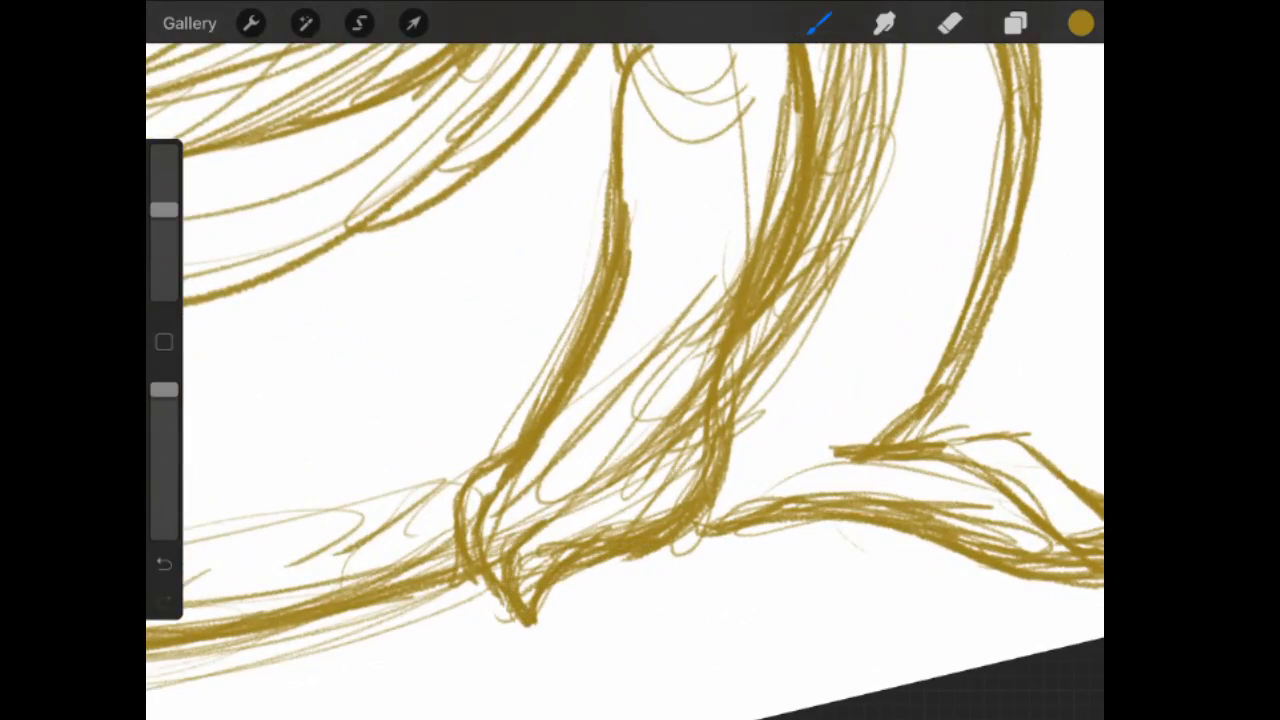
{"action": "left_click", "coordinate": [948, 24]}
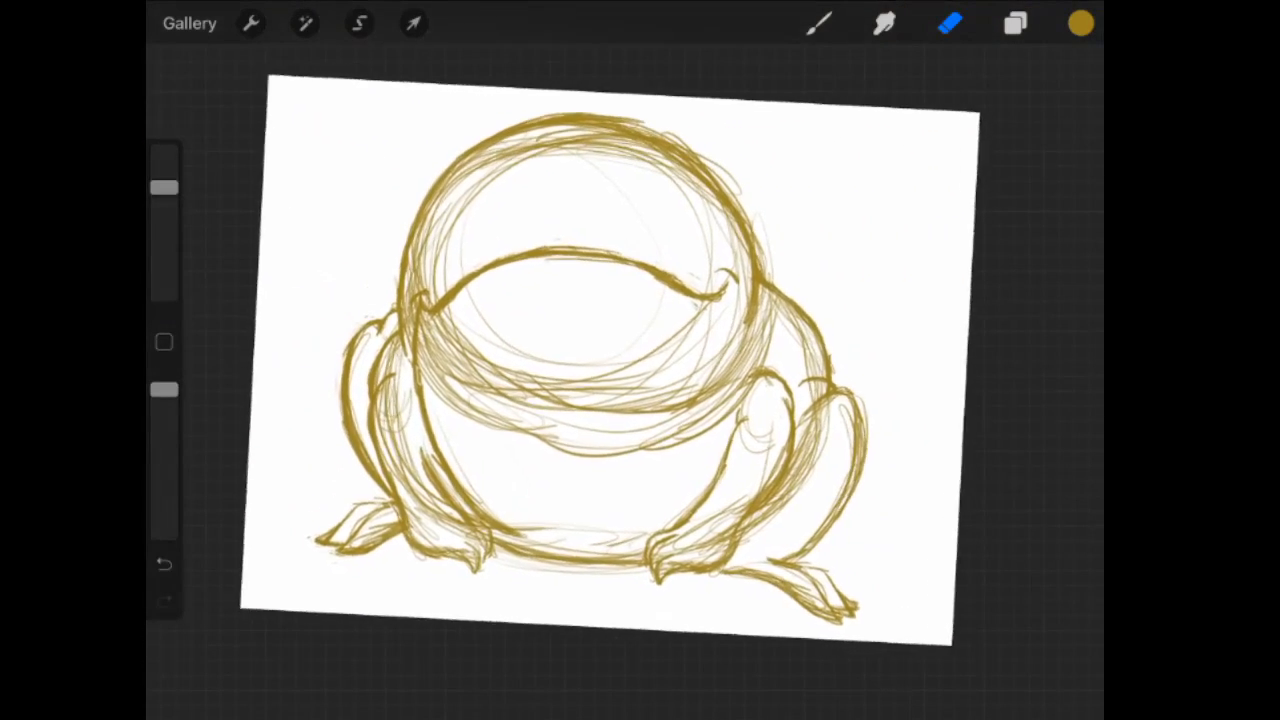
- Create Layer 7 at the top of the sketch group and make it the active drawing layer
{"action": "left_click", "coordinate": [1014, 24]}
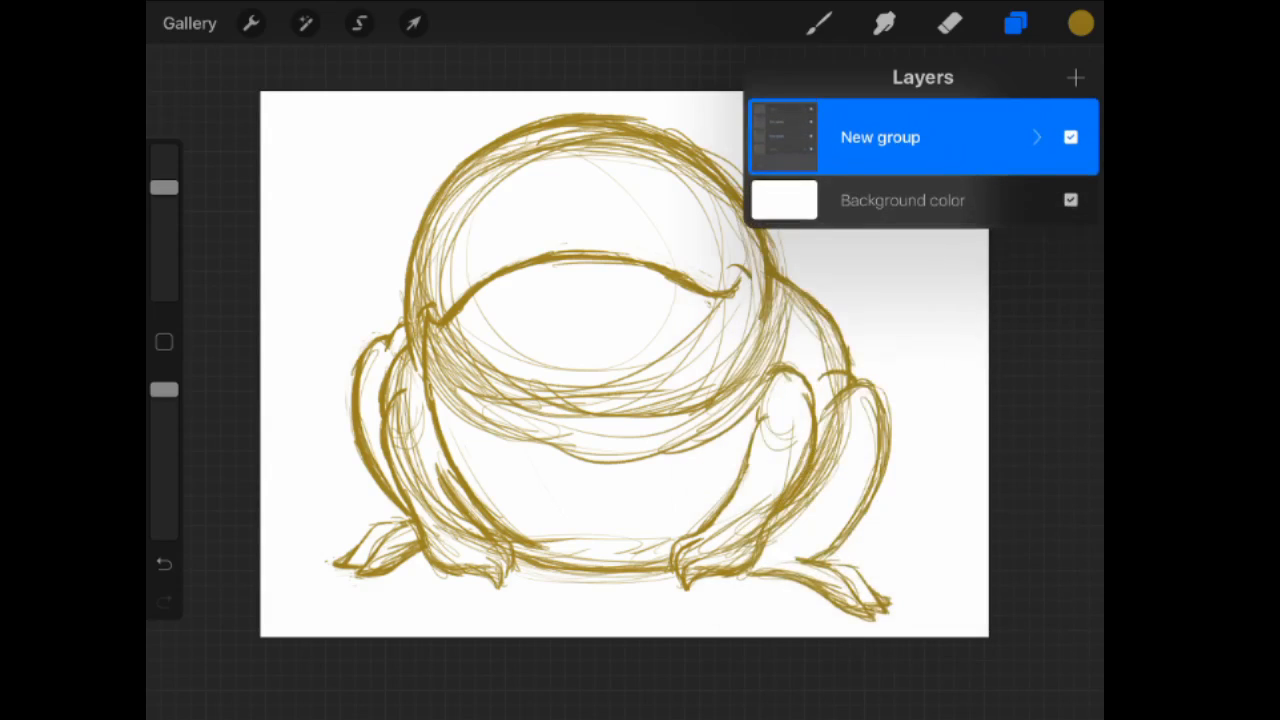
{"action": "left_click", "coordinate": [412, 24]}
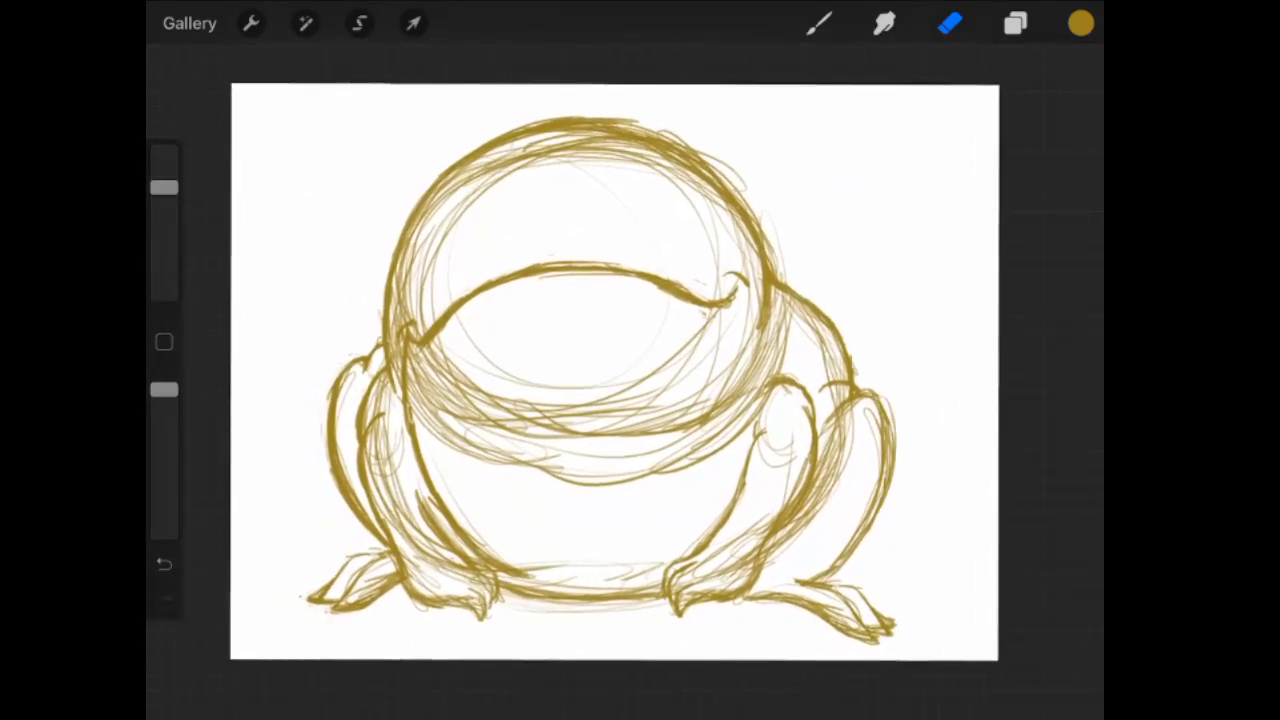
{"action": "left_click", "coordinate": [1014, 24]}
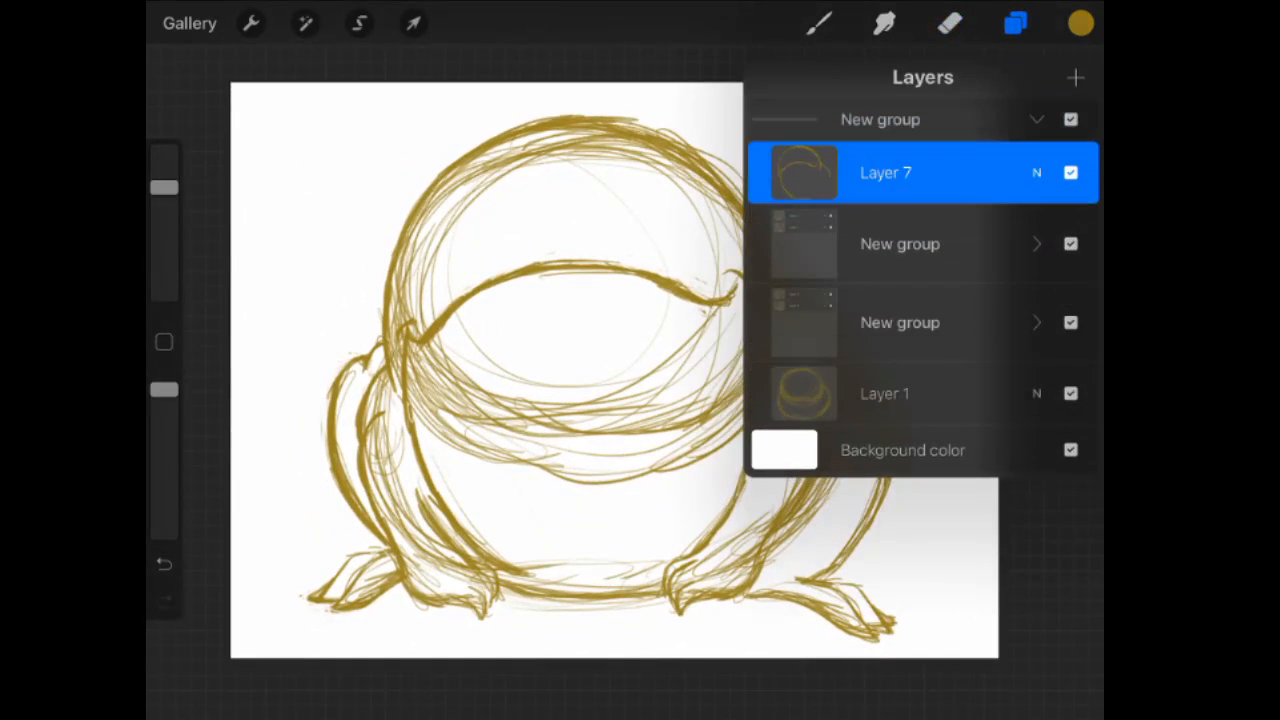
{"action": "left_click", "coordinate": [1076, 76]}
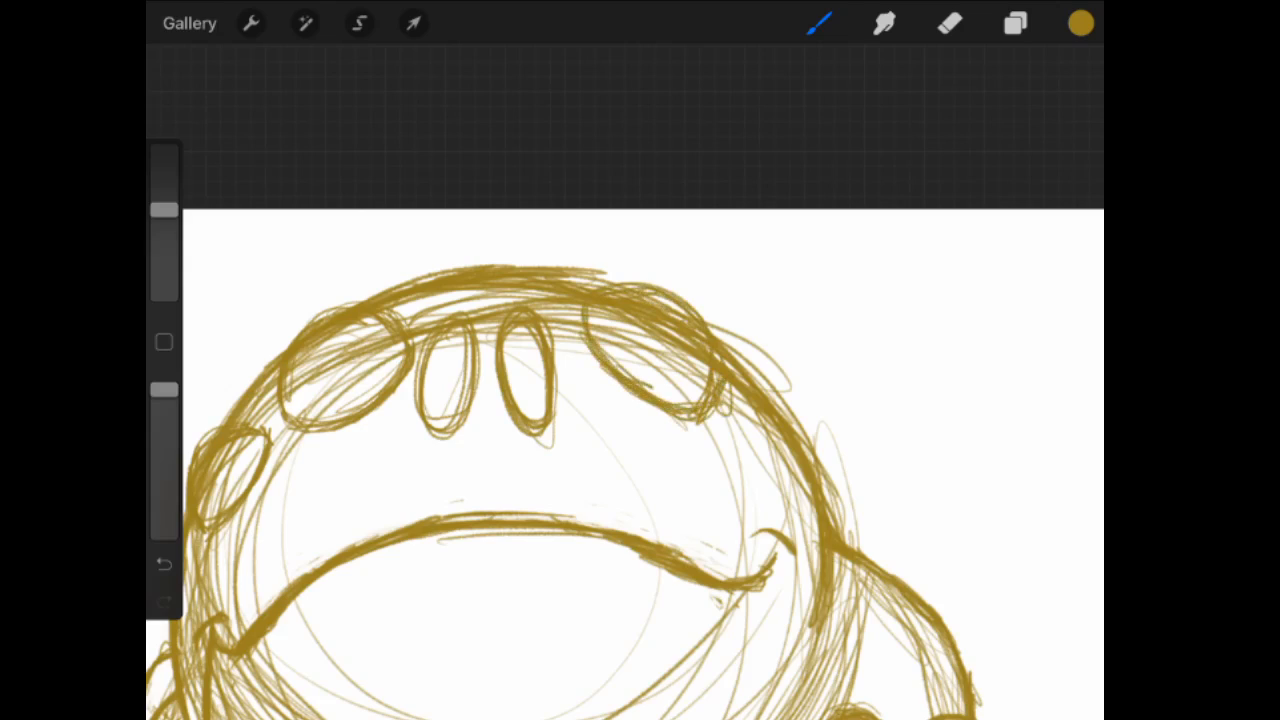
- Sketch an arc of oval bumps along the top of the head, wrapping down both sides above the mouth
{"action": "left_click_drag", "start_coordinate": [760, 420], "coordinate": [780, 500]}
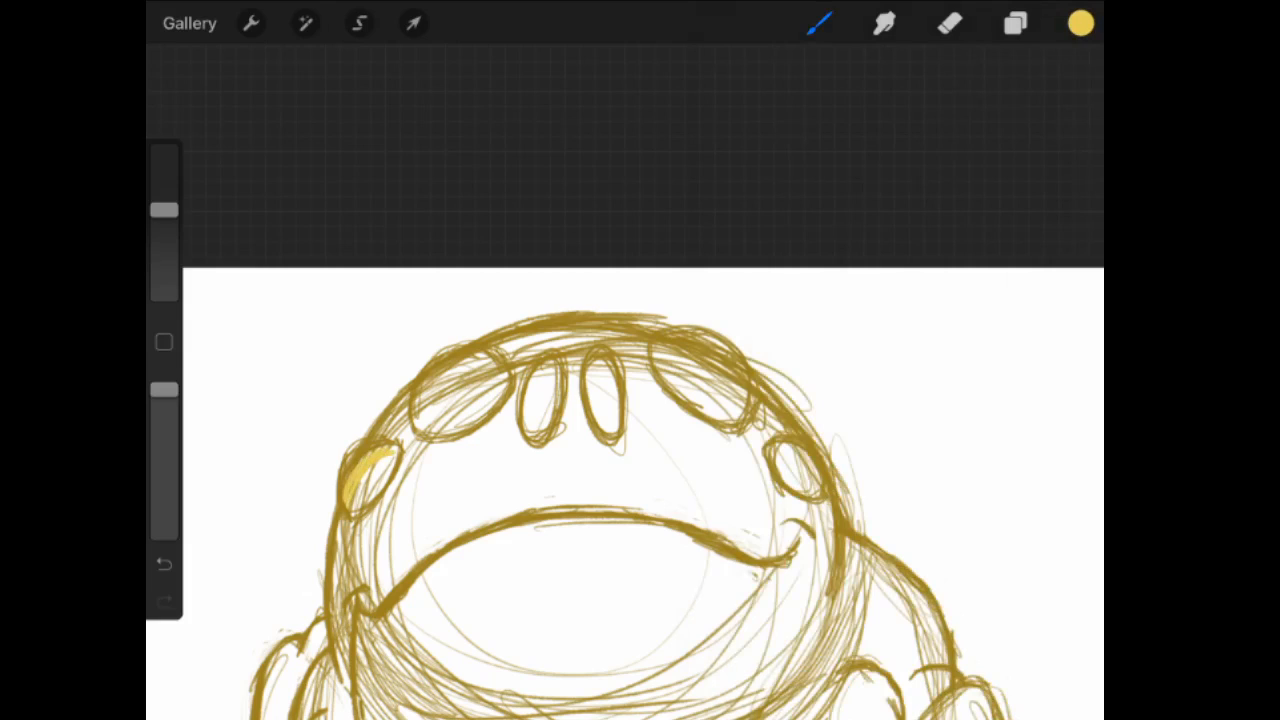
- Stroke pale-yellow highlights inside several head bumps, trimming the right bump's highlight with the eraser
{"action": "left_click", "coordinate": [1014, 24]}
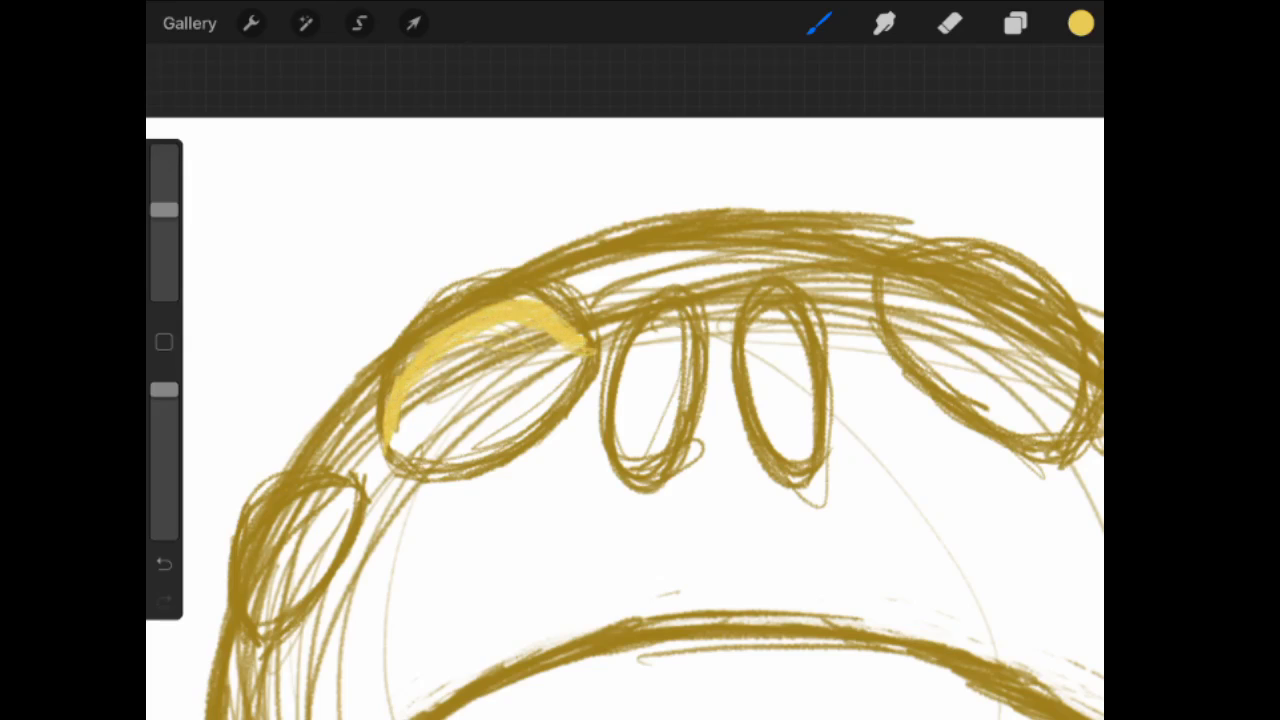
{"action": "left_click", "coordinate": [948, 24]}
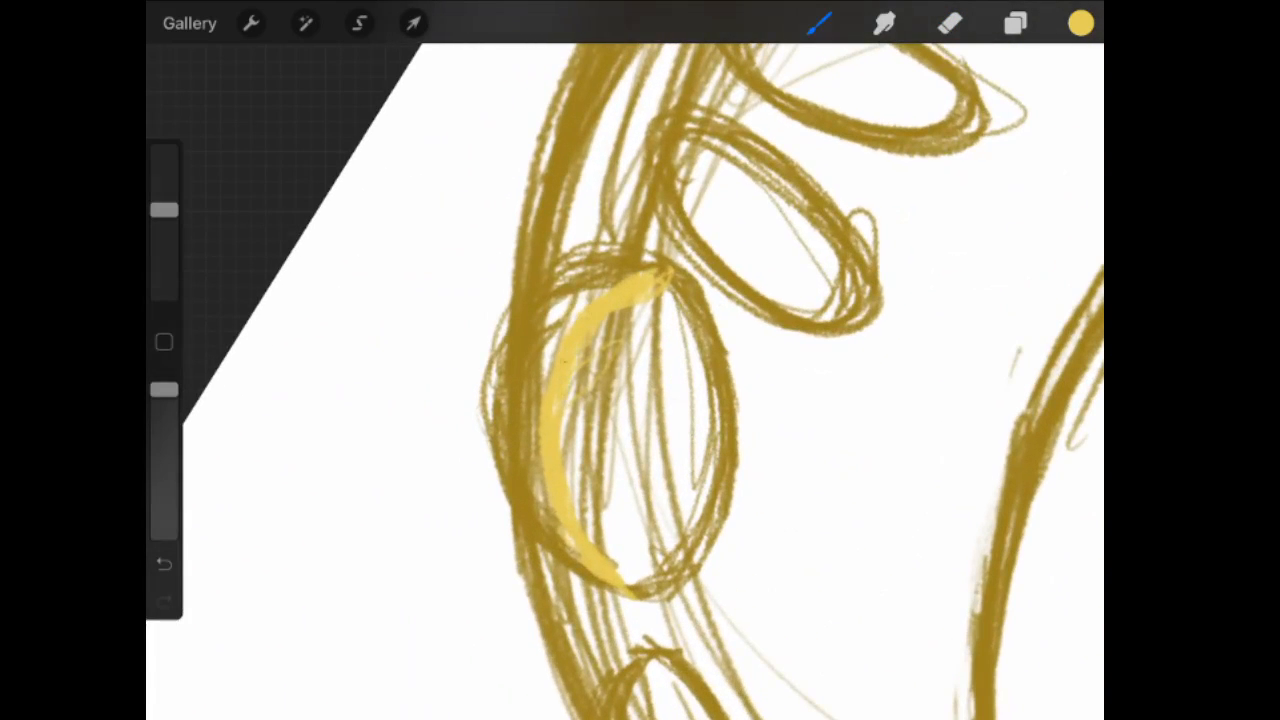
{"action": "left_click", "coordinate": [948, 24]}
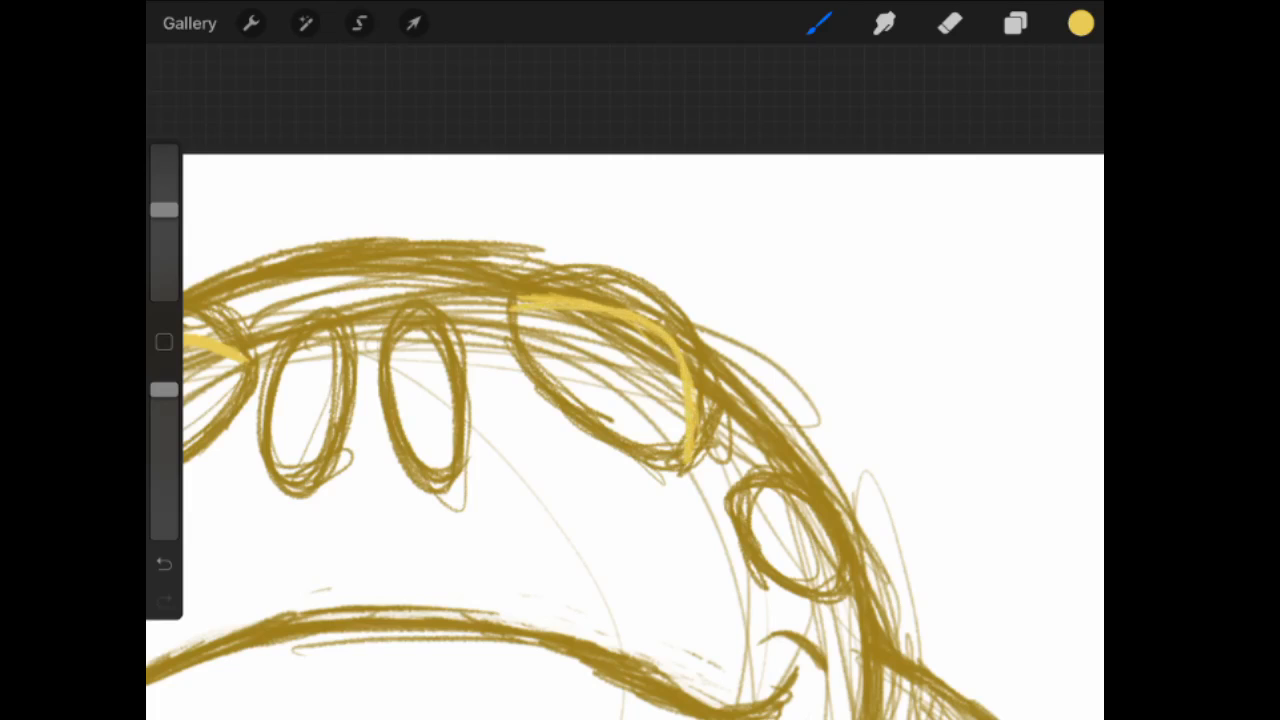
{"action": "left_click", "coordinate": [948, 24]}
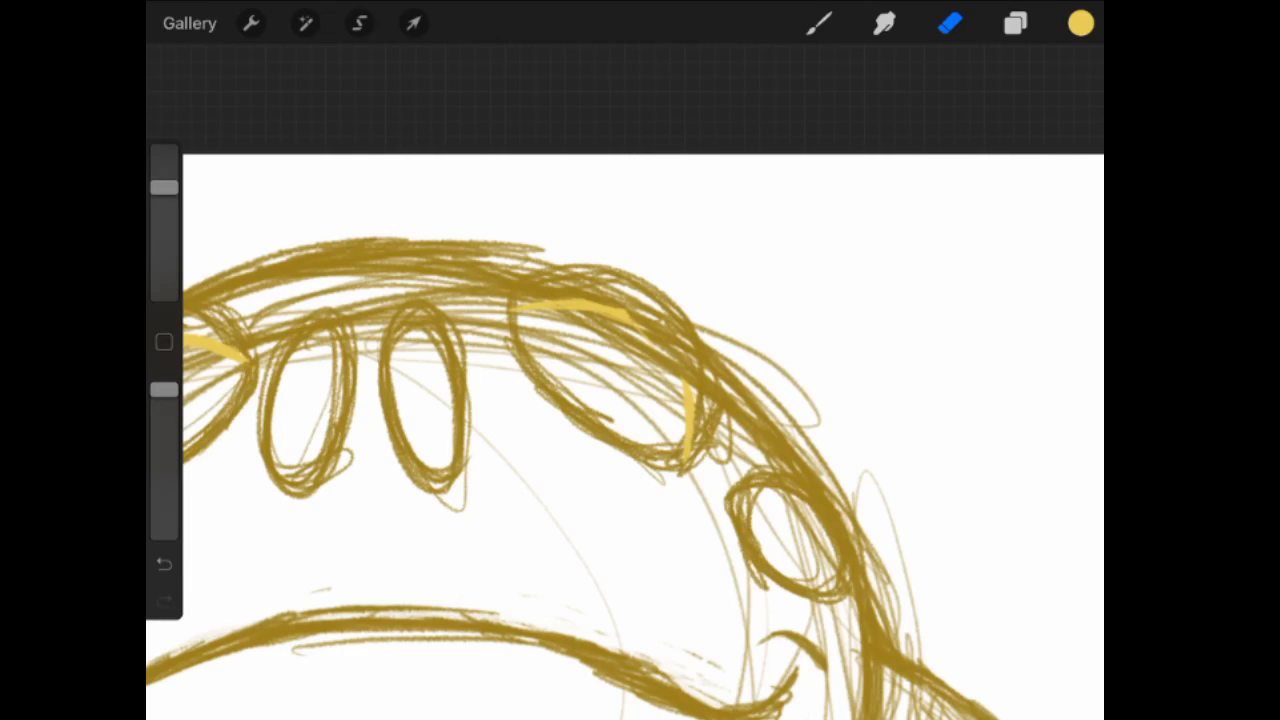
{"action": "left_click", "coordinate": [820, 24]}
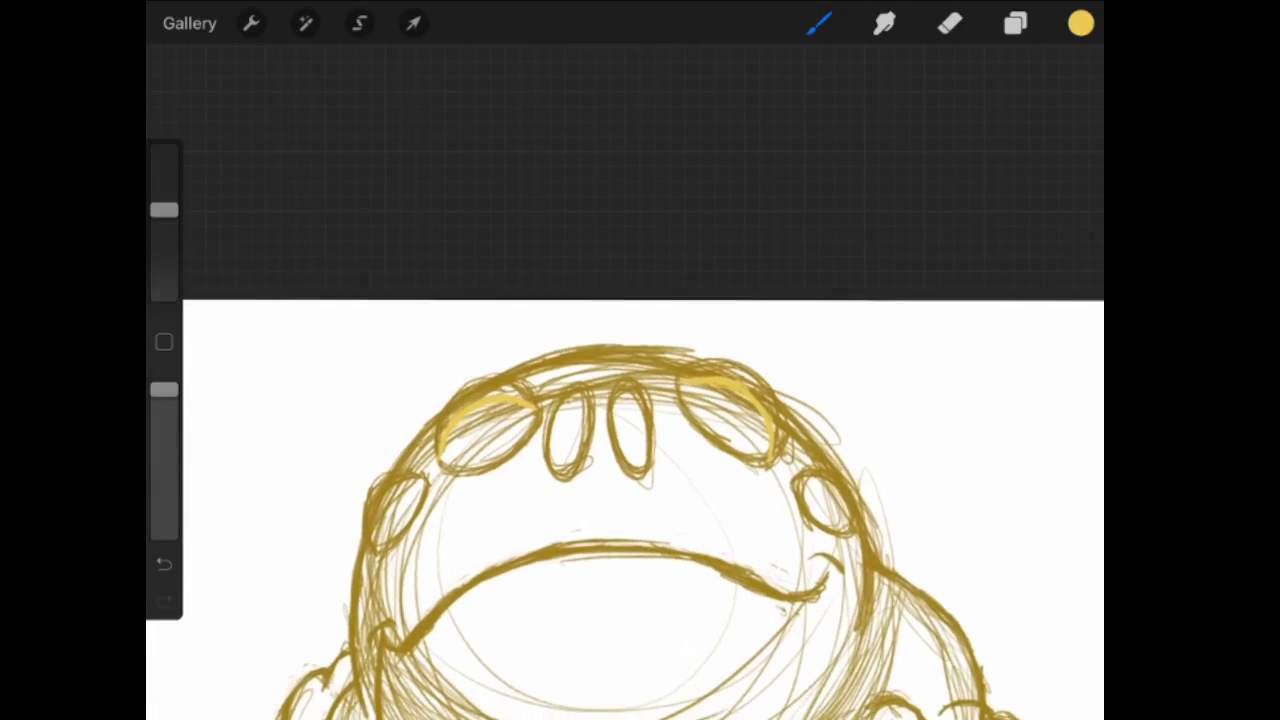
{"action": "left_click", "coordinate": [360, 24]}
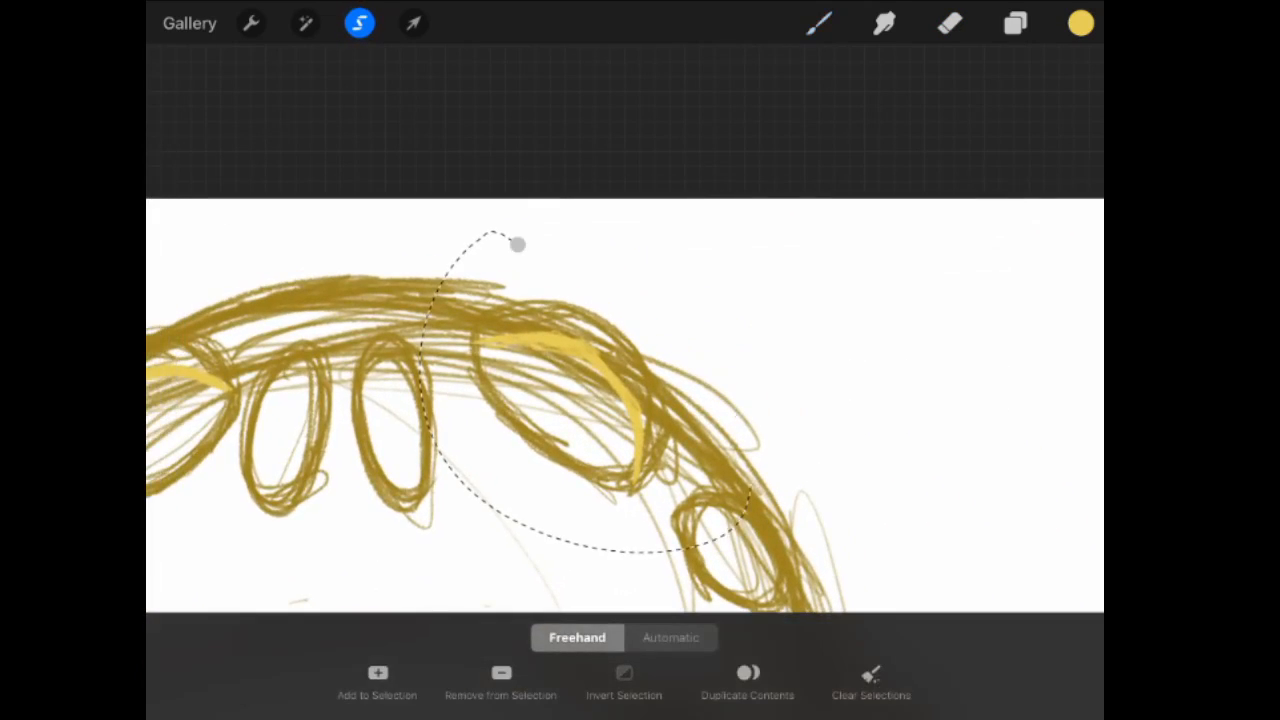
- Freehand-select one bump's highlight and move and skew it in Freeform transform to hug the bump's rim
{"action": "left_click", "coordinate": [412, 24]}
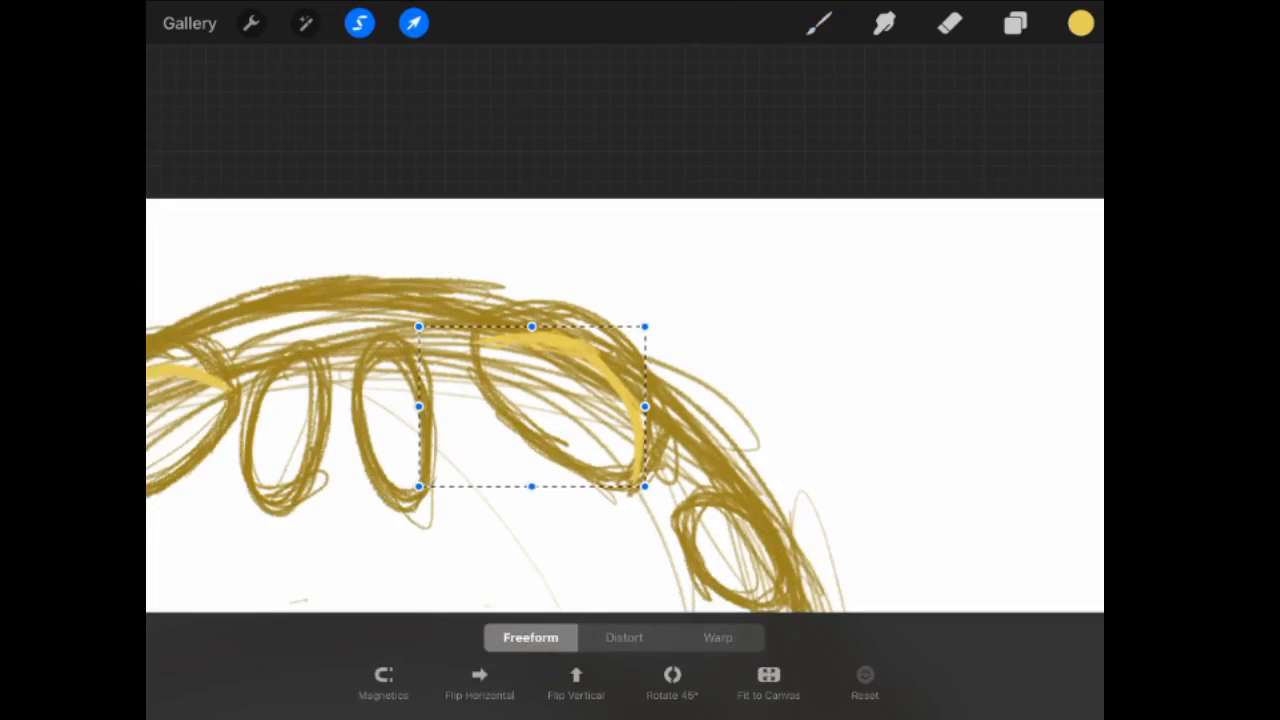
{"action": "left_click_drag", "start_coordinate": [532, 406], "coordinate": [608, 400]}
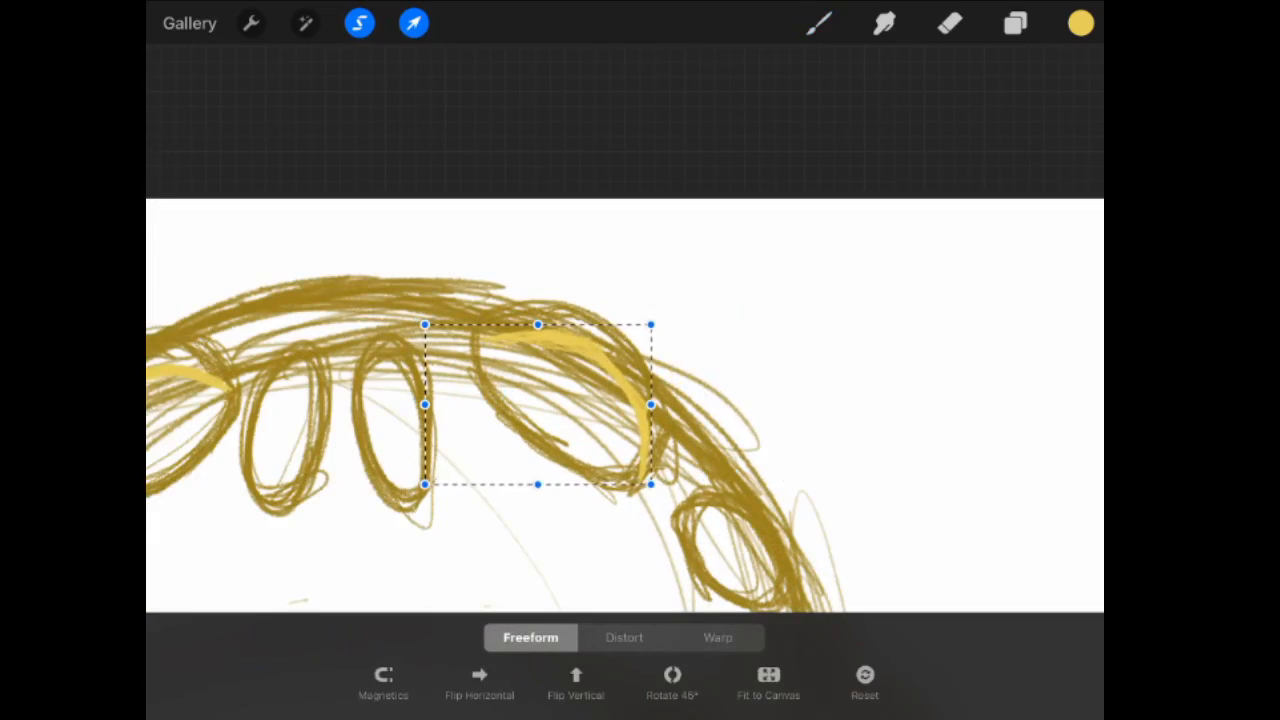
{"action": "left_click_drag", "start_coordinate": [652, 486], "coordinate": [656, 460]}
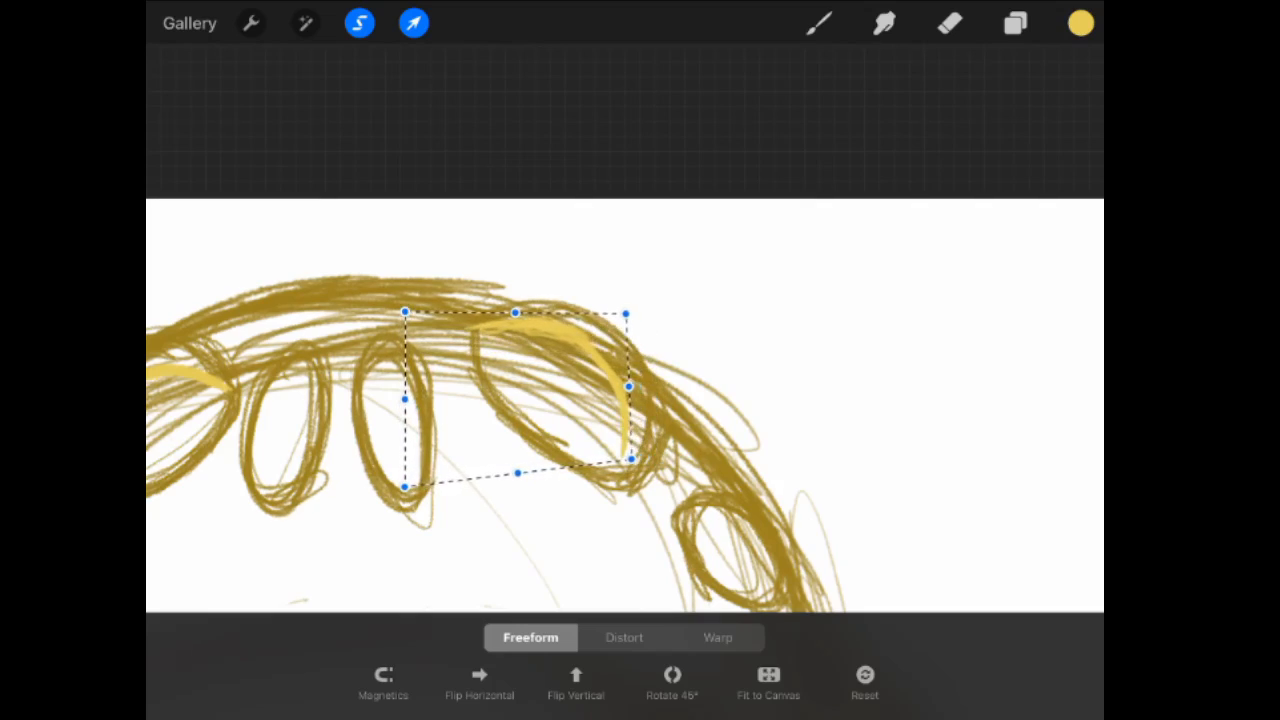
{"action": "left_click_drag", "start_coordinate": [626, 312], "coordinate": [632, 316]}
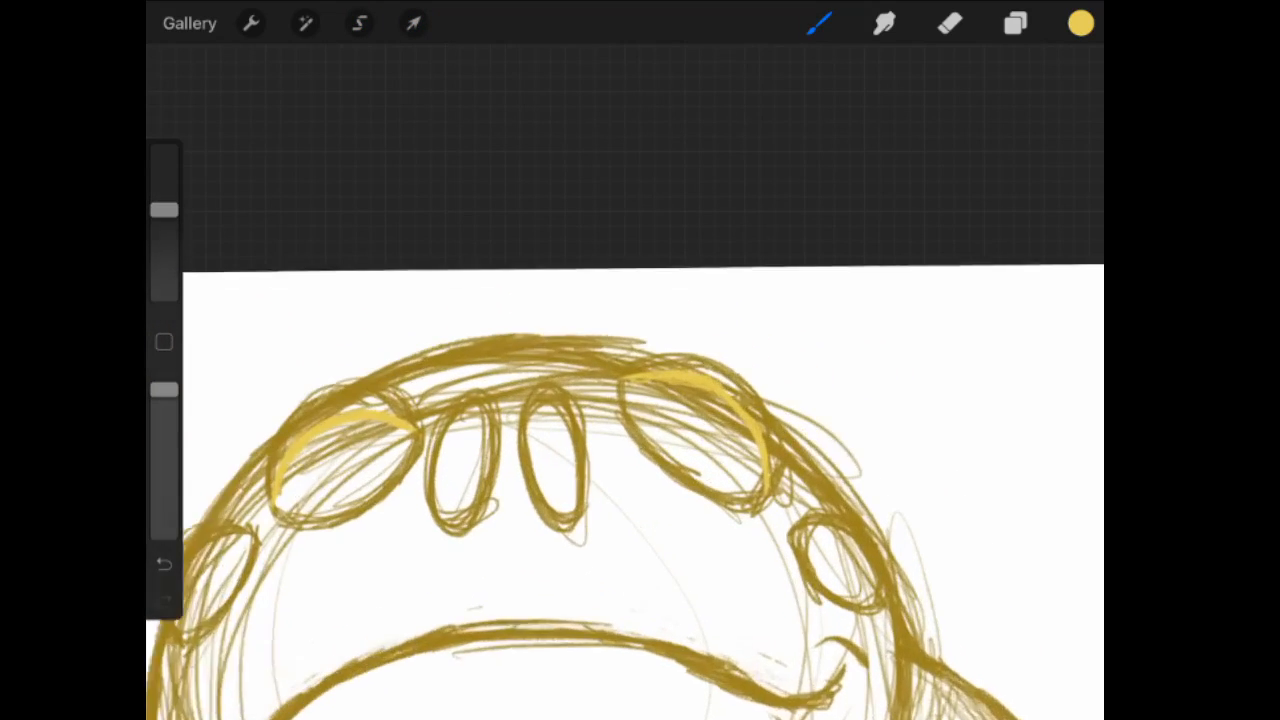
{"action": "left_click", "coordinate": [360, 24]}
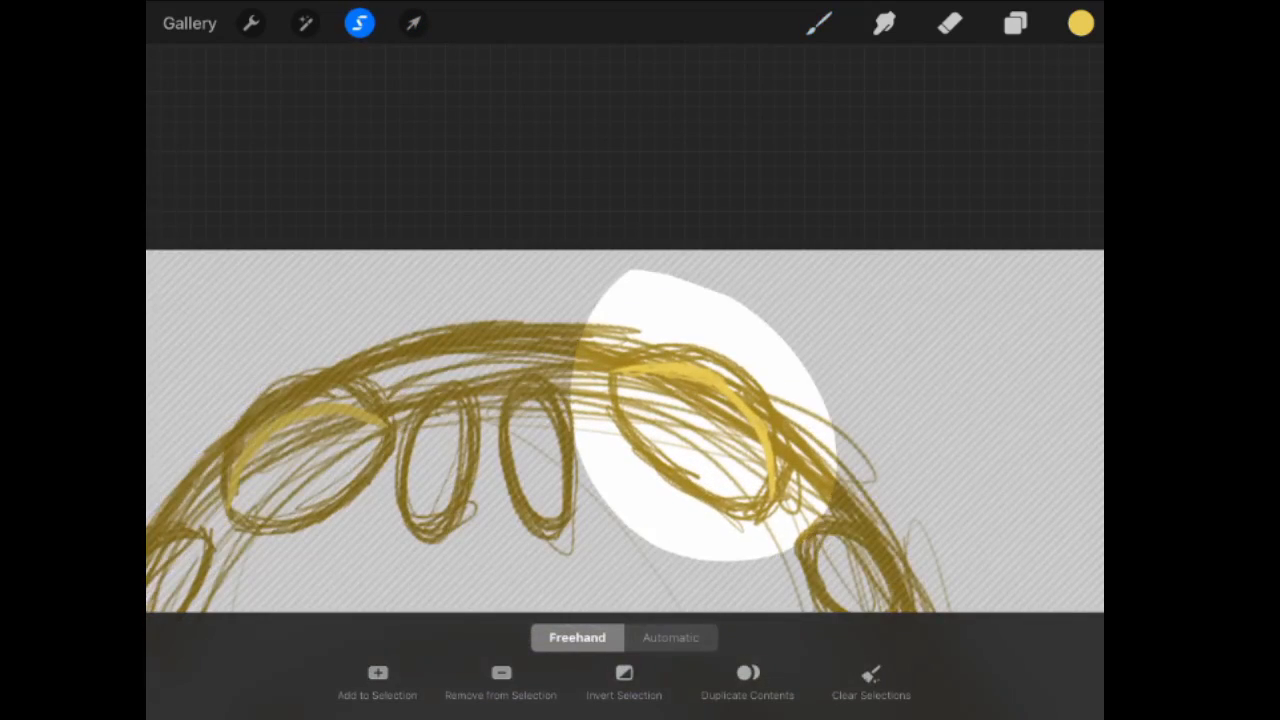
- Paint small pale-yellow arcs inside the narrower head bumps and those down the frog's sides
{"action": "left_click", "coordinate": [412, 24]}
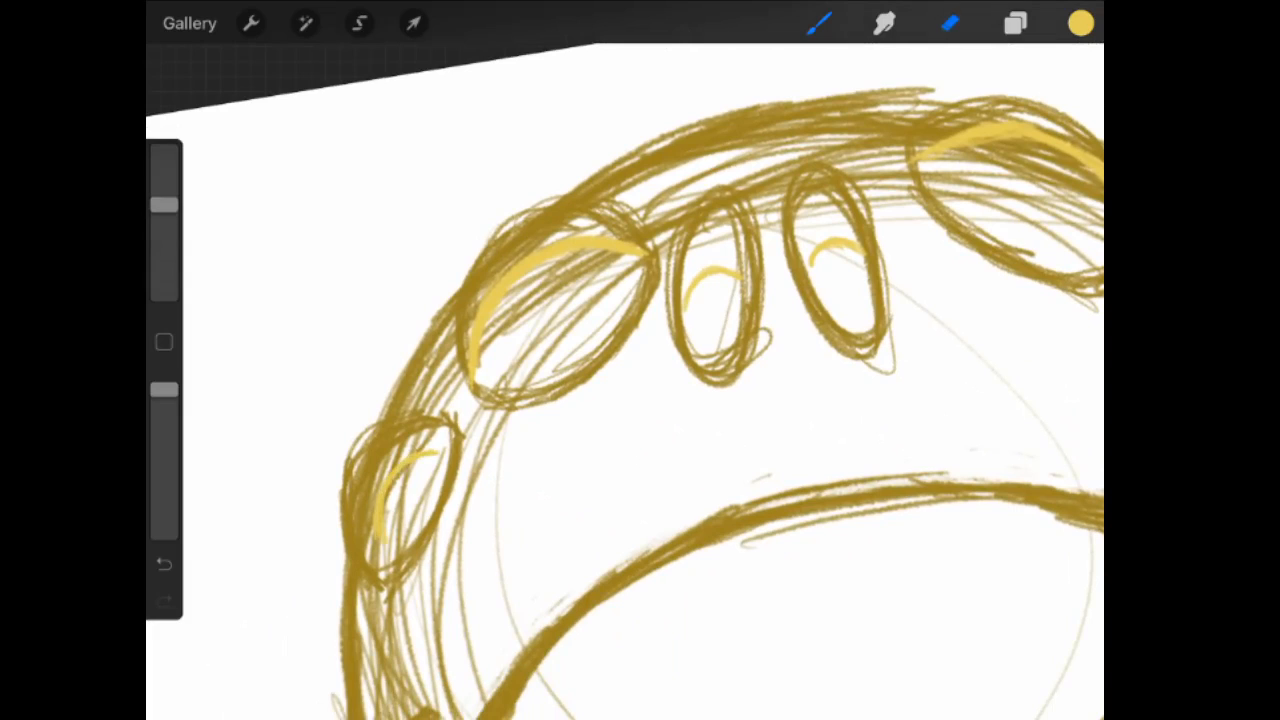
{"action": "left_click", "coordinate": [948, 24]}
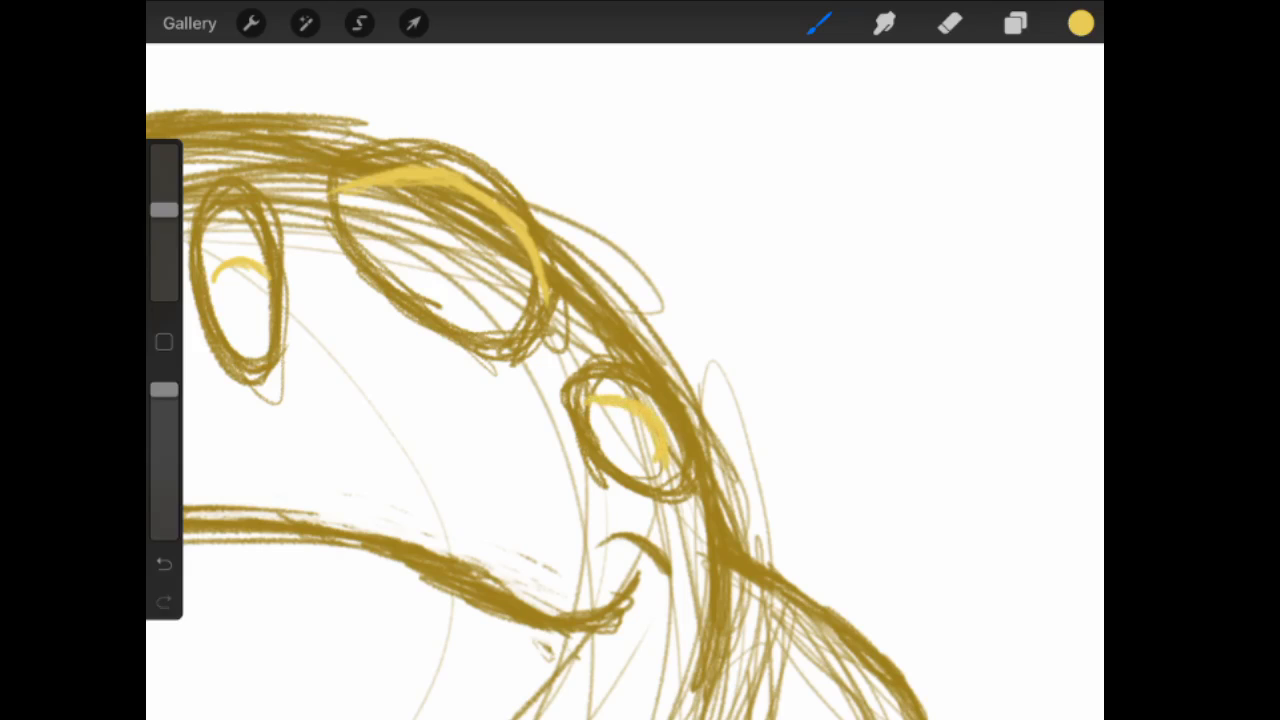
{"action": "left_click", "coordinate": [1014, 24]}
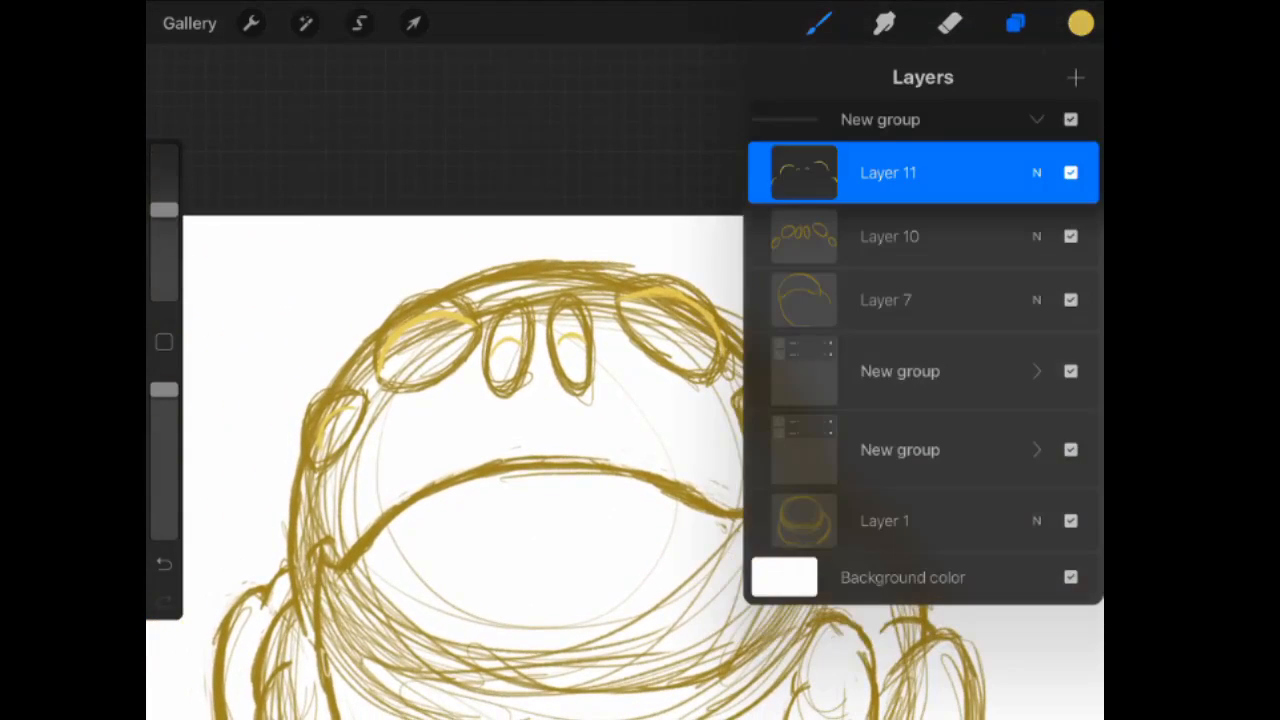
- Fill the head bumps with solid gold and orange edging, keeping the pale-yellow arcs on top
{"action": "left_click", "coordinate": [1014, 24]}
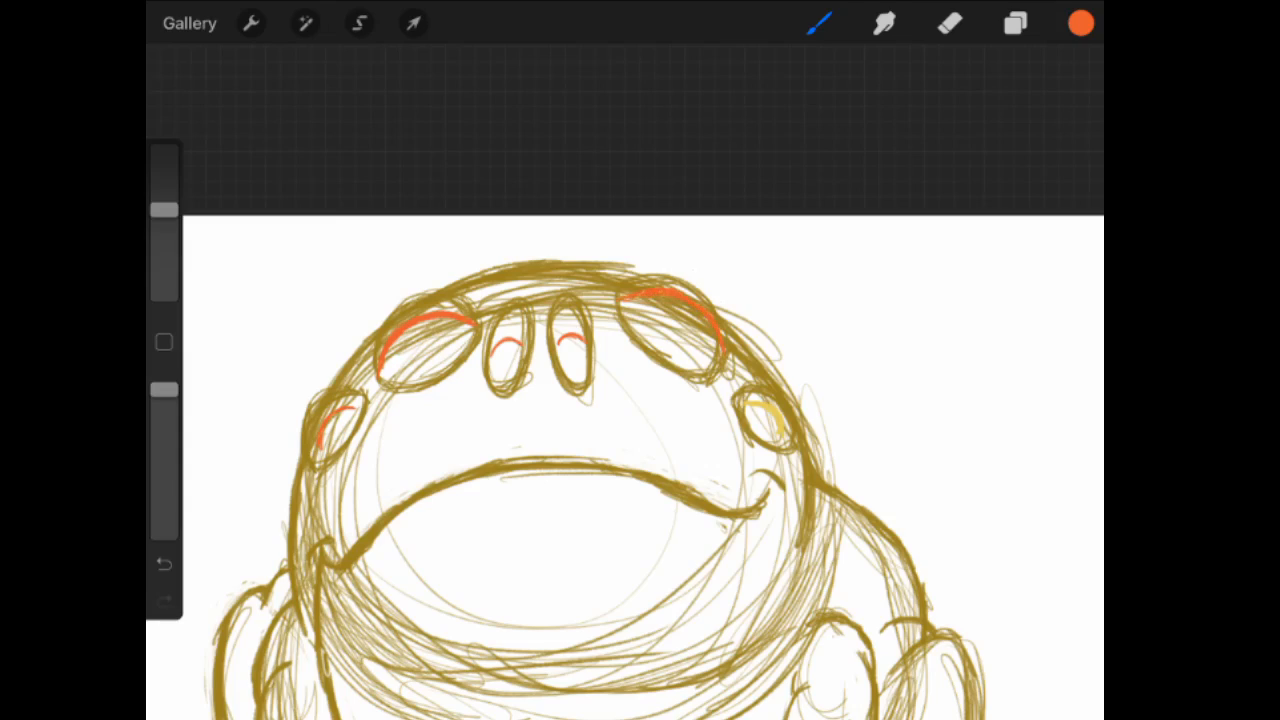
{"action": "left_click_drag", "start_coordinate": [770, 400], "coordinate": [776, 430]}
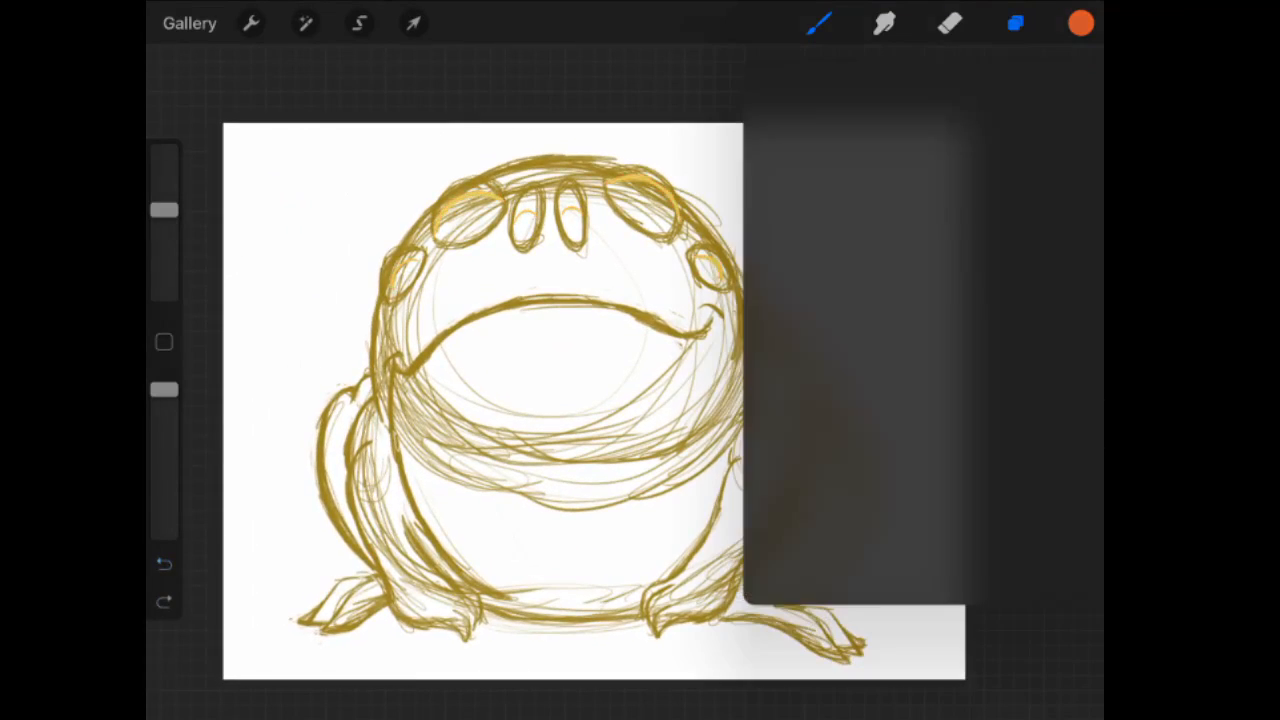
{"action": "left_click", "coordinate": [1080, 24]}
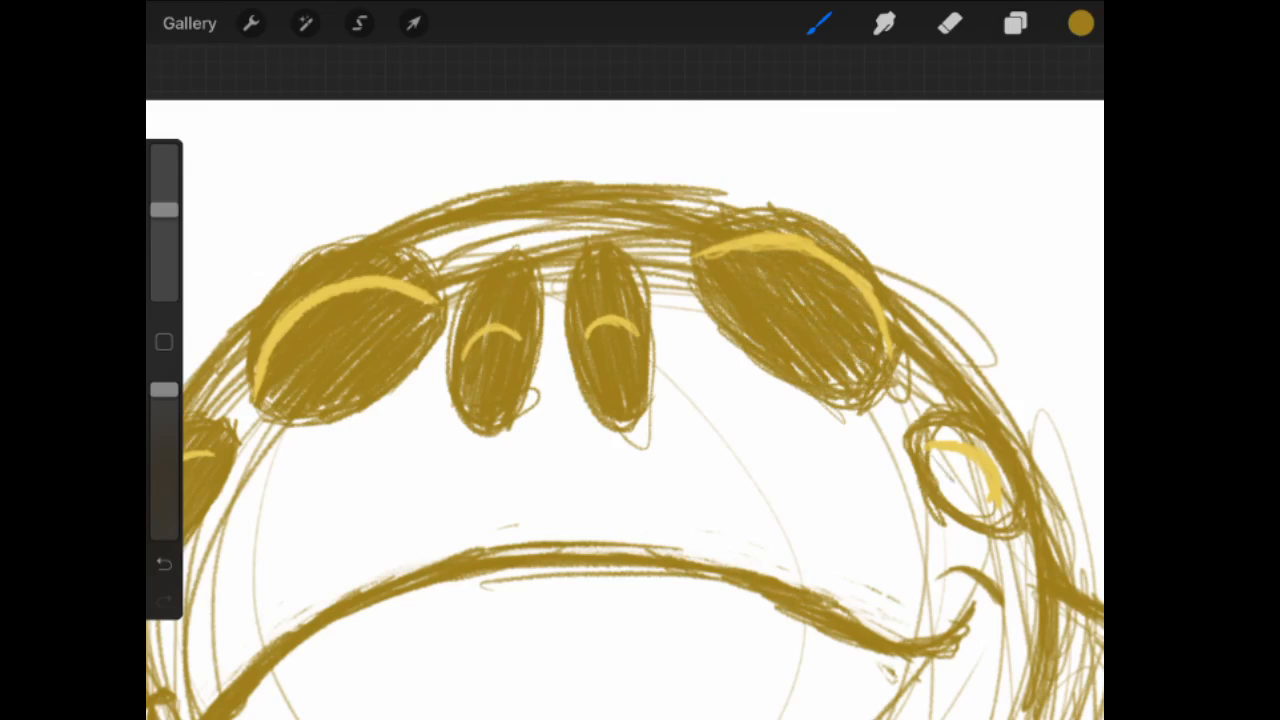
{"action": "left_click_drag", "start_coordinate": [990, 440], "coordinate": [960, 510]}
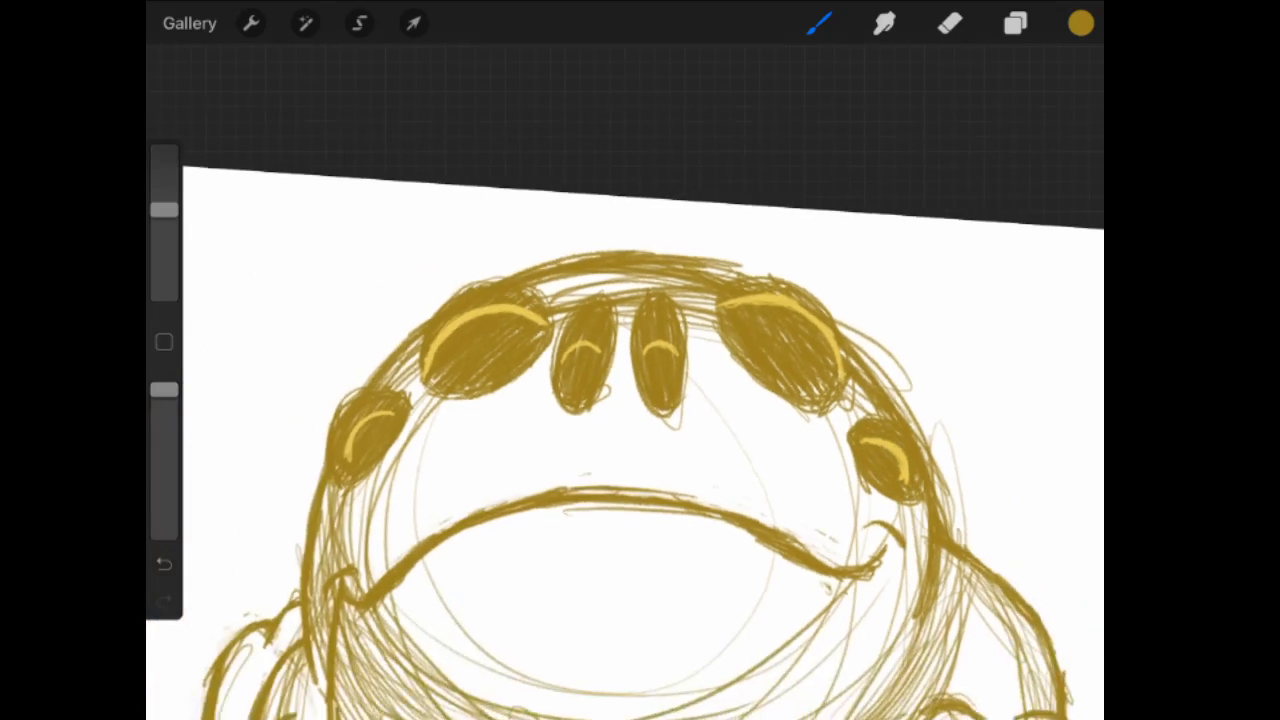
- Add Layer 13 below Layer 7 and hatch the left side of the belly in pale yellow
{"action": "left_click", "coordinate": [1080, 24]}
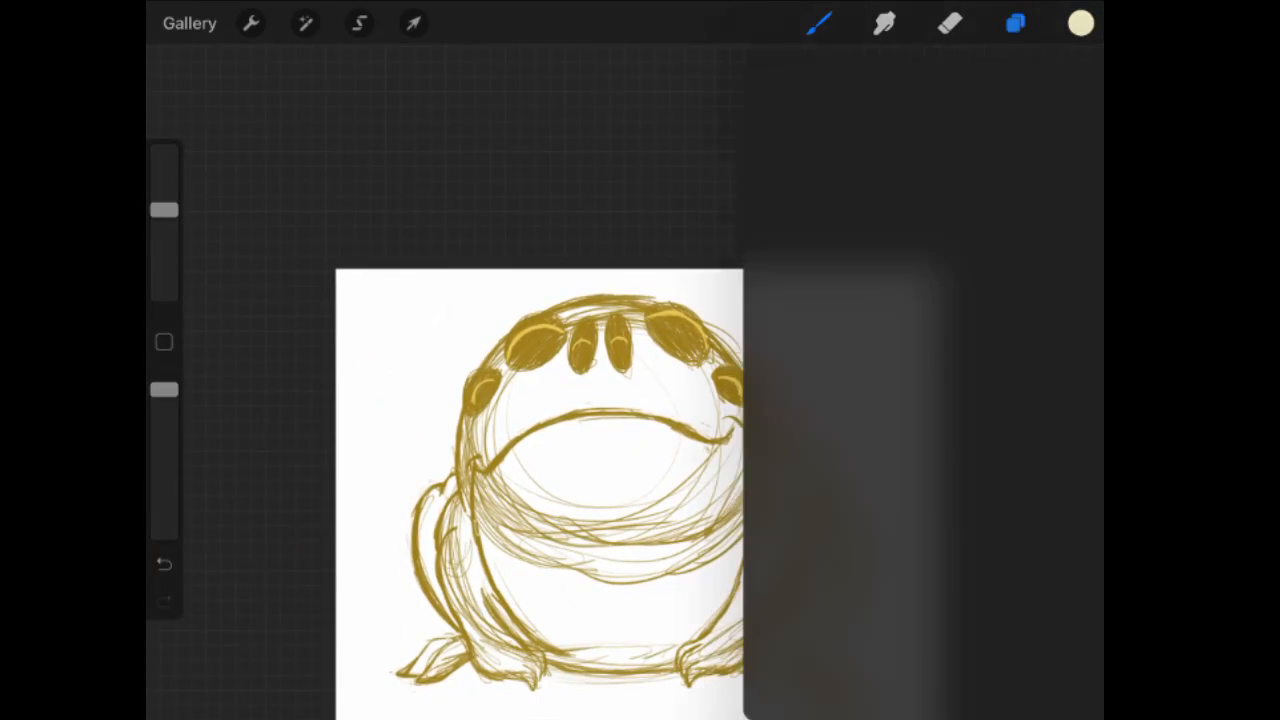
{"action": "left_click", "coordinate": [1016, 24]}
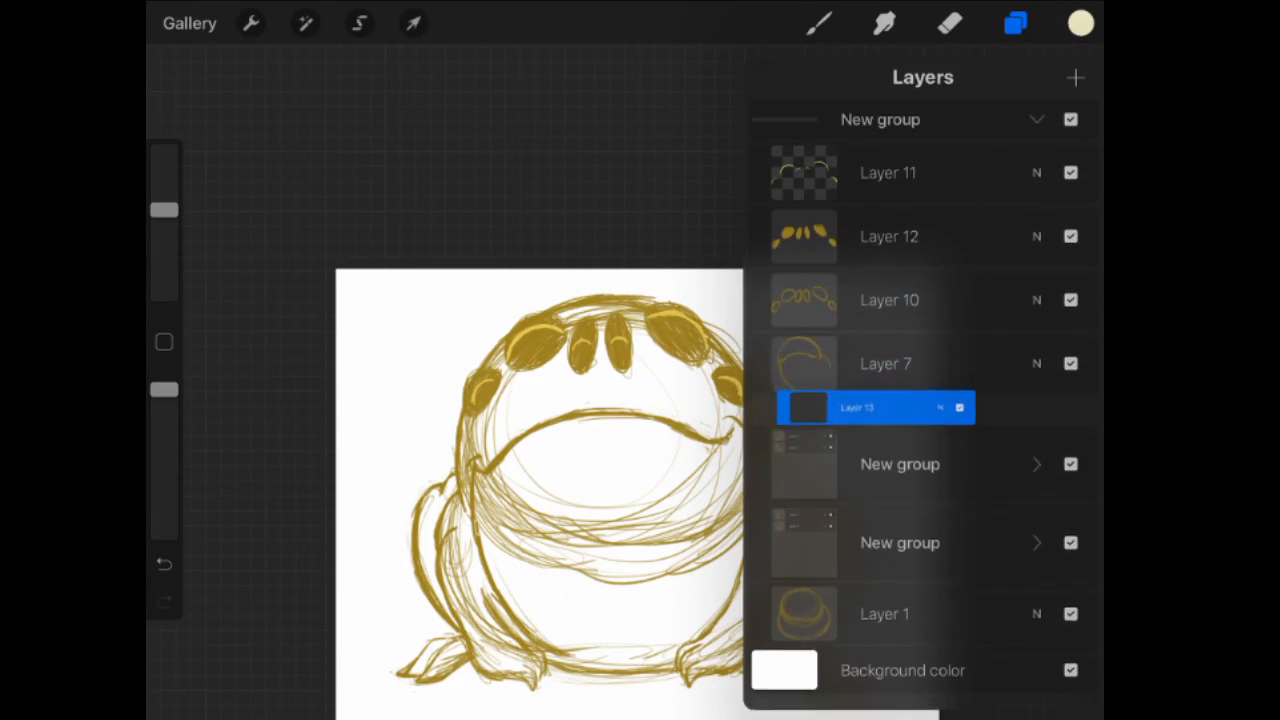
{"action": "left_click", "coordinate": [1016, 24]}
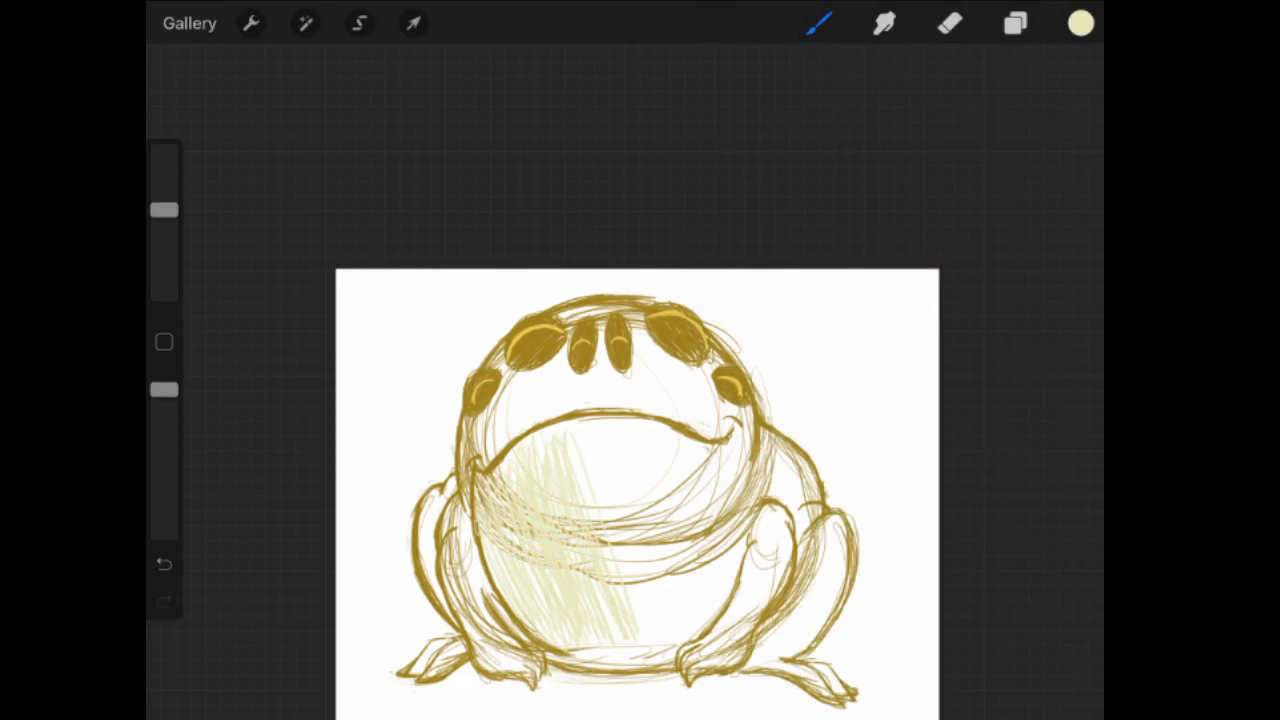
- Undo the pale belly strokes and hide the rough base sketch layer
{"action": "left_click", "coordinate": [164, 564]}
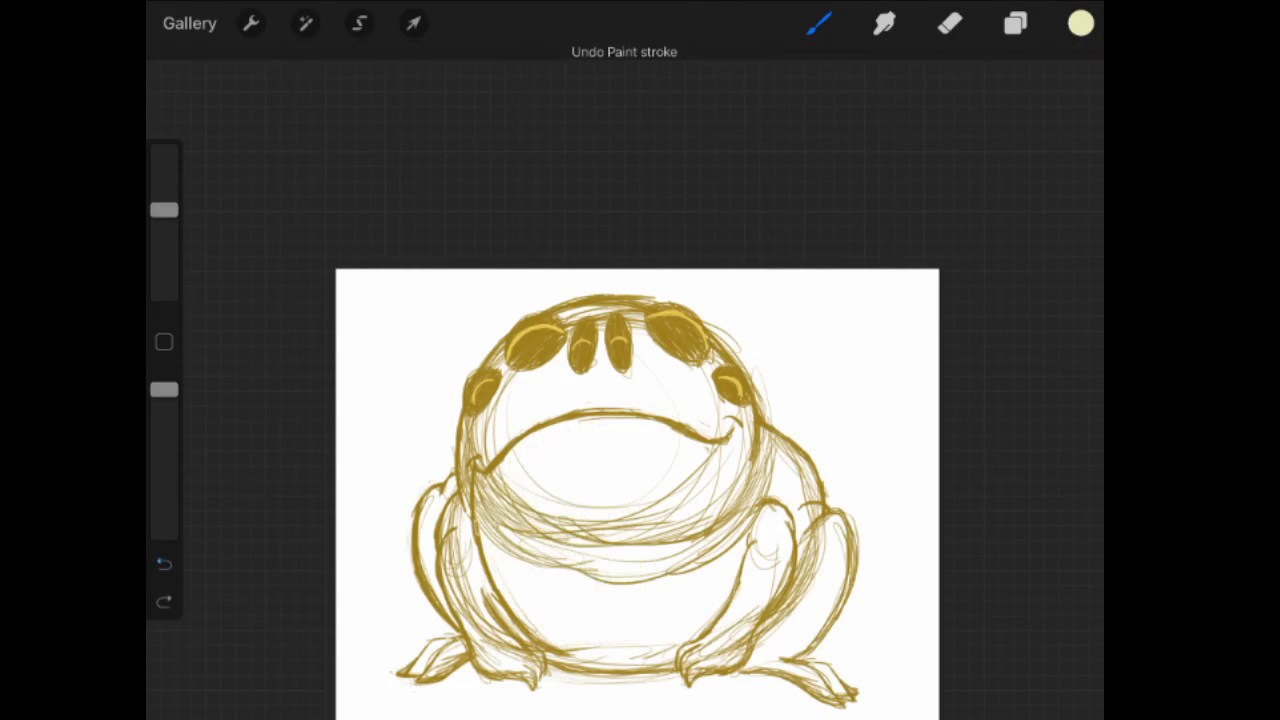
{"action": "left_click", "coordinate": [1014, 24]}
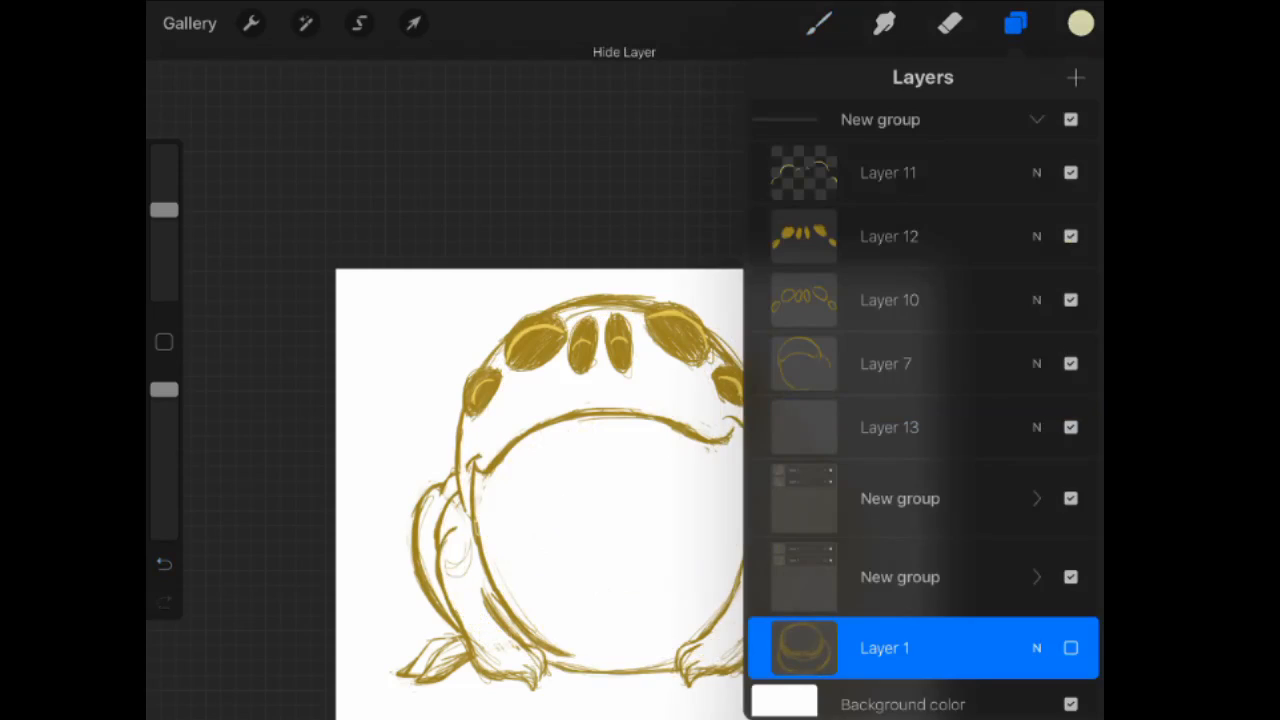
{"action": "left_click", "coordinate": [1036, 498]}
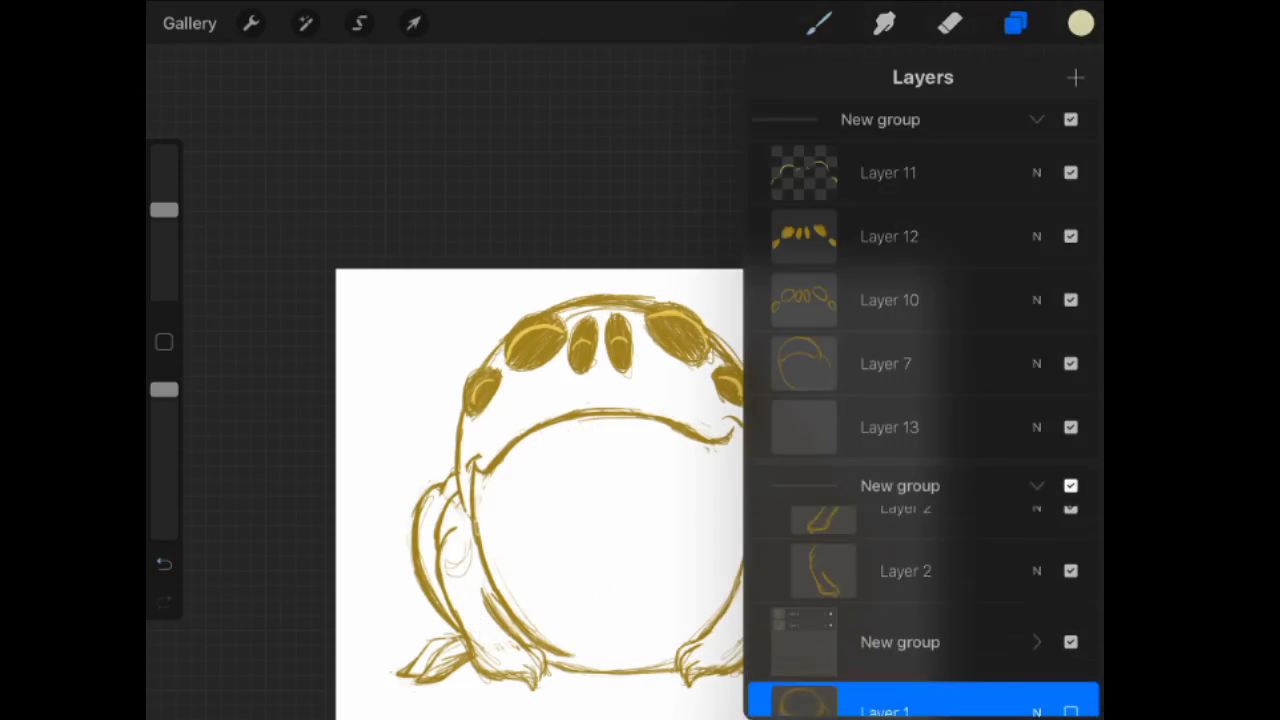
- Nudge the right hind leg slightly left with Freeform Transform and confirm
{"action": "left_click", "coordinate": [412, 24]}
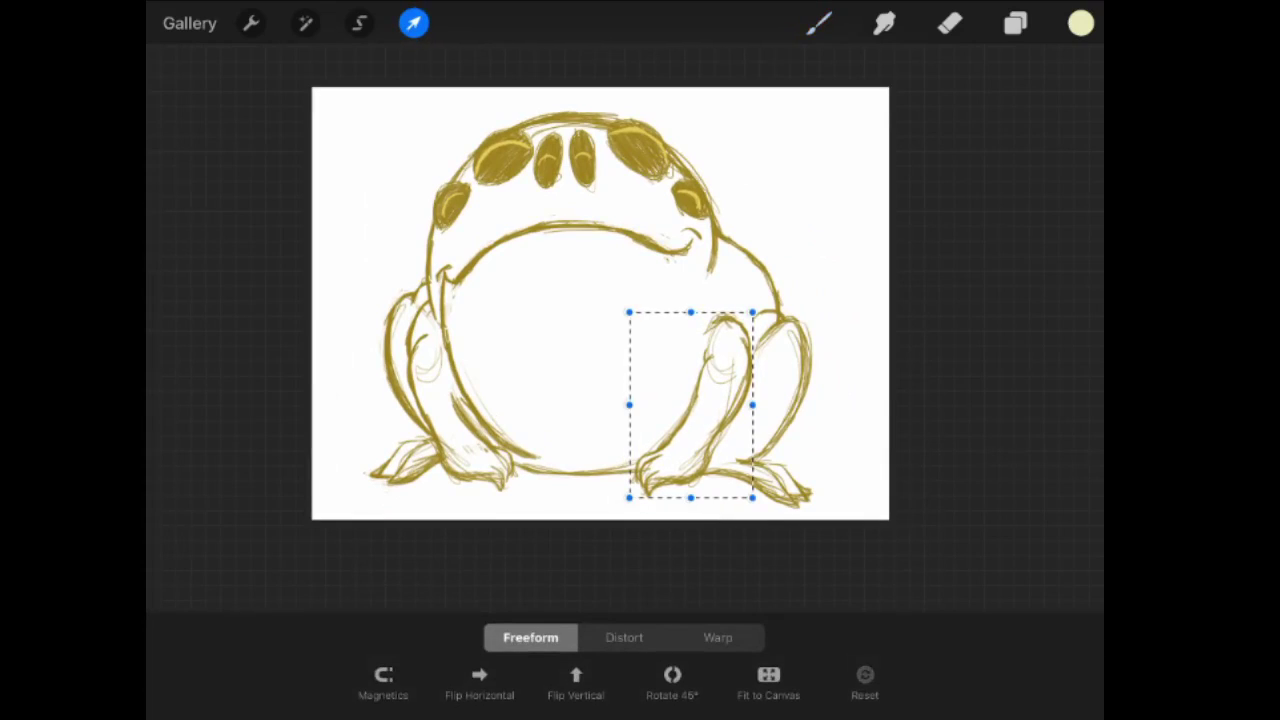
{"action": "left_click_drag", "start_coordinate": [690, 404], "coordinate": [650, 404]}
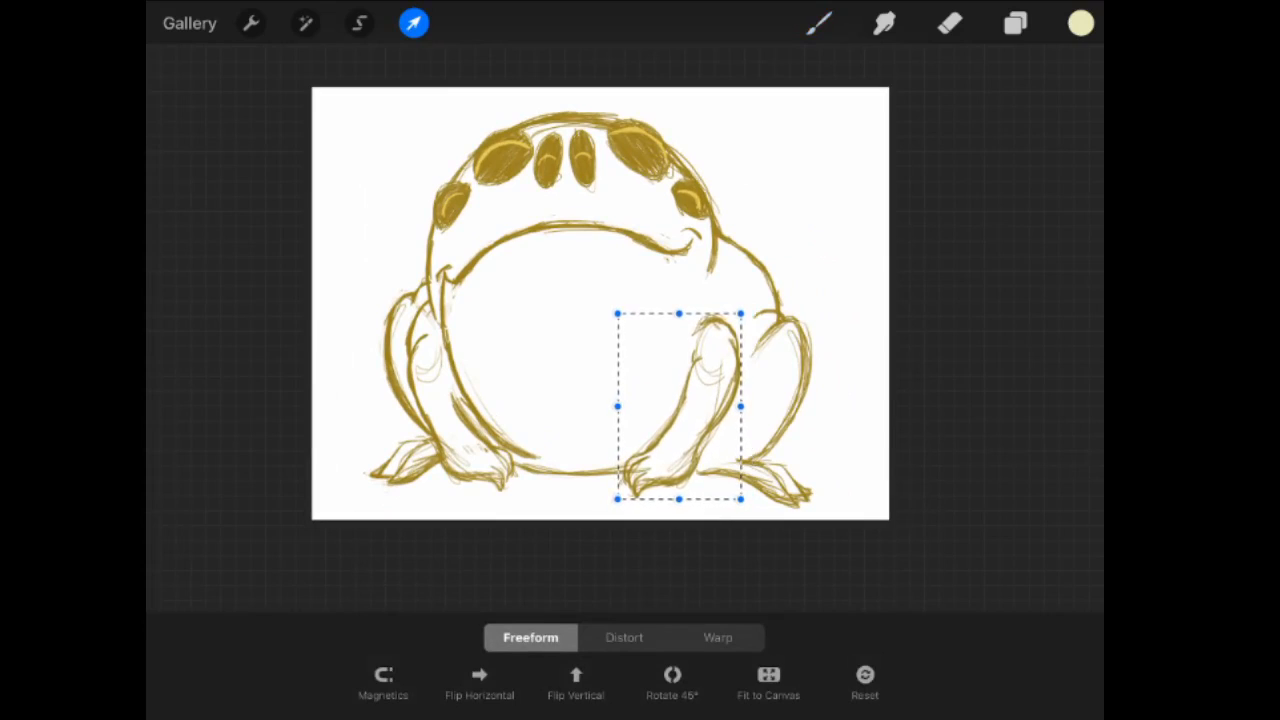
{"action": "left_click", "coordinate": [1080, 24]}
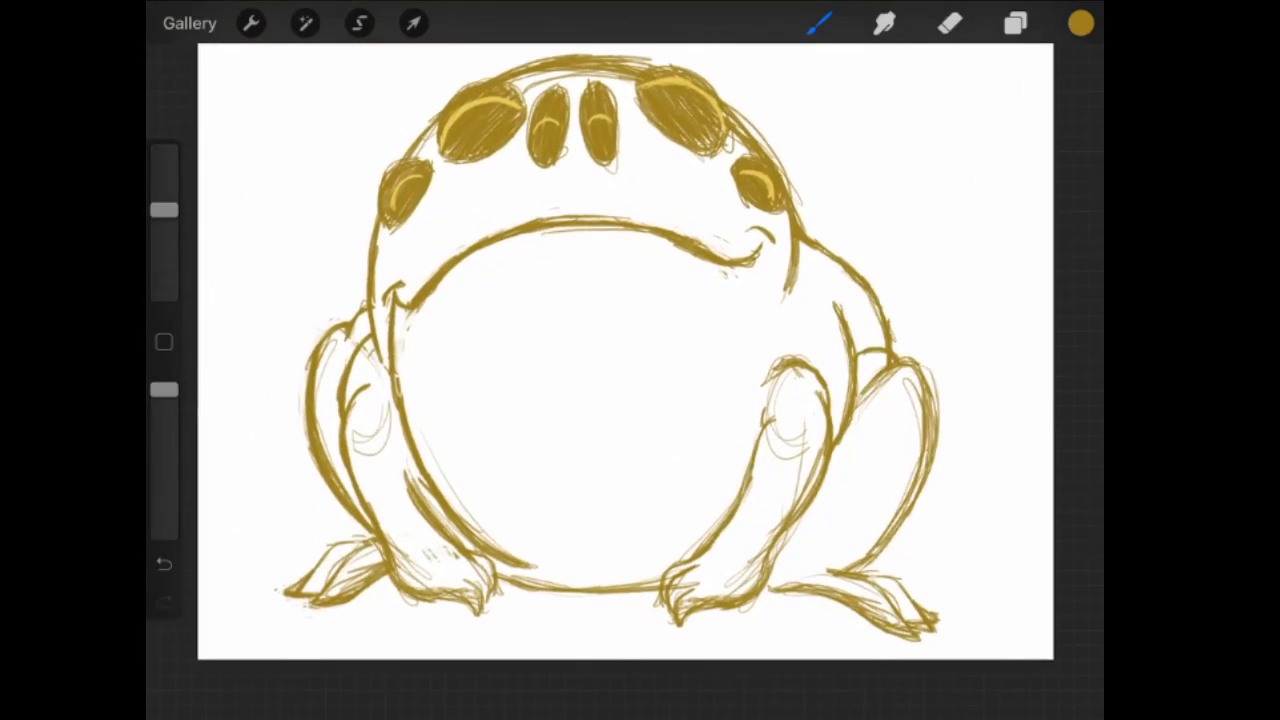
- Move the belly layer (Layer 13) below the sketch groups before hatching the belly pale yellow
{"action": "left_click", "coordinate": [1014, 24]}
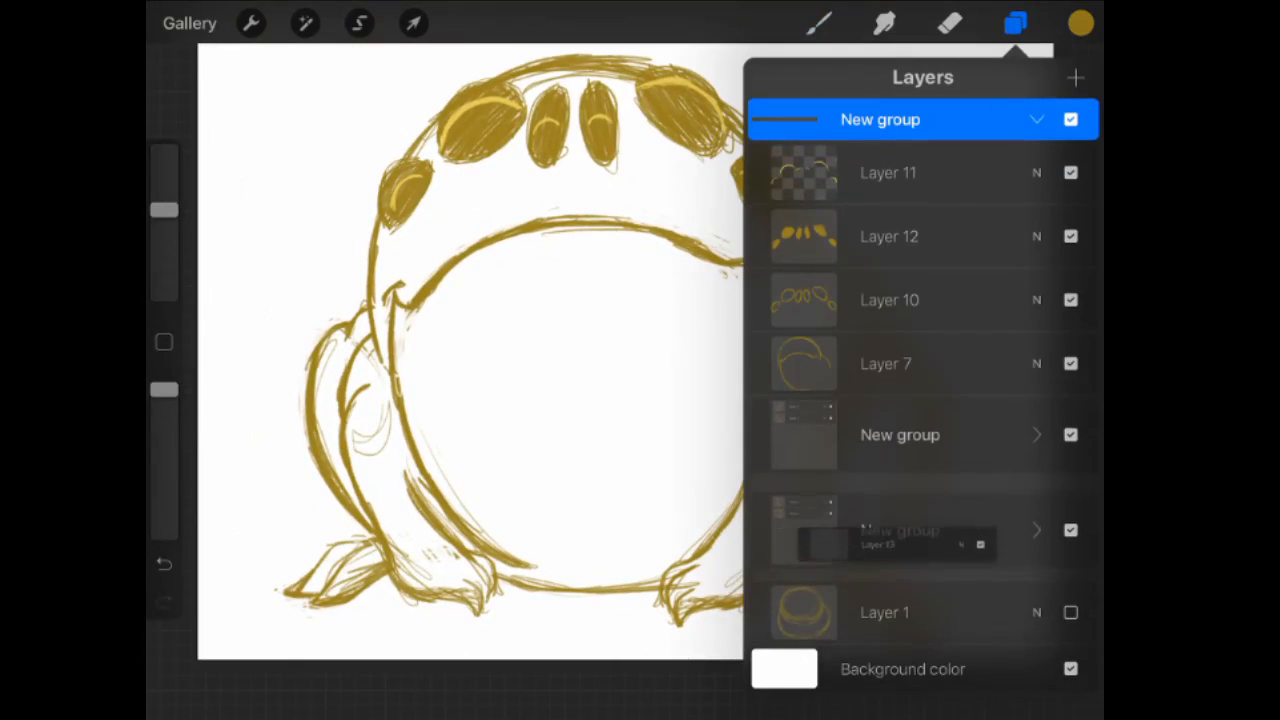
{"action": "left_click", "coordinate": [1080, 24]}
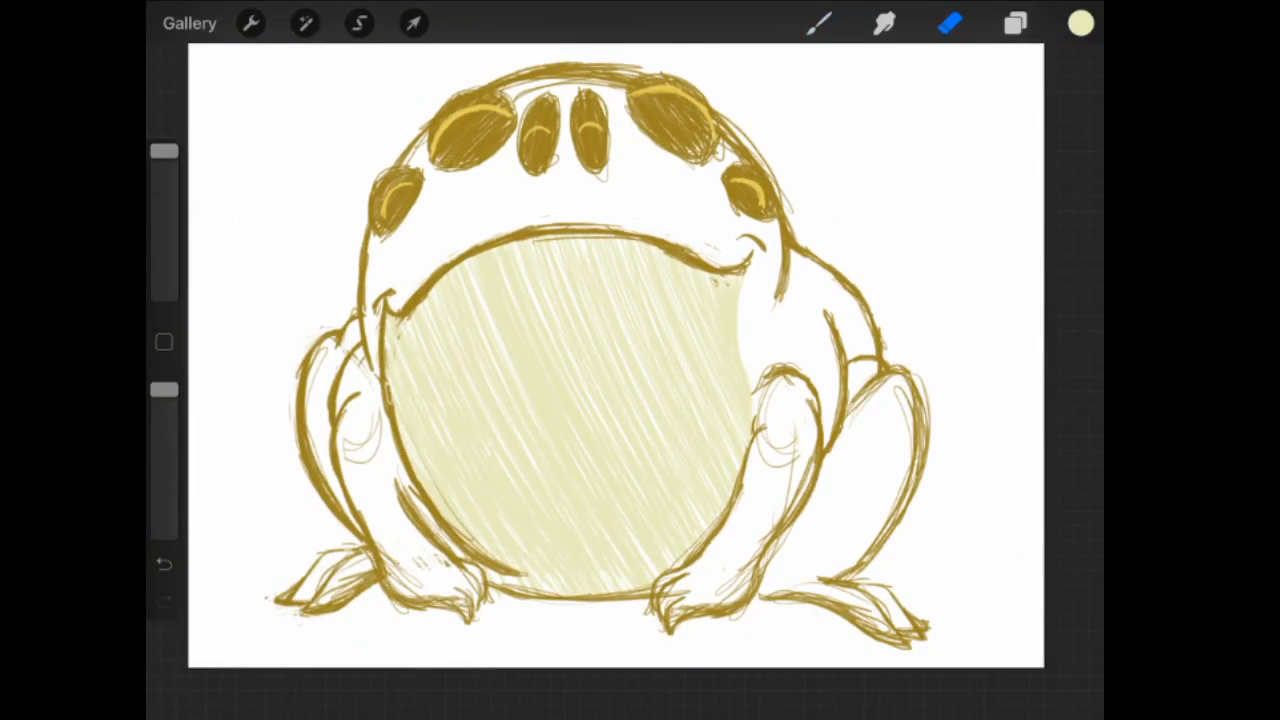
- Add Layer 14 beneath the belly layer for the gold body hatching
{"action": "left_click", "coordinate": [1016, 24]}
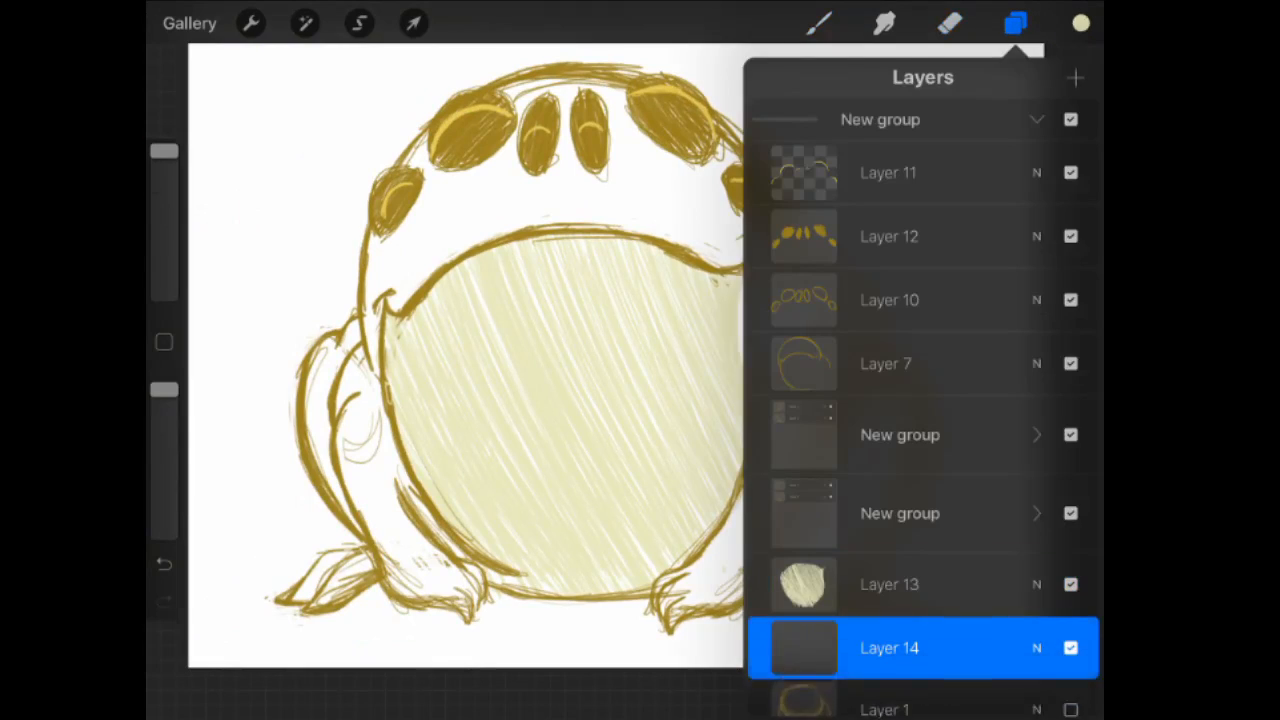
{"action": "left_click", "coordinate": [1016, 24]}
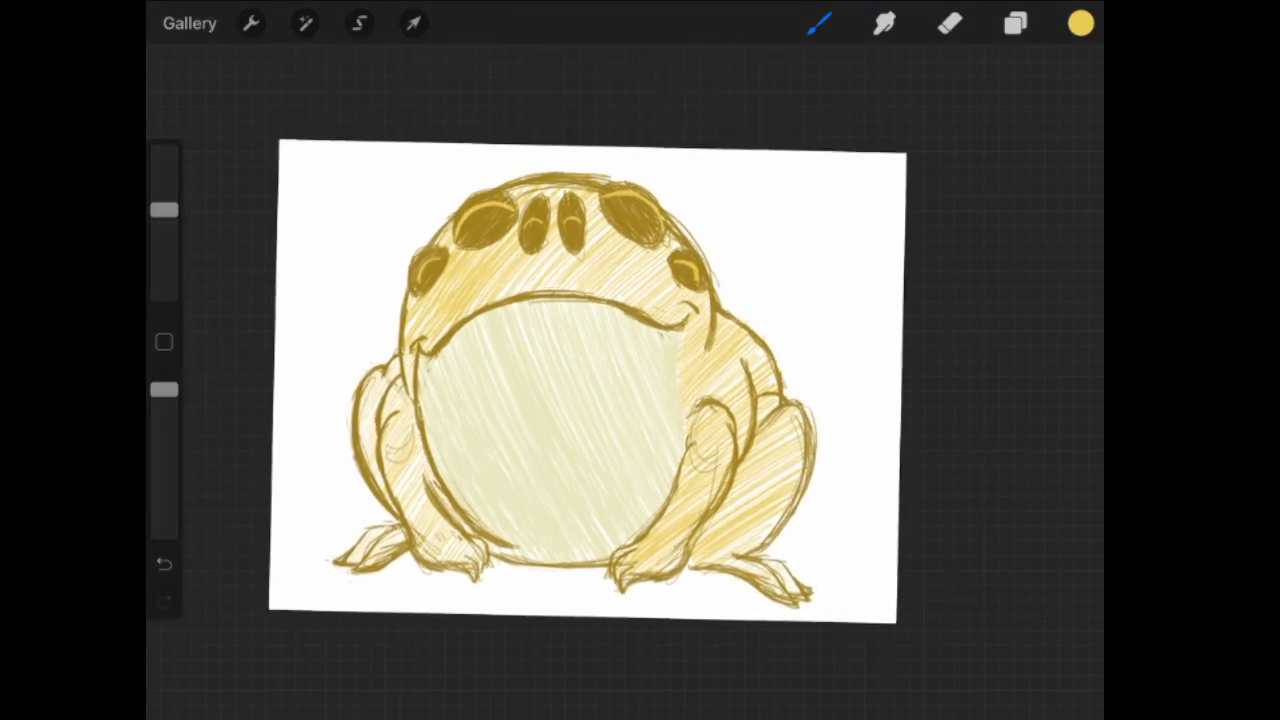
- Paint green inside the frog's mouth corners, then choose a colour for the belly crease
{"action": "left_click", "coordinate": [1080, 24]}
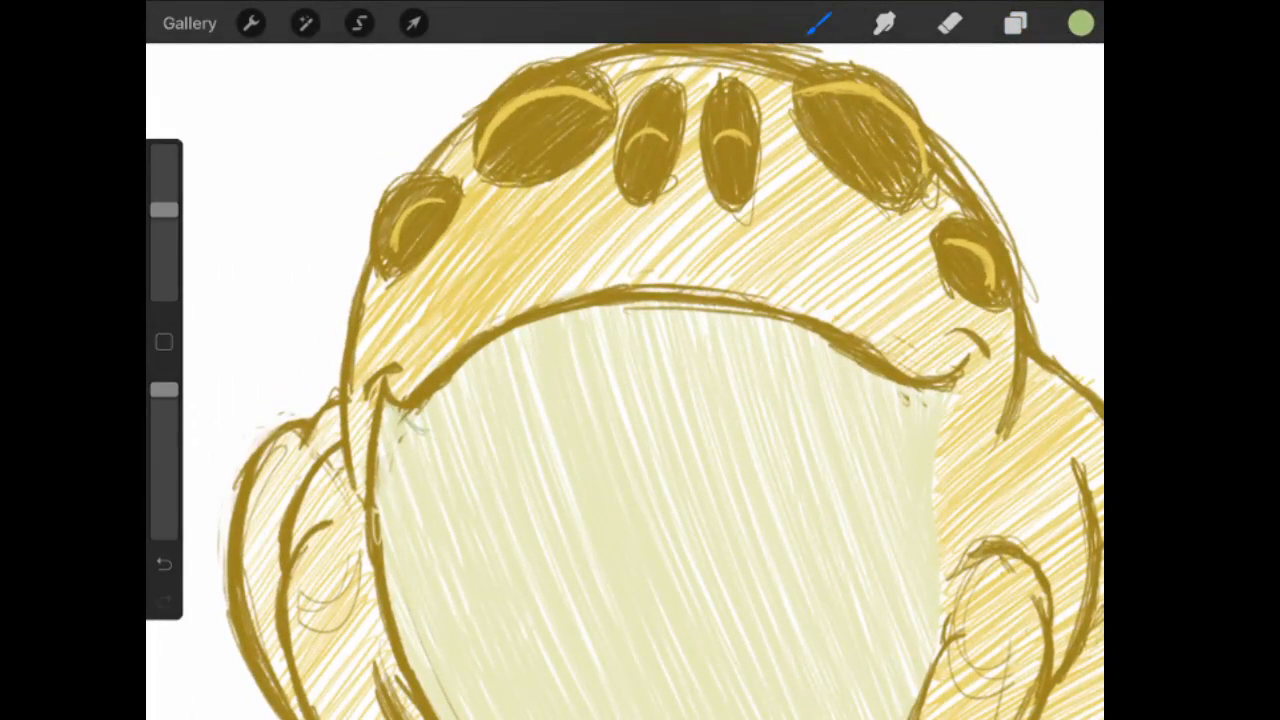
{"action": "left_click_drag", "start_coordinate": [400, 400], "coordinate": [450, 420]}
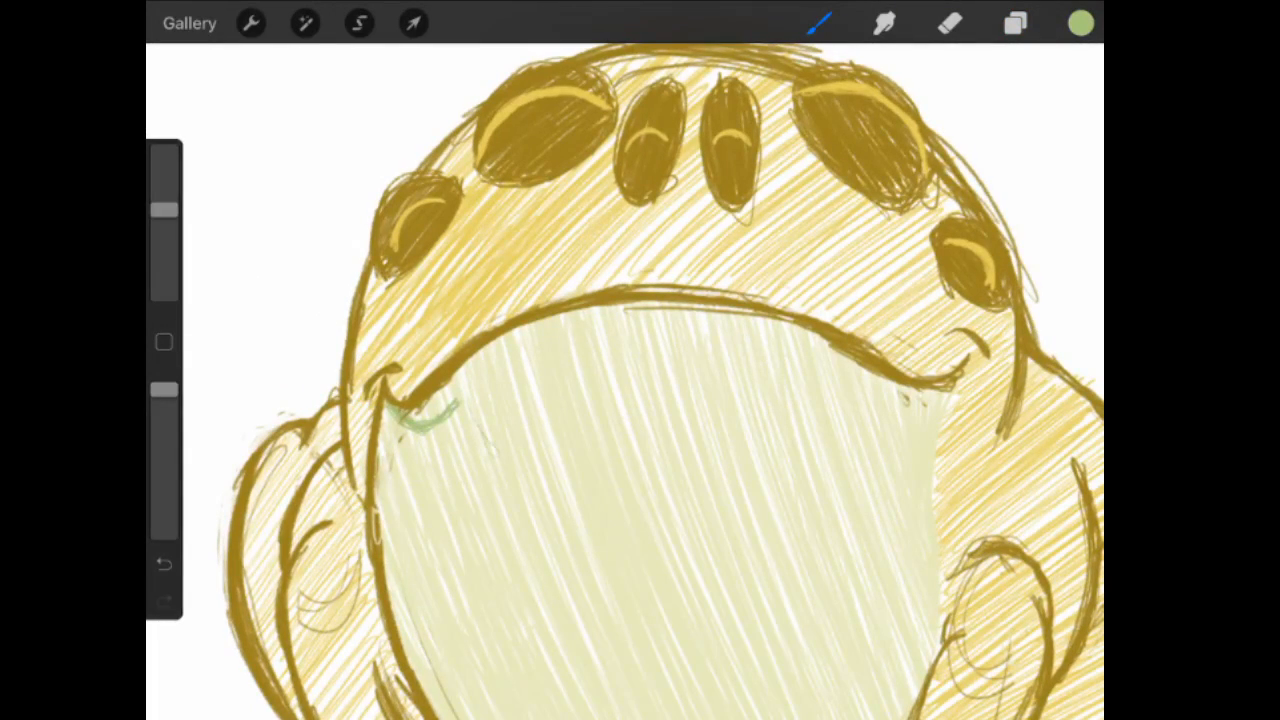
{"action": "left_click_drag", "start_coordinate": [430, 410], "coordinate": [510, 450]}
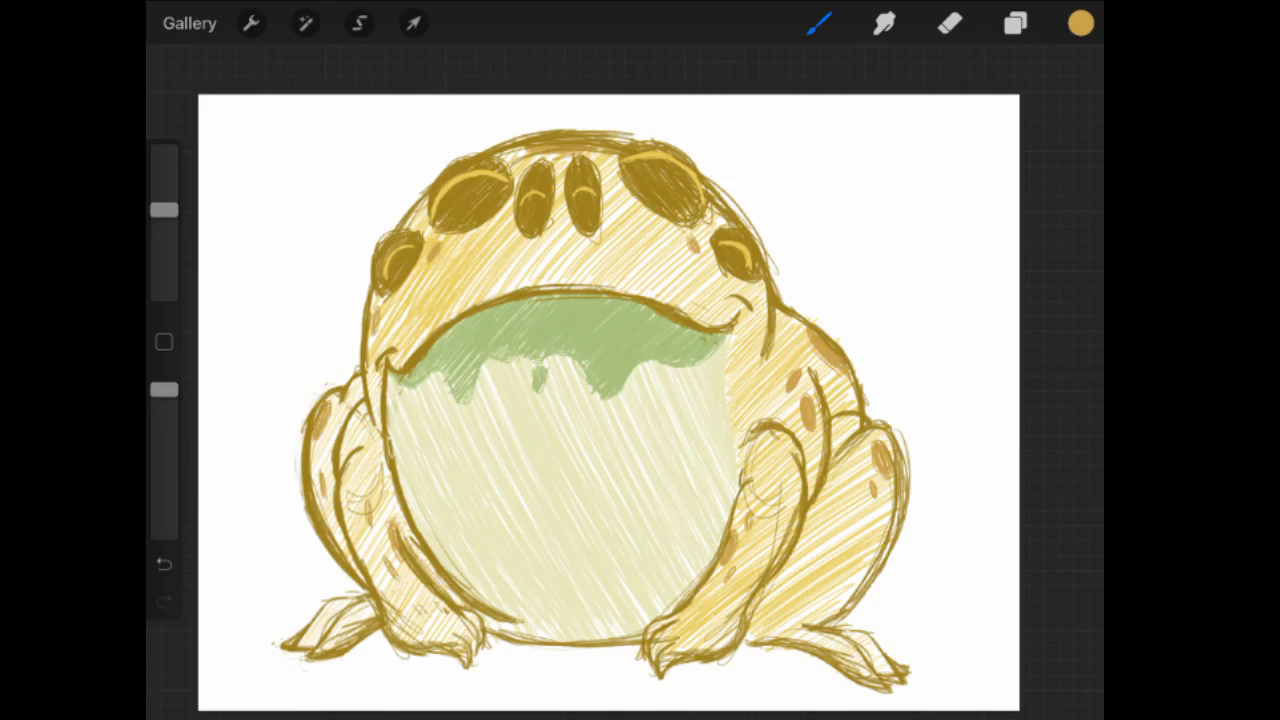
{"action": "left_click", "coordinate": [1080, 24]}
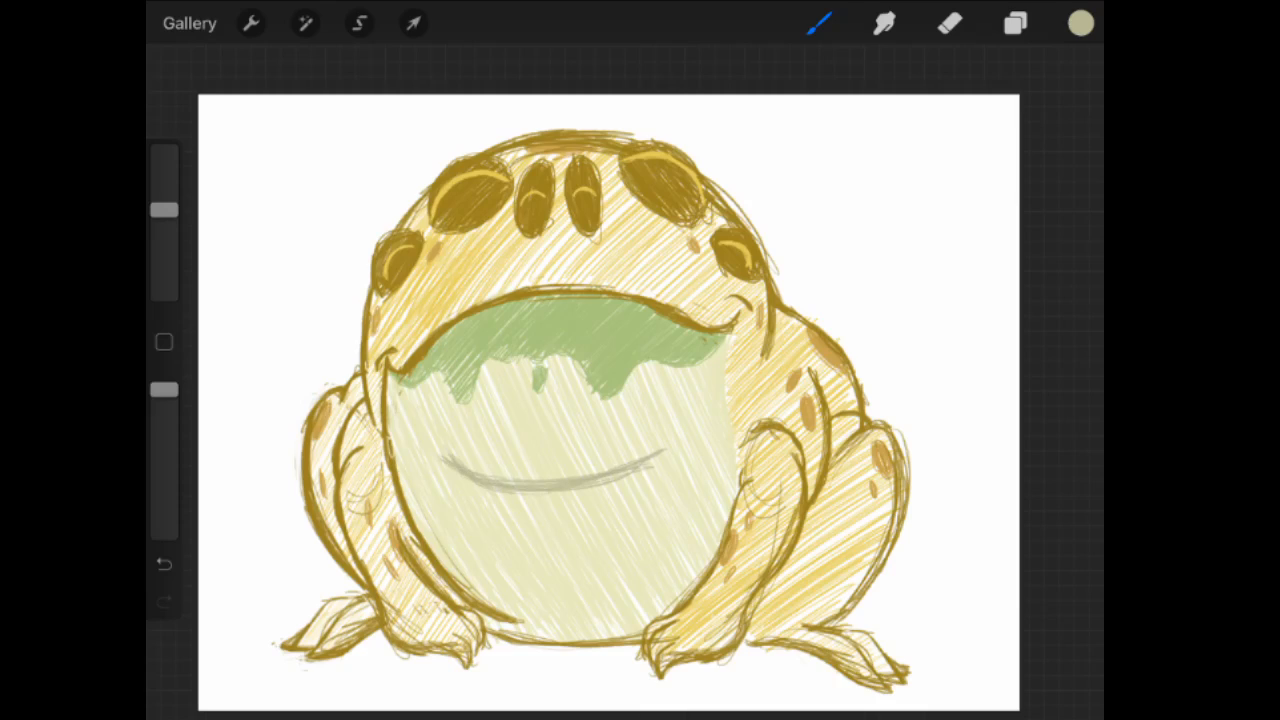
- Thin the grey belly crease with the Eraser, return to Brush and adjust the colour
{"action": "left_click", "coordinate": [948, 24]}
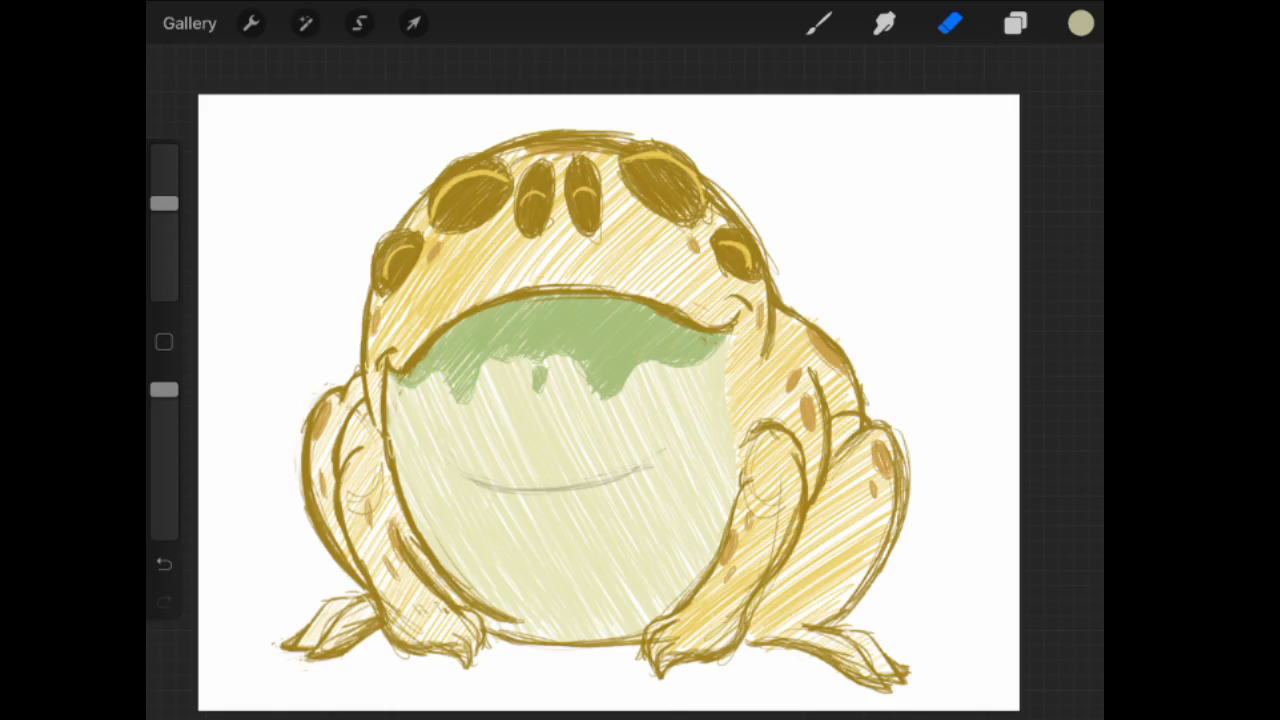
{"action": "left_click", "coordinate": [818, 24]}
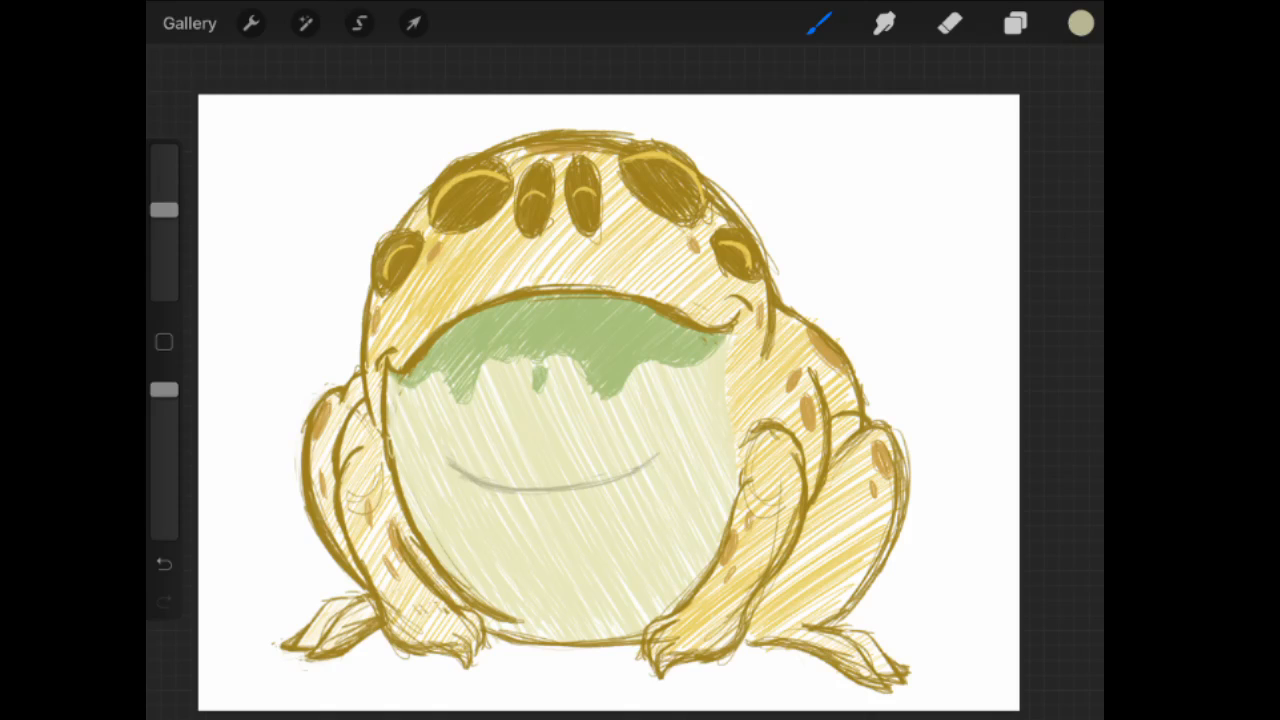
{"action": "left_click", "coordinate": [1080, 24]}
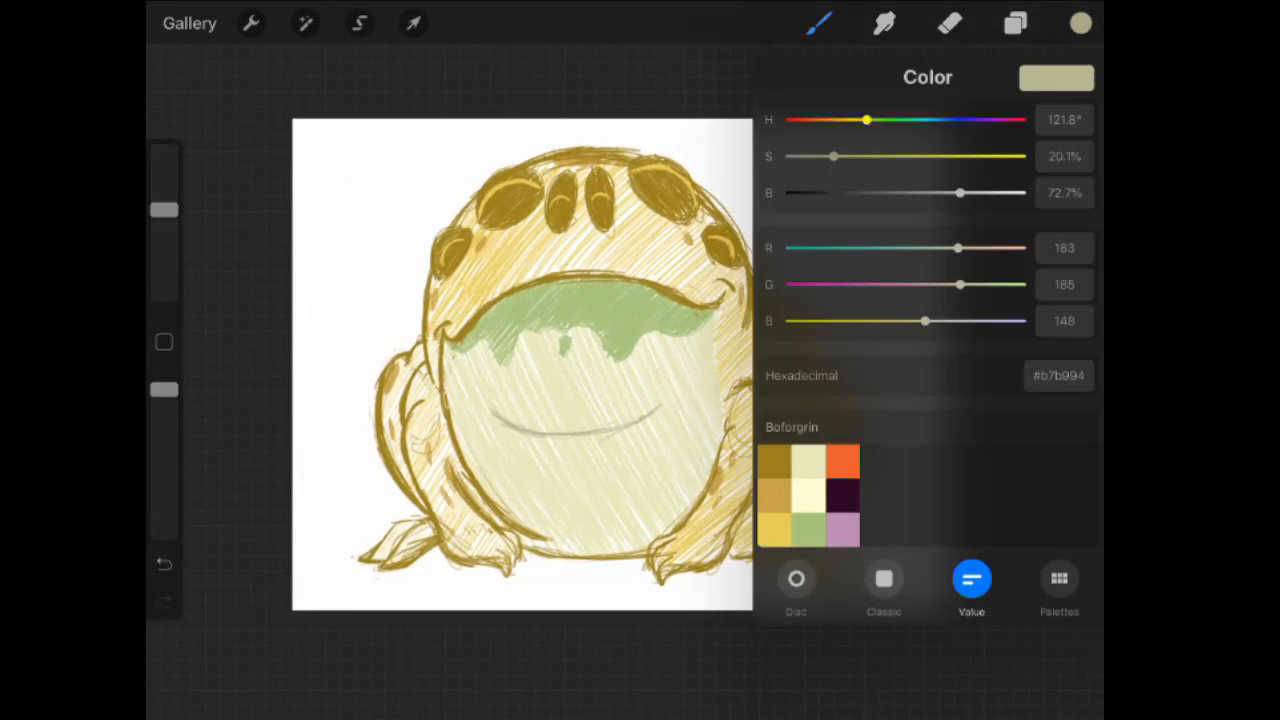